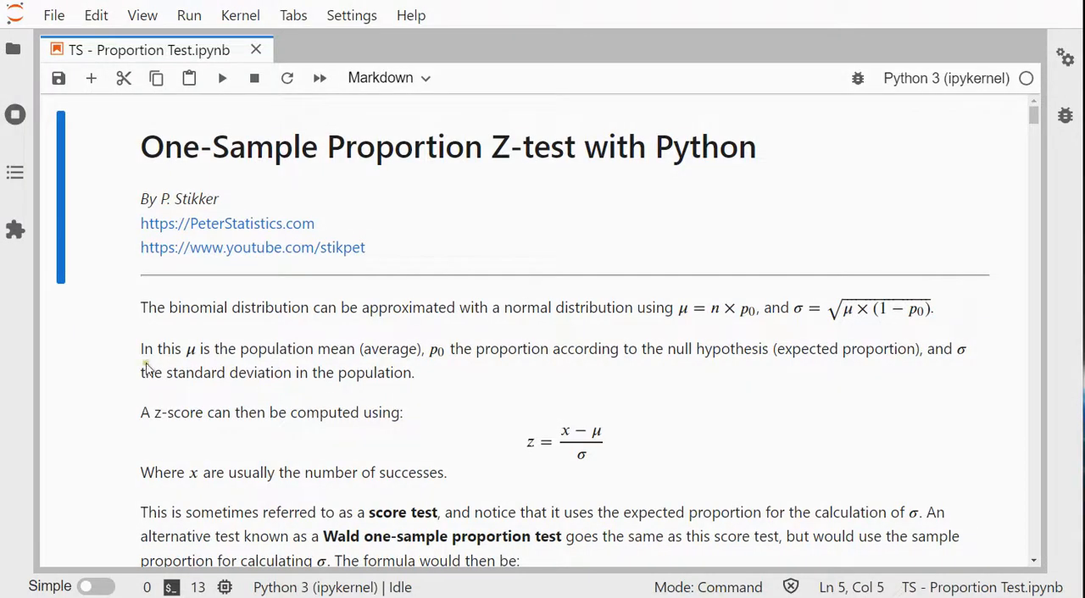
mouse_move(140, 366)
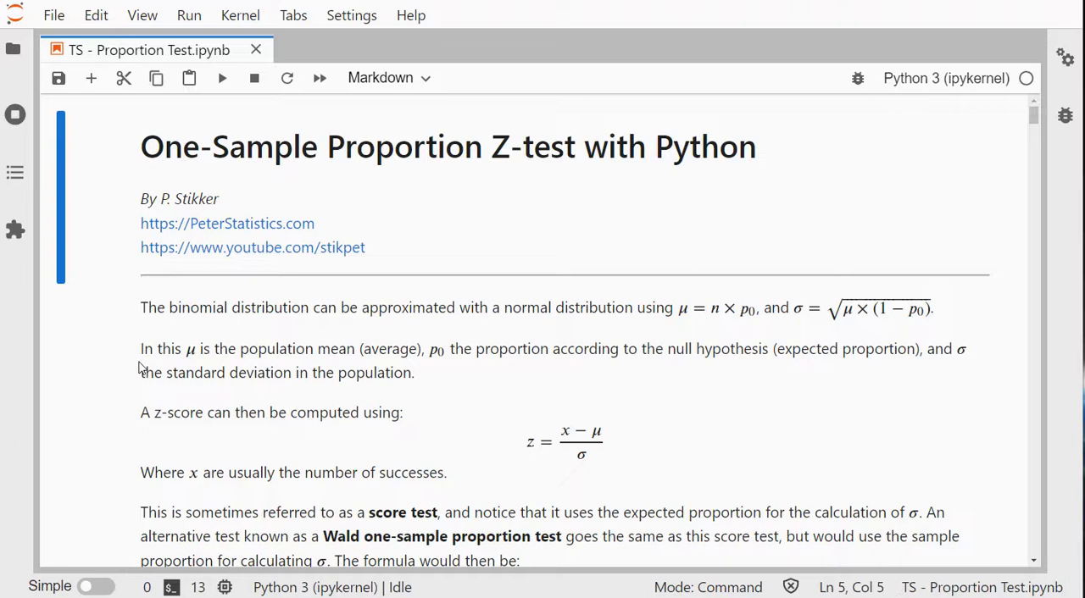
mouse_move(138, 373)
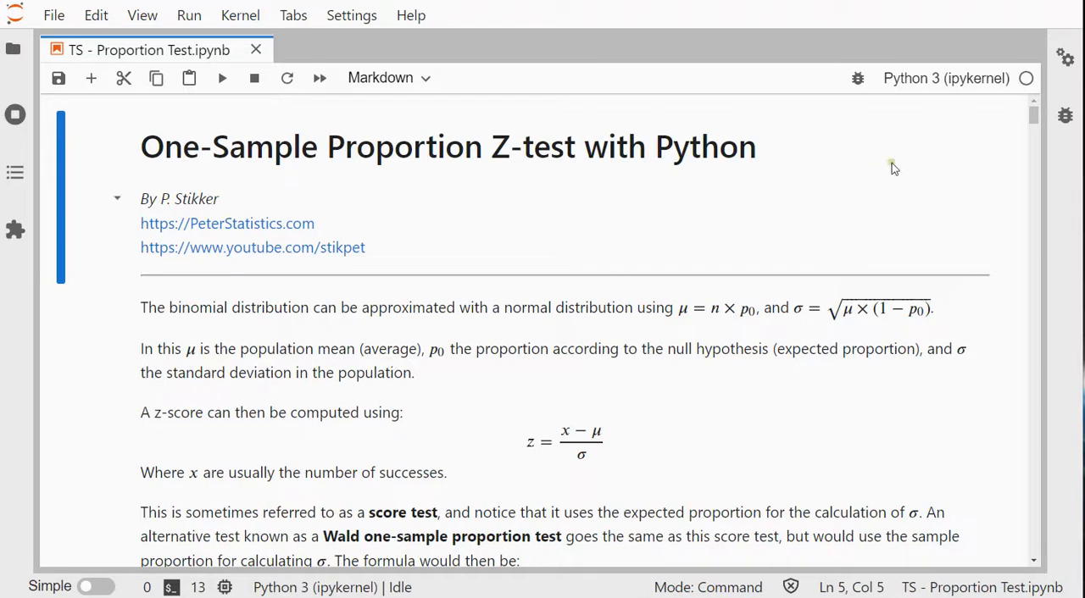
mouse_move(923, 92)
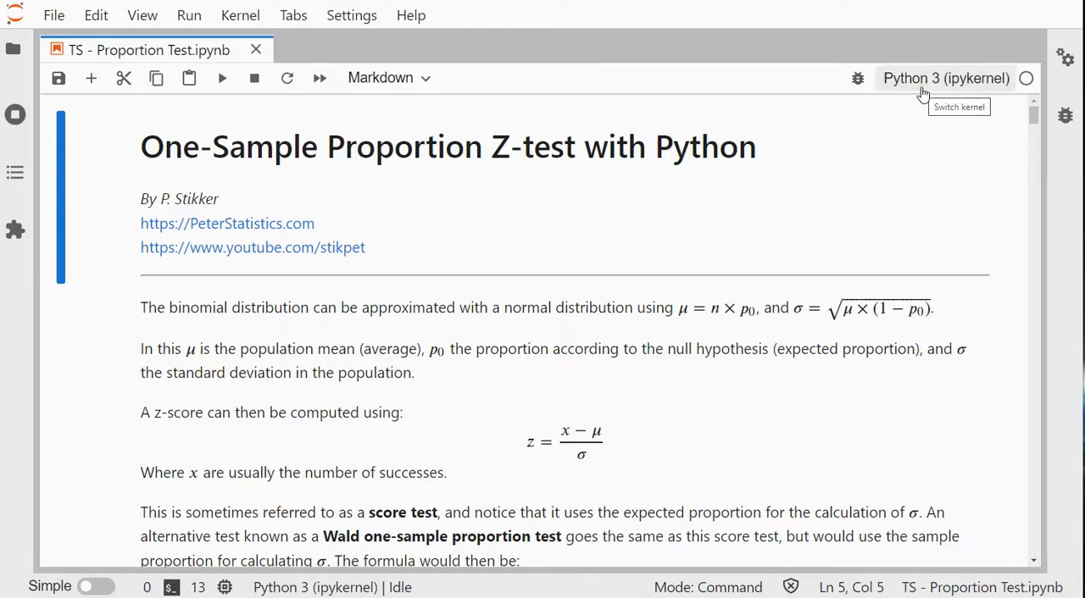
mouse_move(886, 123)
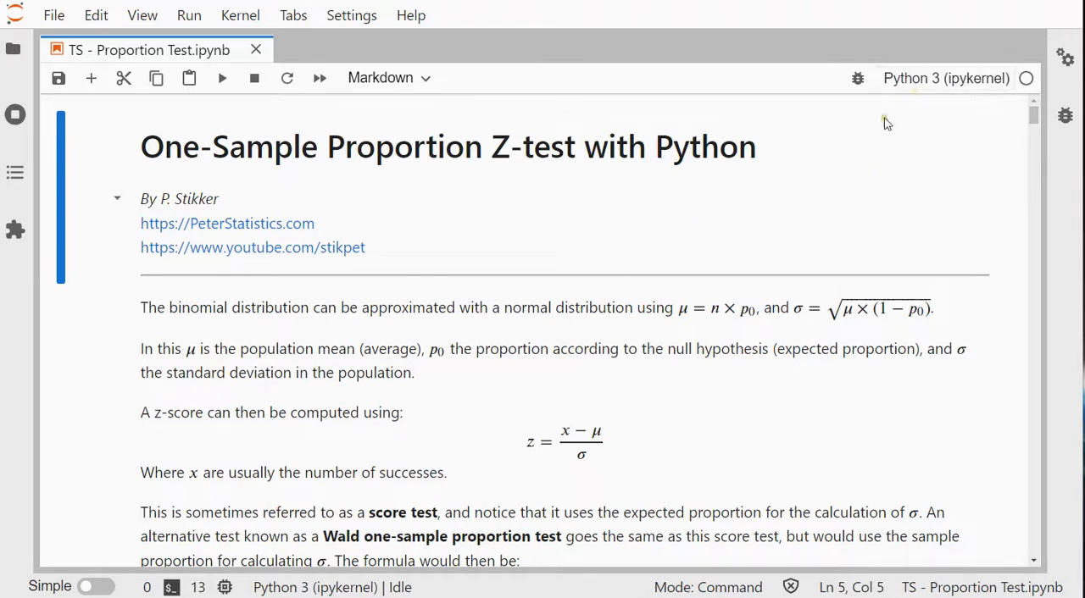
mouse_move(641, 240)
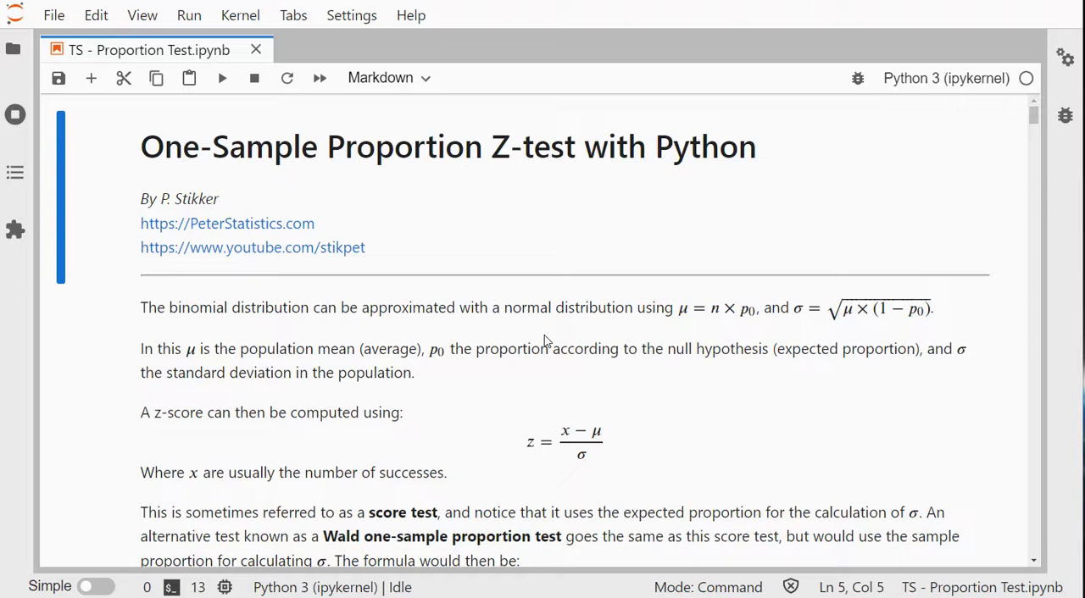
mouse_move(540, 379)
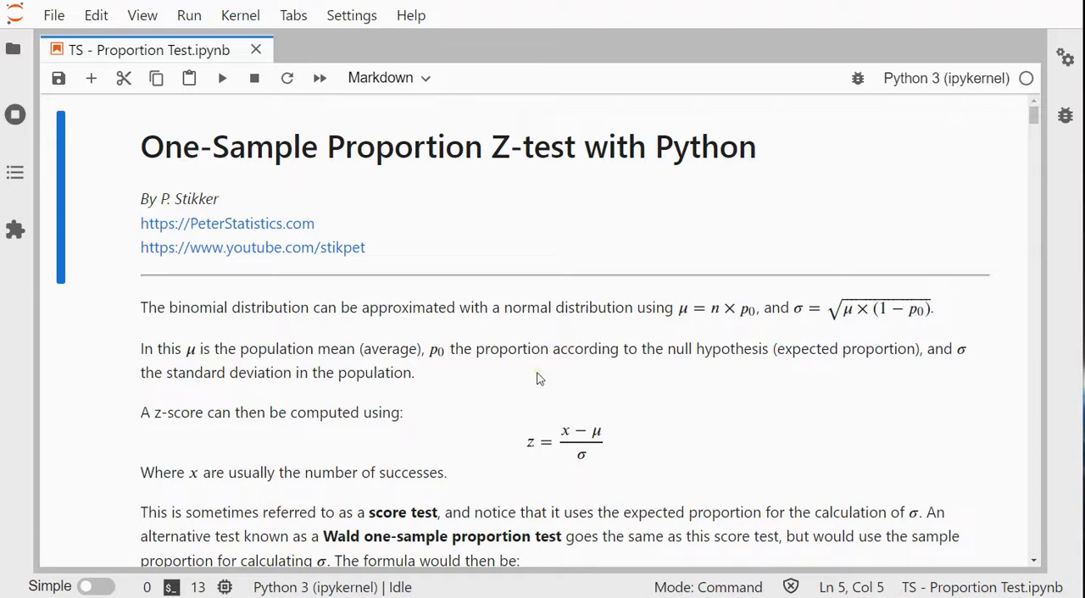
mouse_move(551, 483)
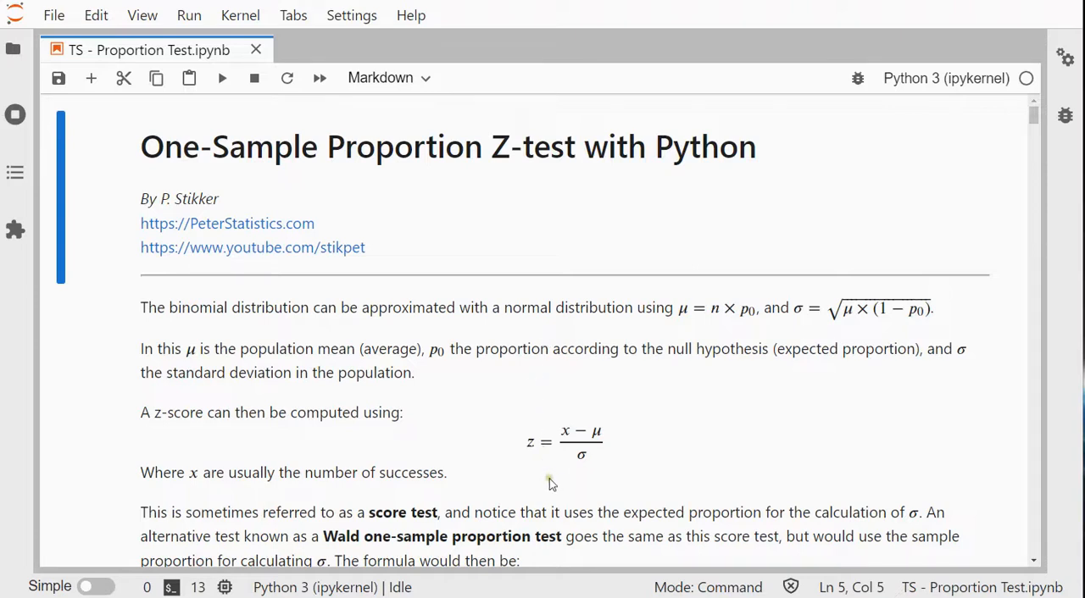
mouse_move(584, 454)
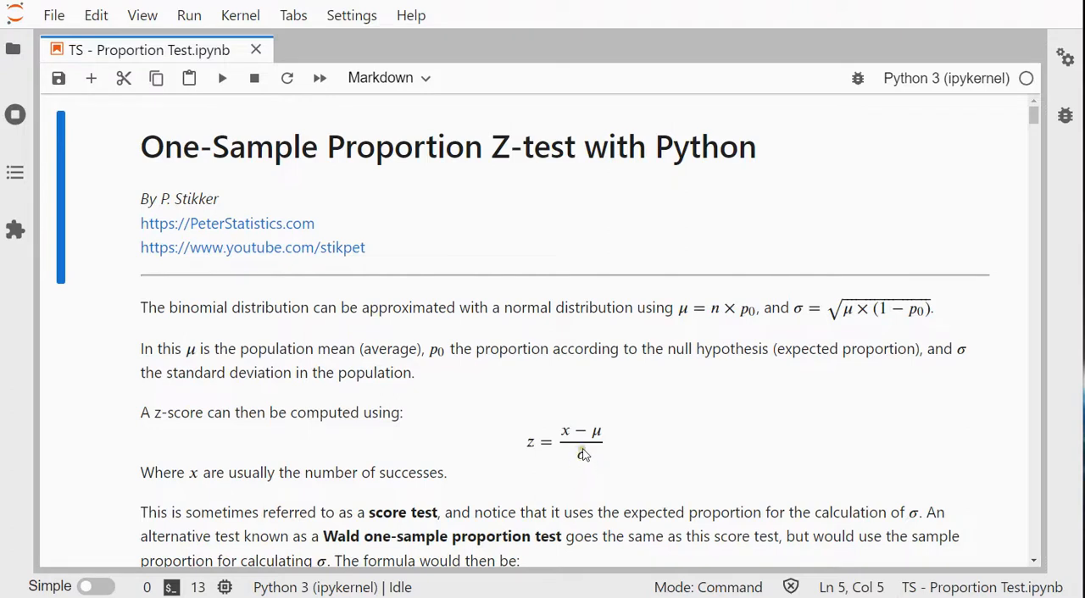
mouse_move(581, 460)
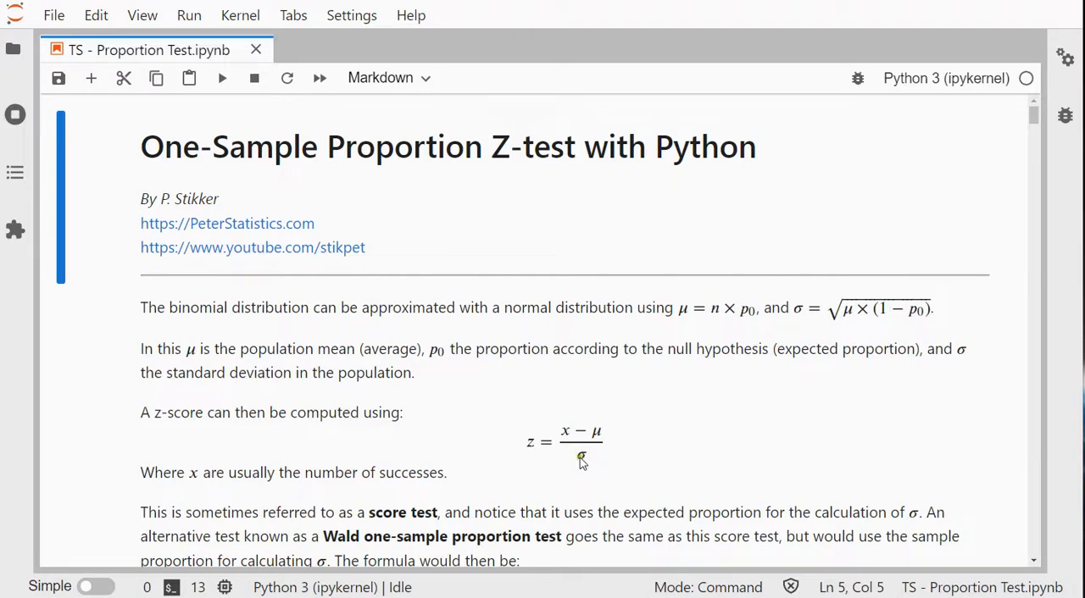
Scroll down to the Example section and select the pandas import code cell
scroll(down, 3)
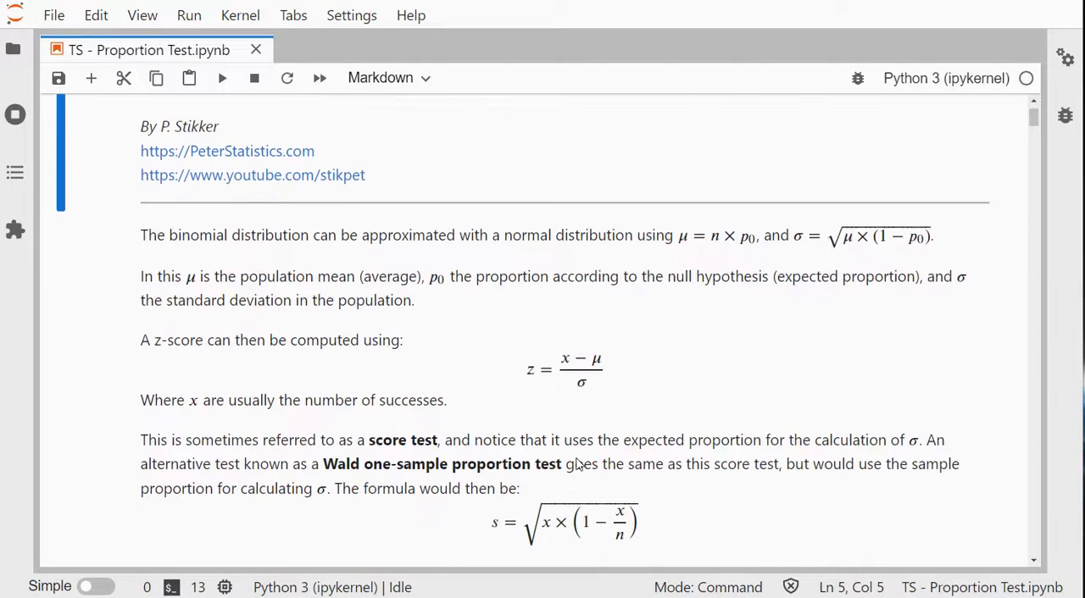
mouse_move(587, 388)
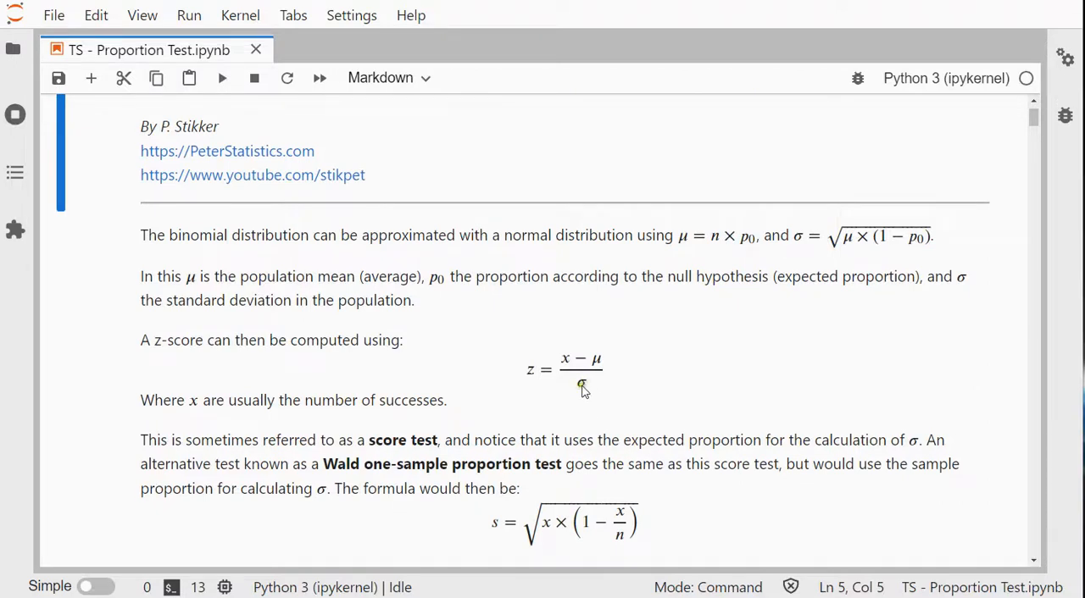
mouse_move(667, 410)
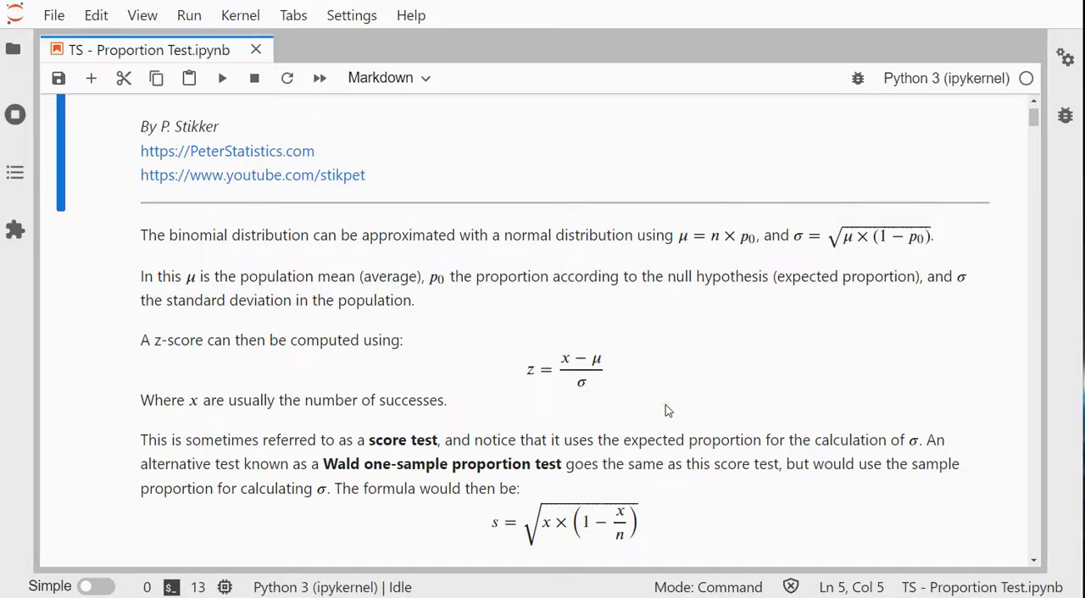
scroll(down, 3)
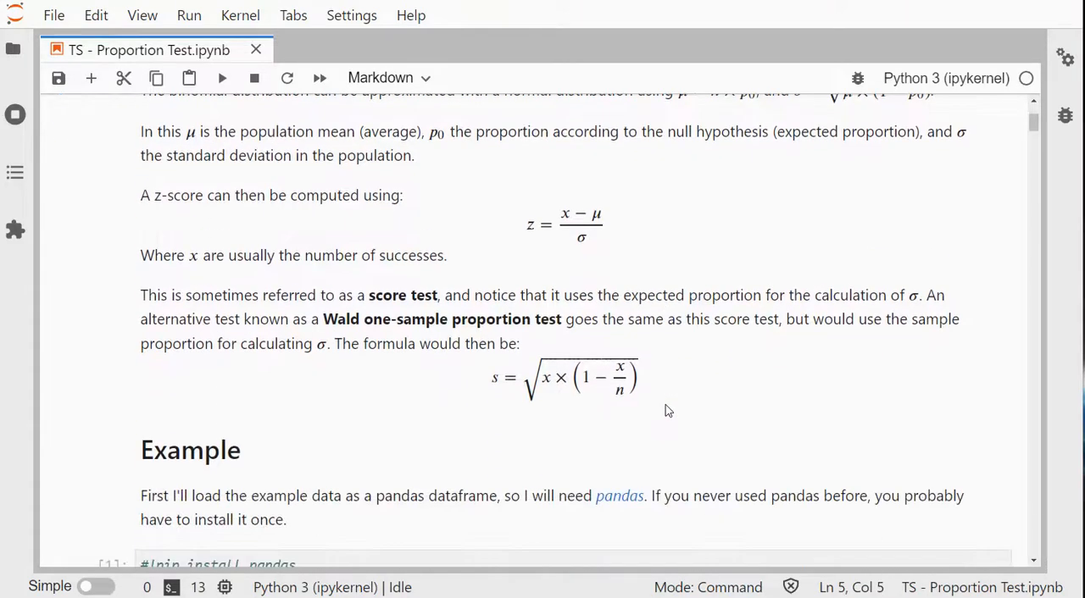
scroll(down, 3)
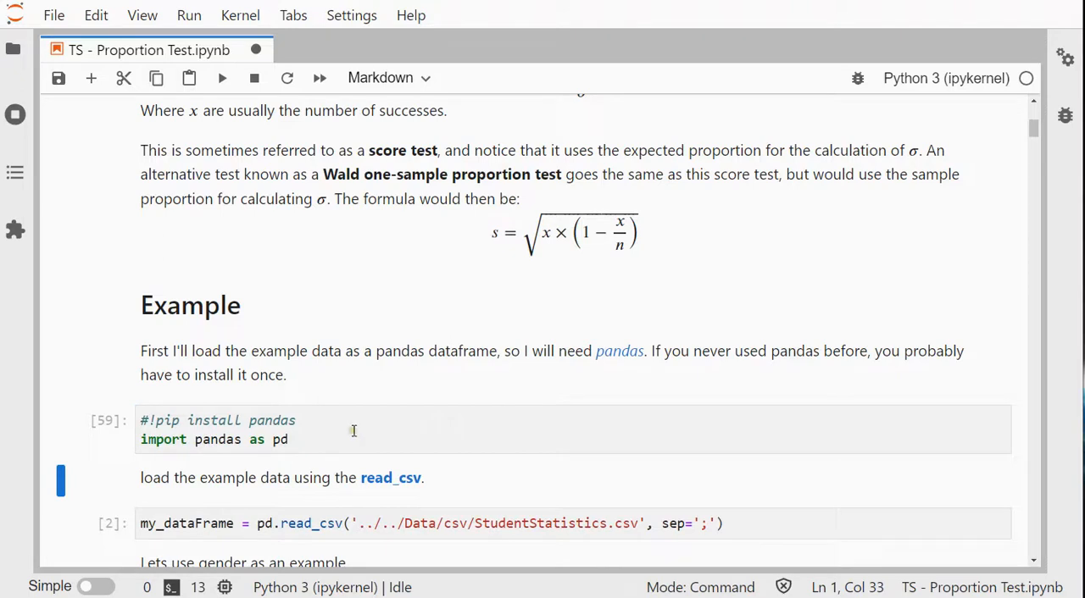
mouse_move(163, 421)
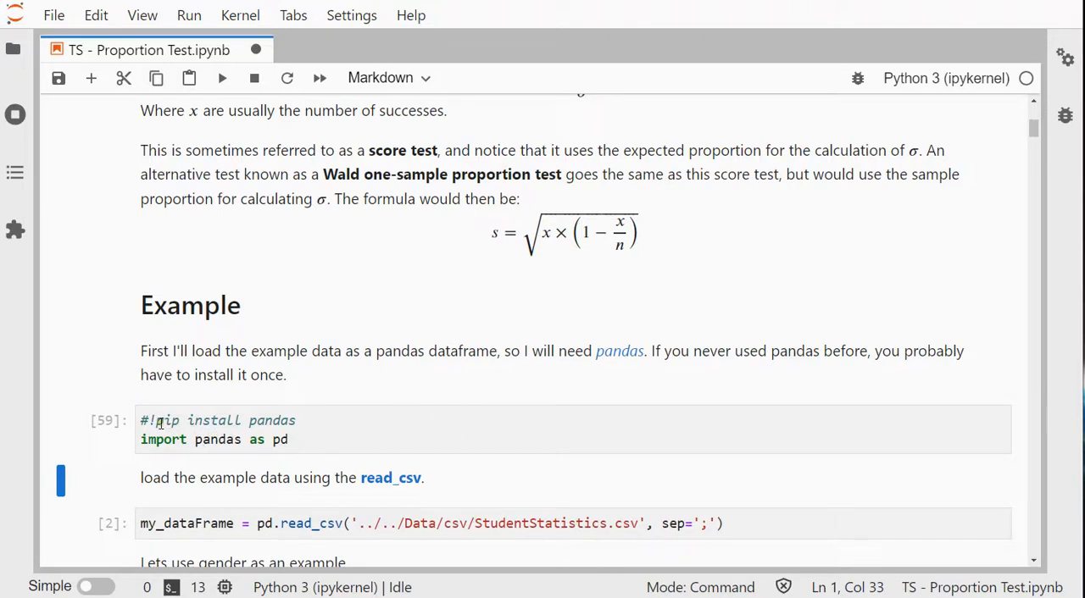
double_click(221, 420)
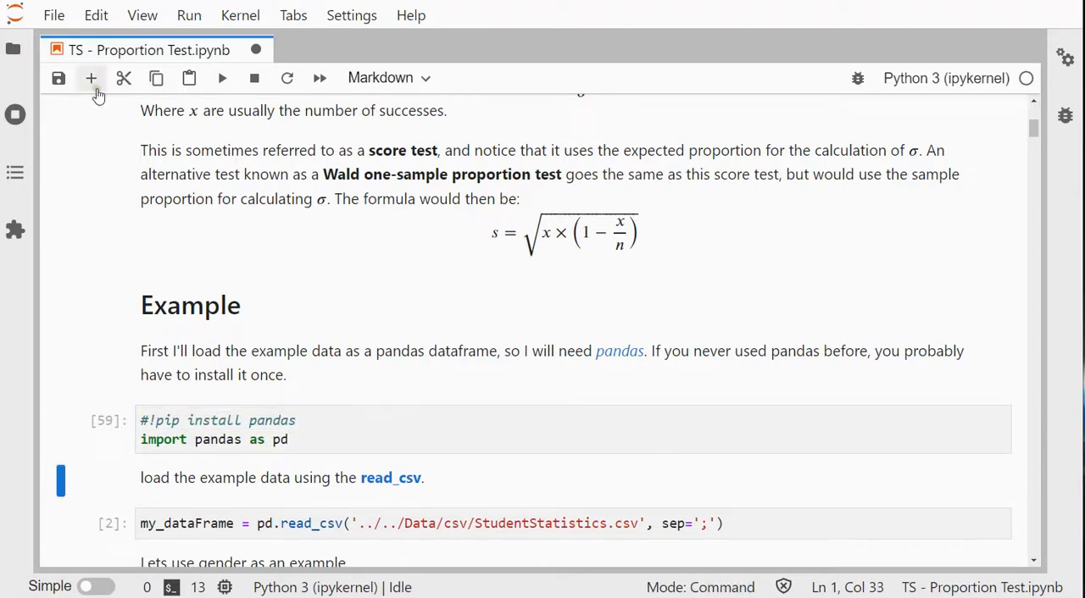
Restart the kernel and rerun all cells up to the selected pandas import cell
click(240, 16)
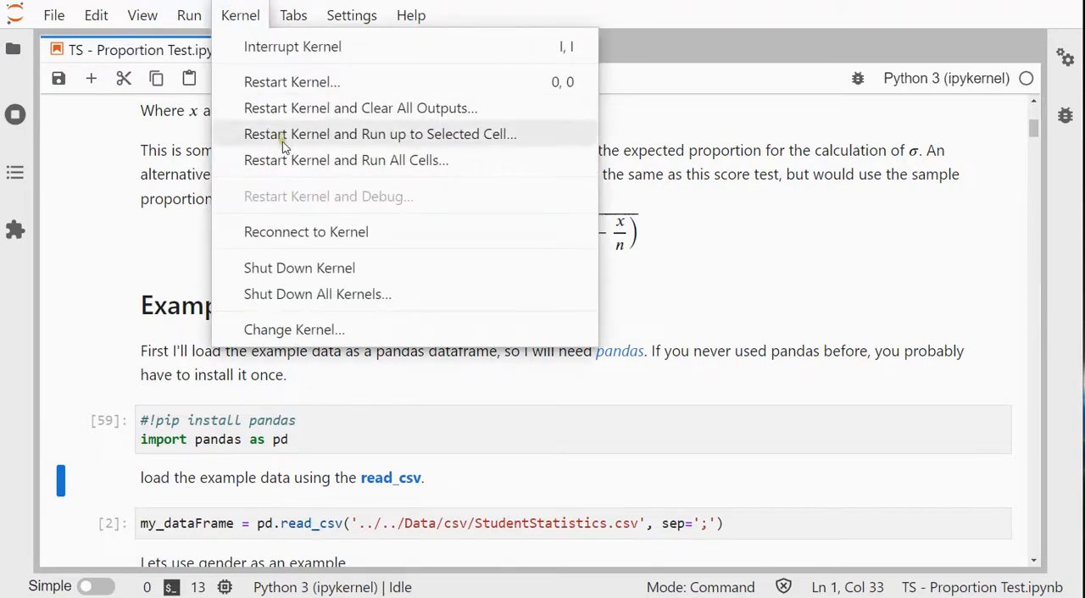
click(291, 81)
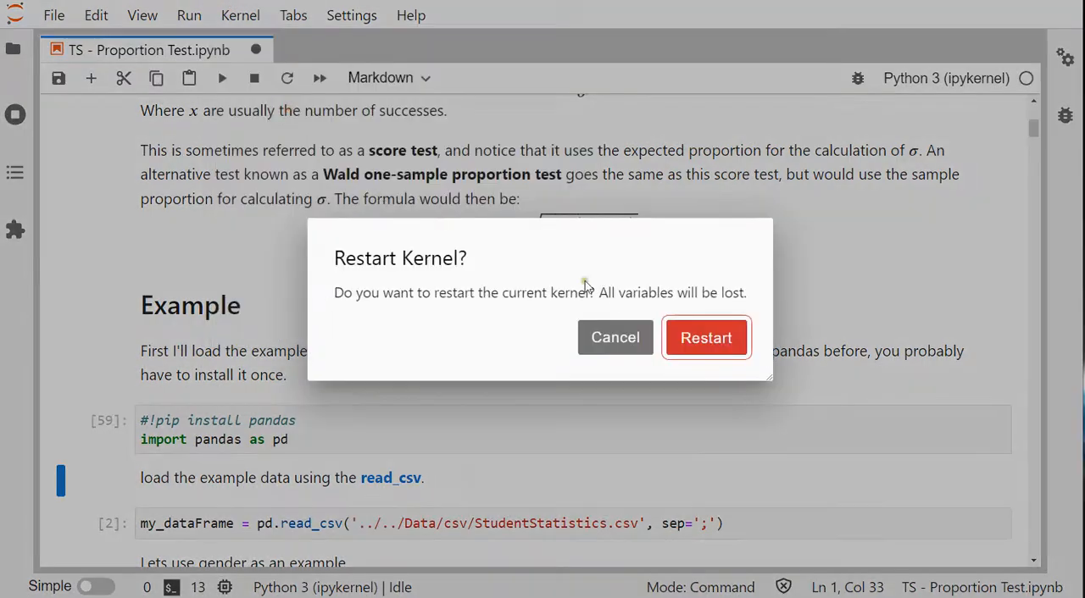
click(706, 338)
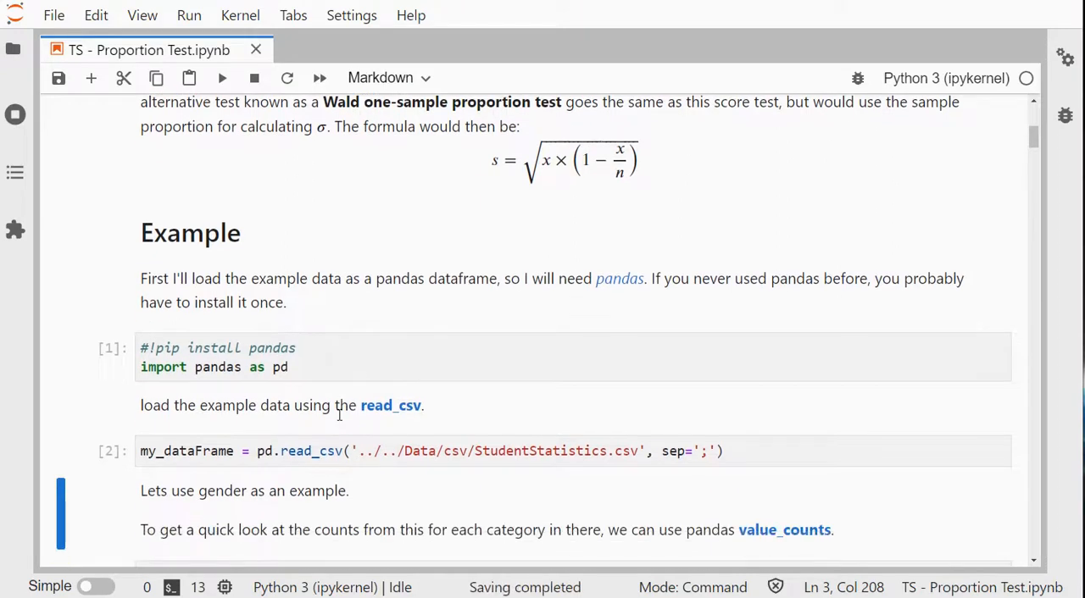
Run the value_counts cell (34 male, 12 female), then x = 34, n = 46 and p0 = 0.5
scroll(down, 3)
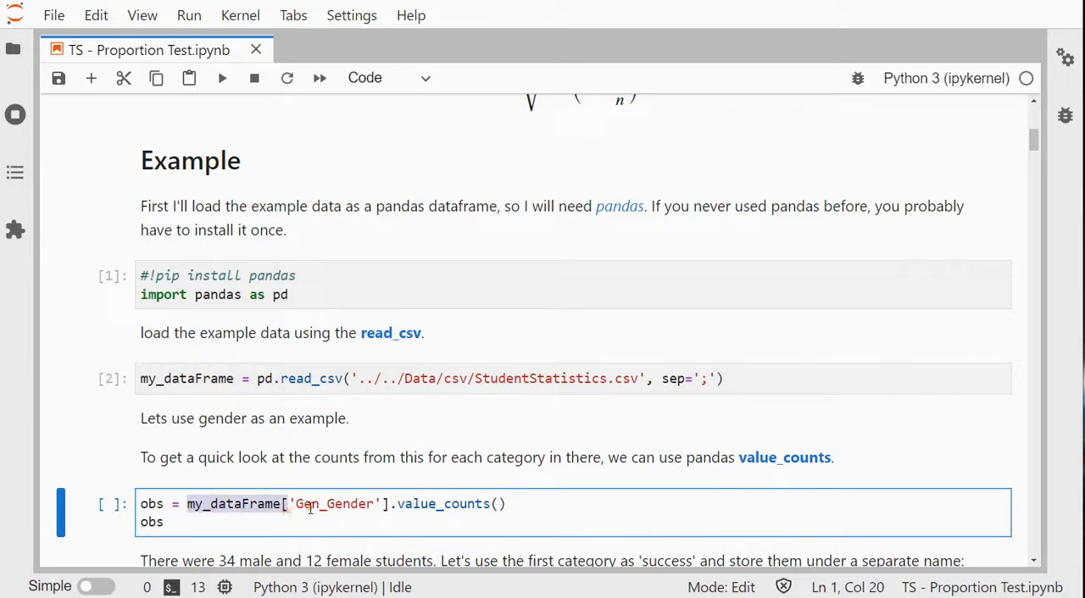
click(466, 504)
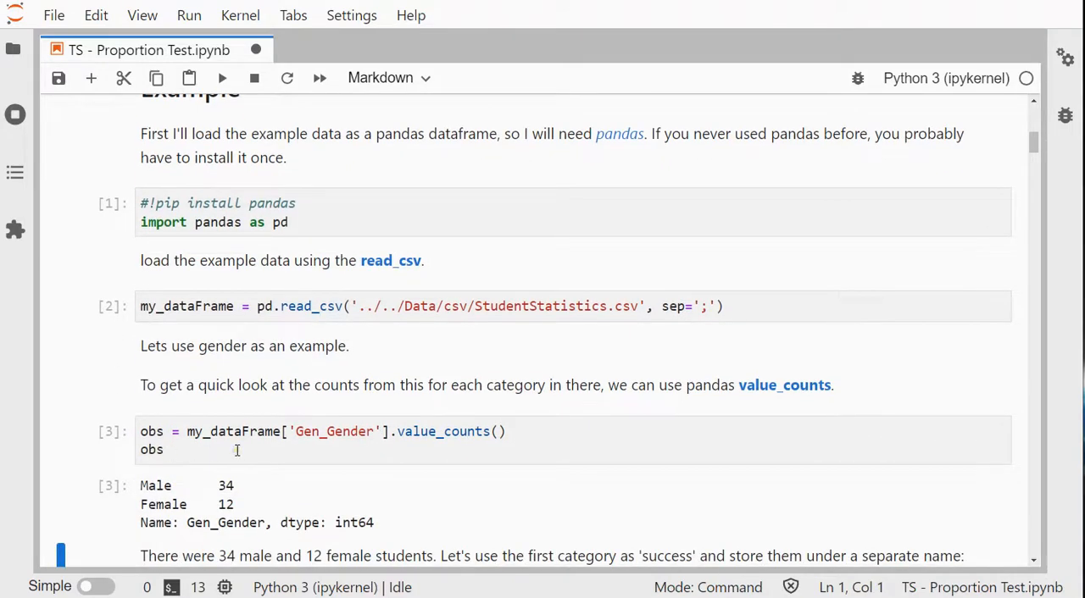
scroll(down, 3)
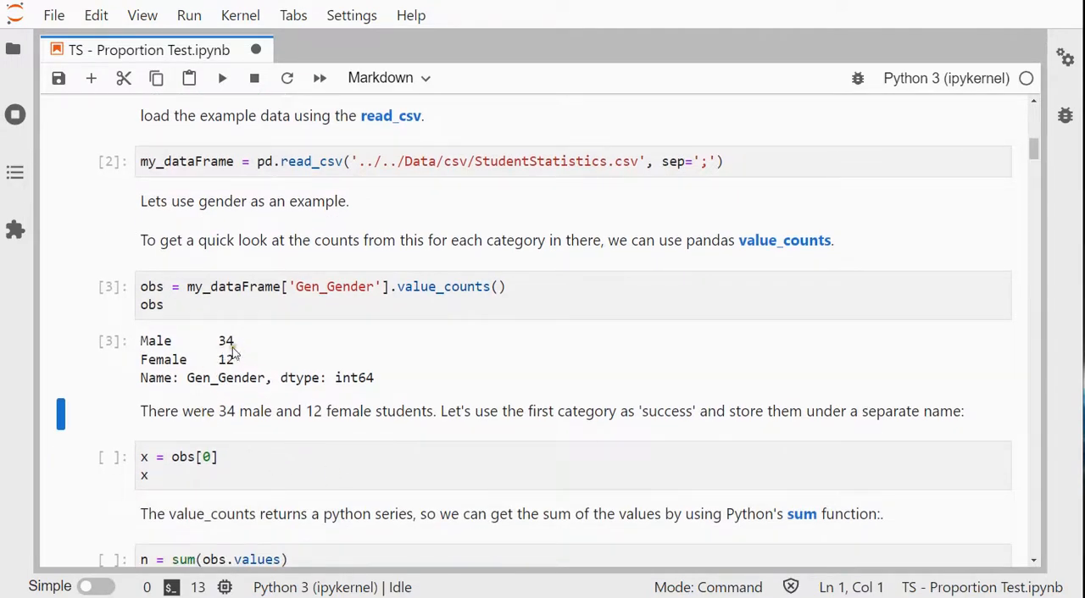
click(203, 458)
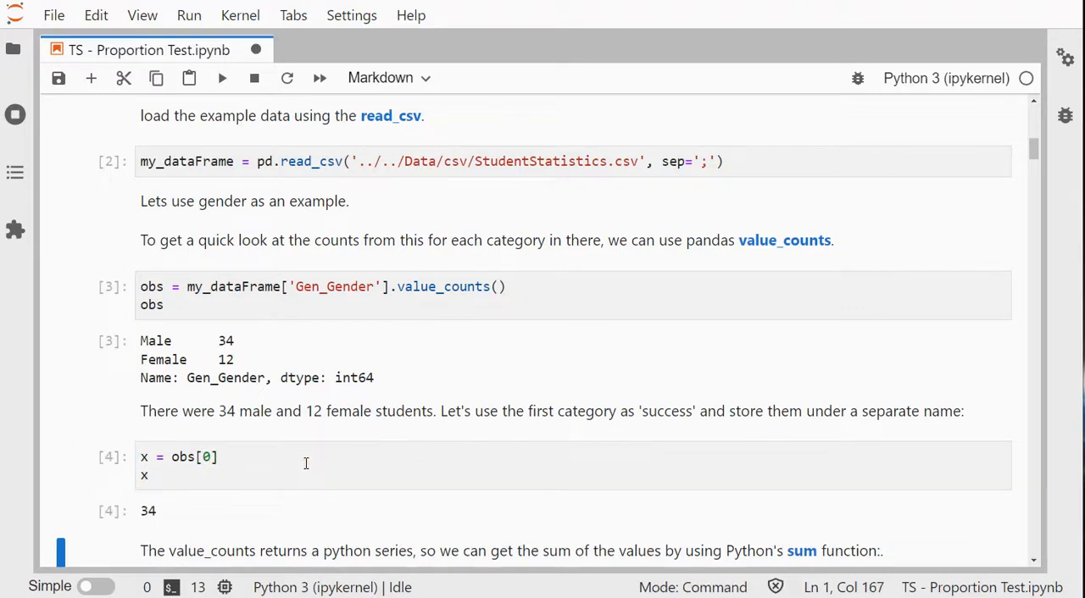
scroll(down, 3)
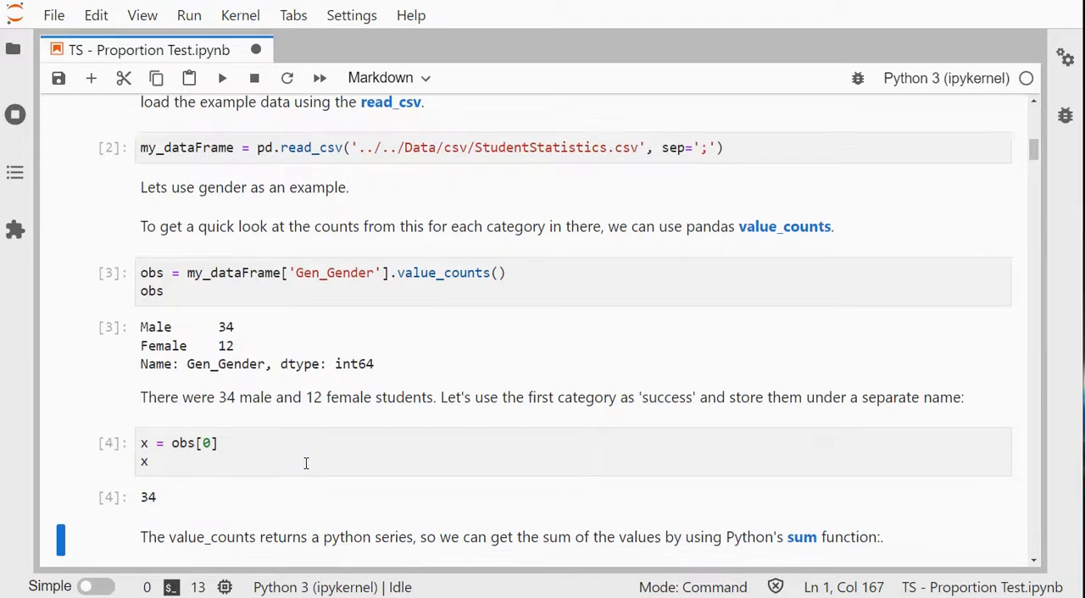
scroll(down, 3)
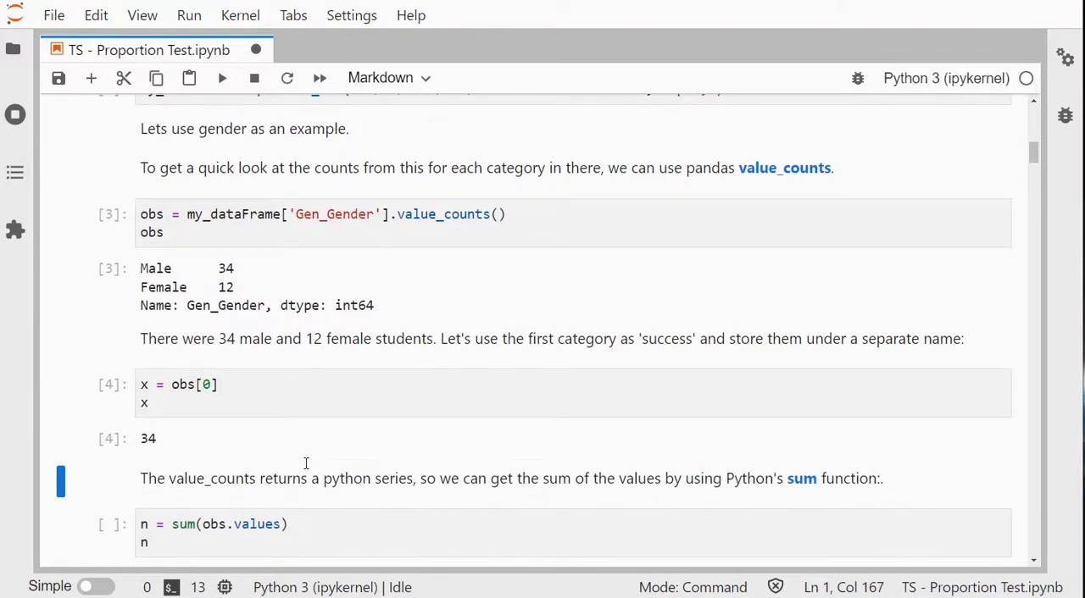
mouse_move(246, 314)
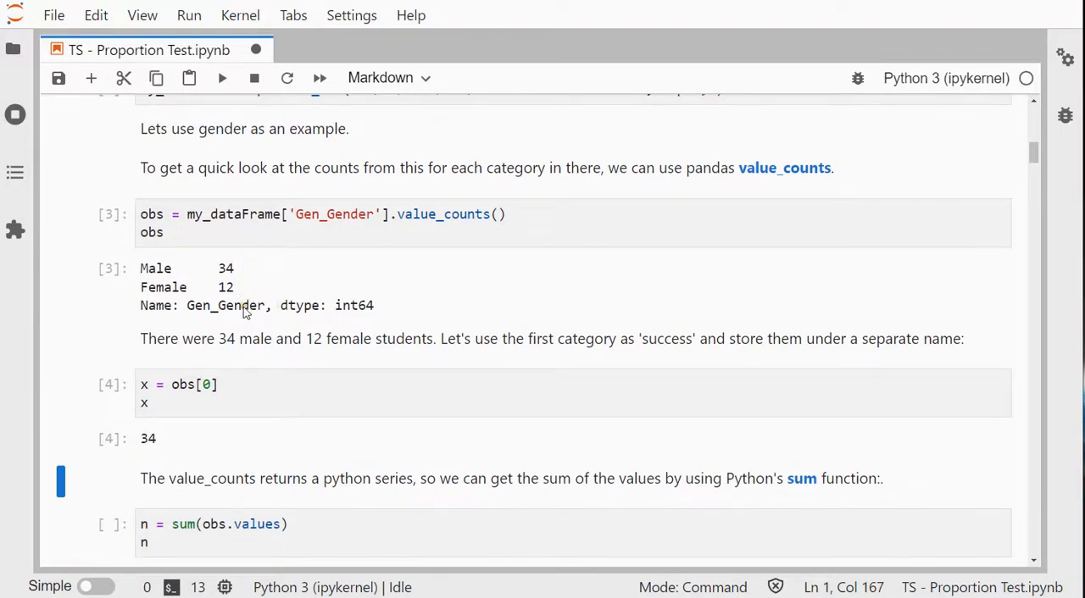
click(228, 524)
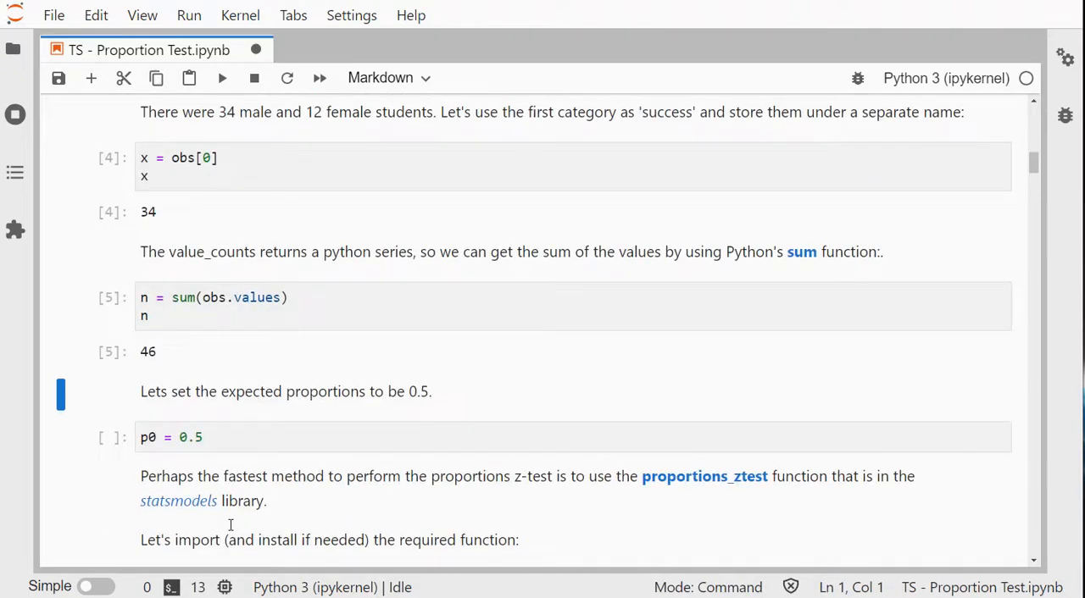
mouse_move(236, 394)
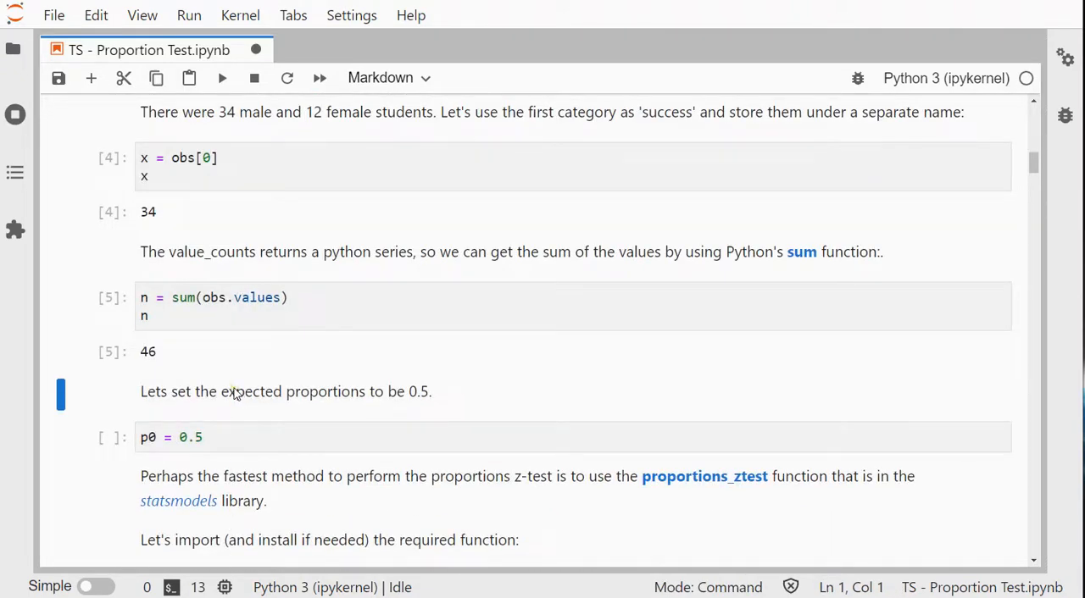
click(254, 438)
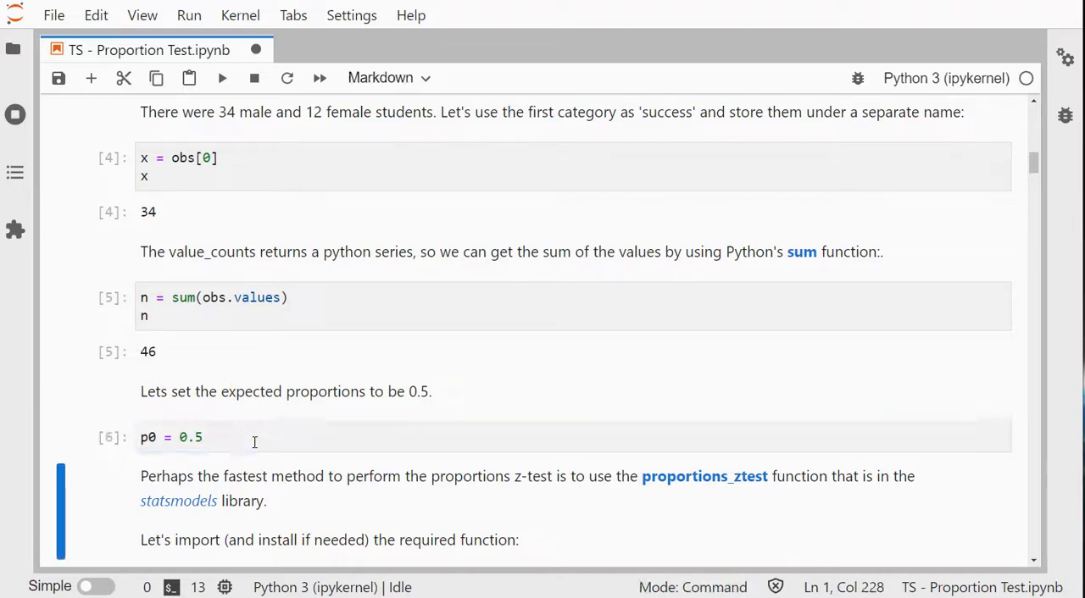
Select the 'from statsmodels.stats.proportion import proportions_ztest' cell
scroll(down, 3)
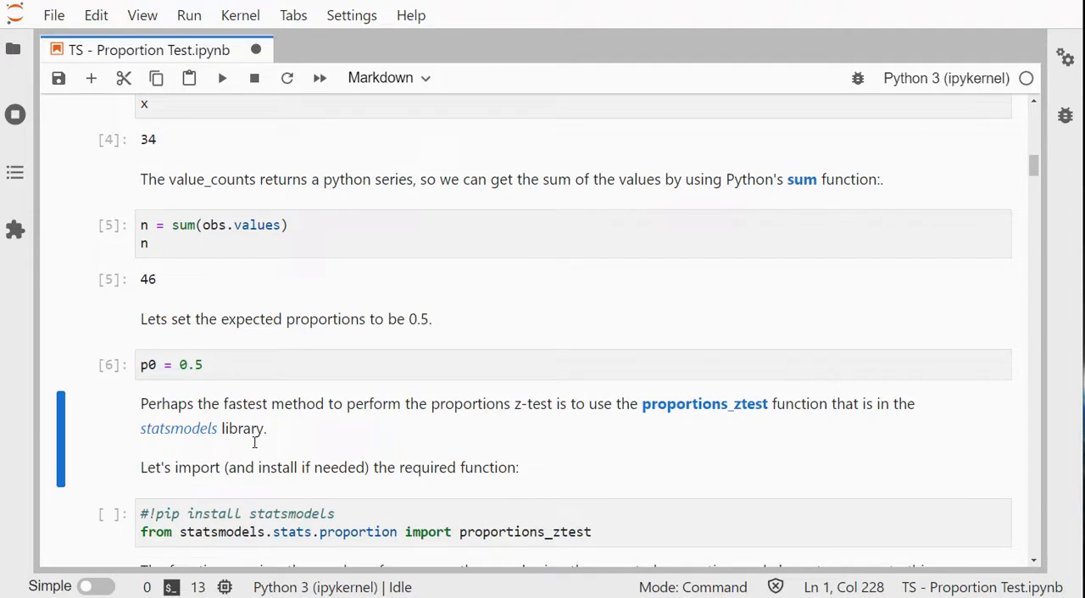
mouse_move(547, 463)
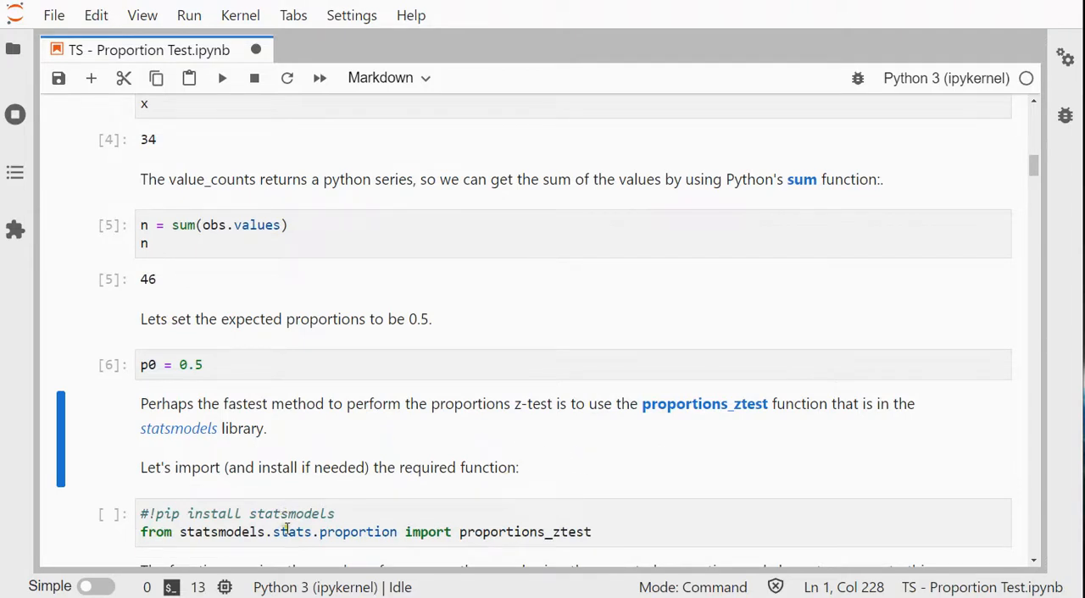
click(531, 532)
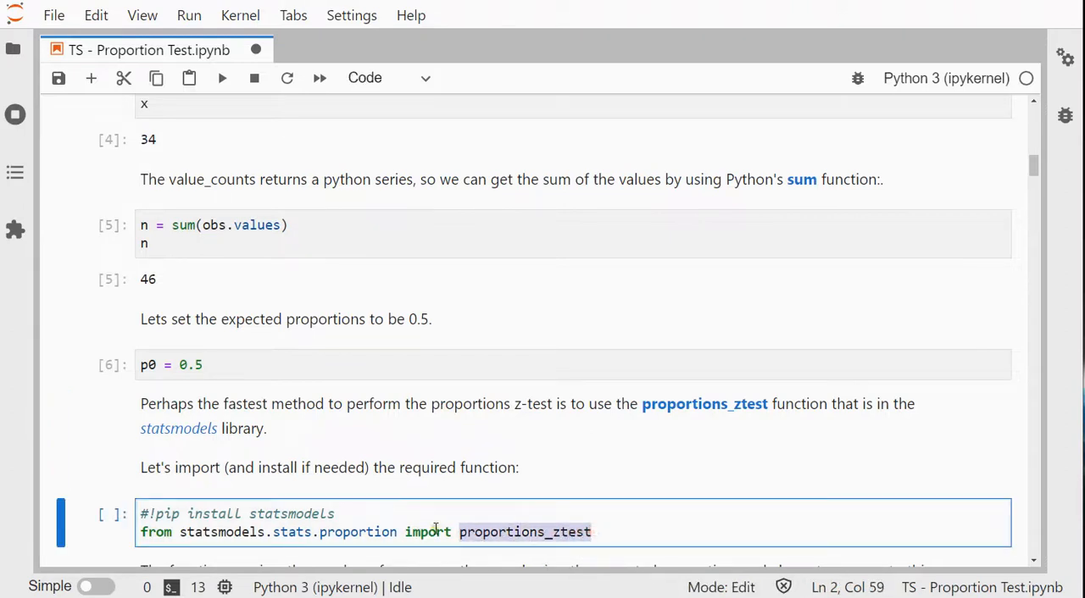
mouse_move(269, 514)
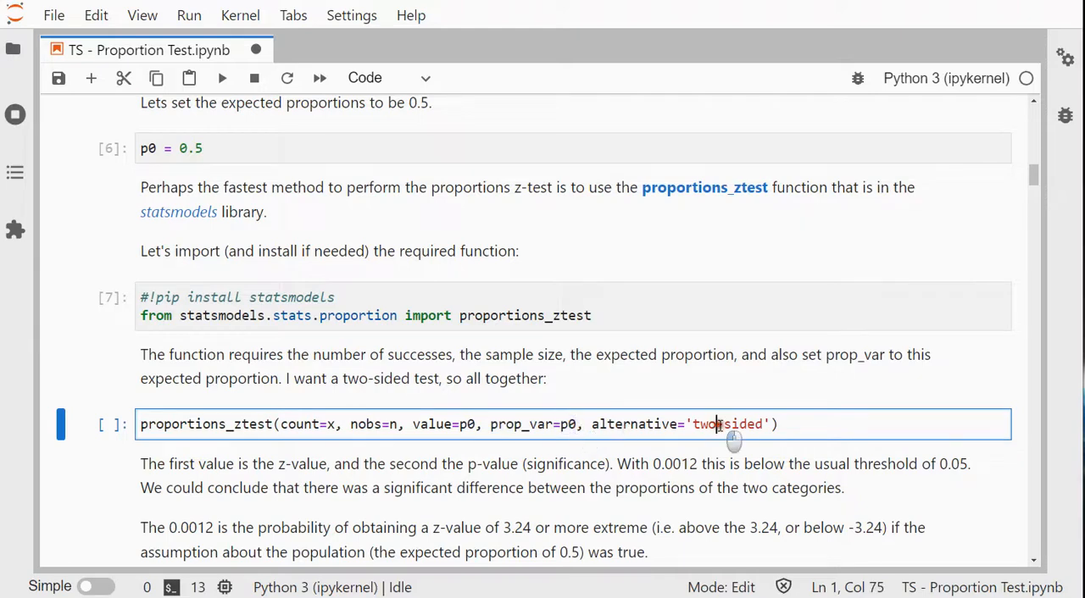
Run the two-sided proportions_ztest cell, giving z ≈ 3.24 and p ≈ 0.0012
key(Shift+Enter)
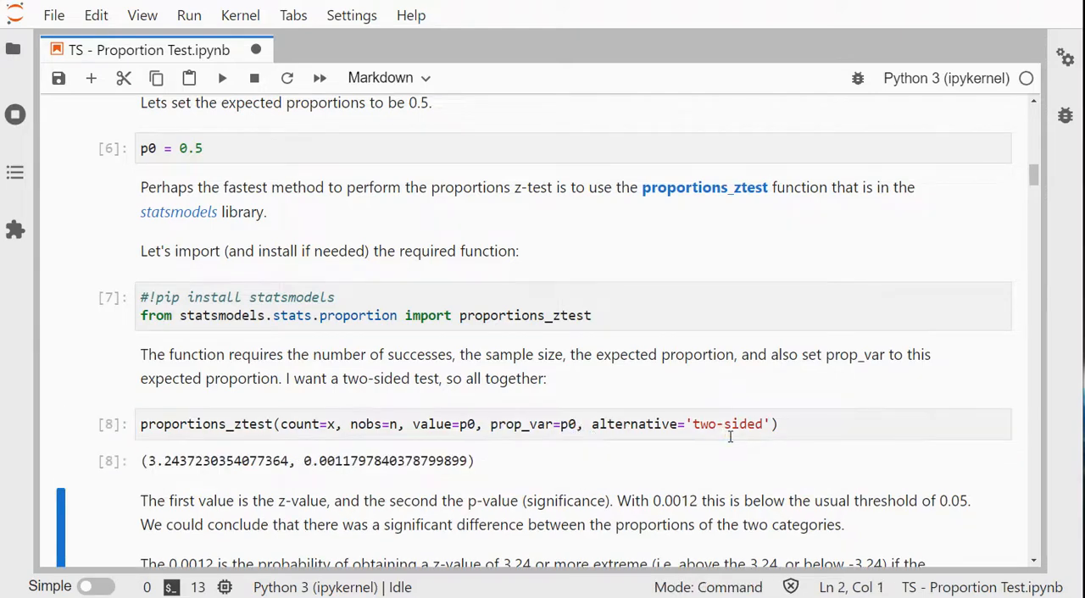
scroll(down, 3)
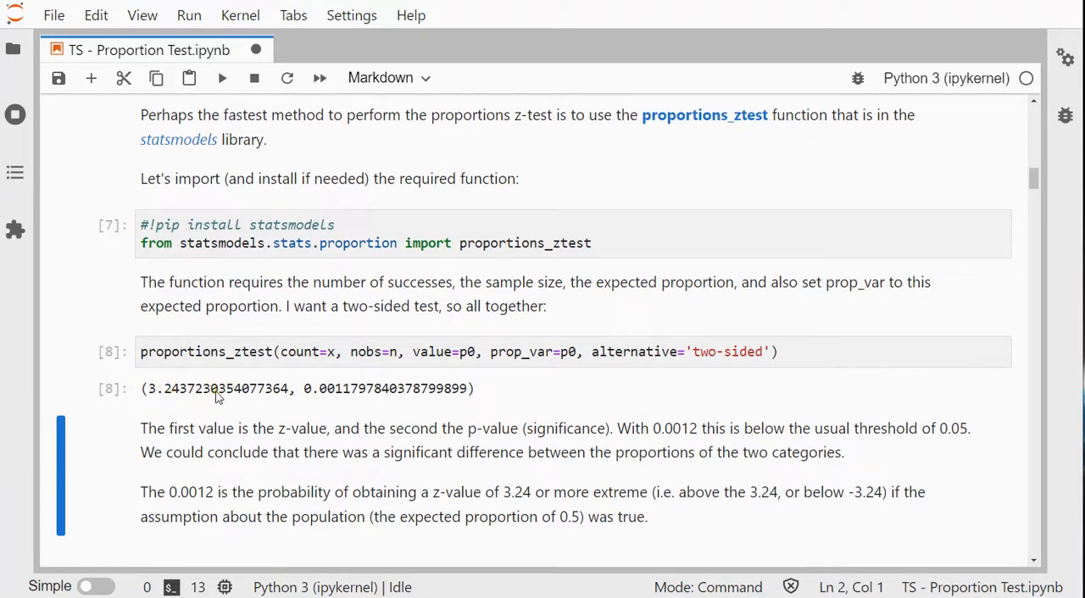
mouse_move(233, 397)
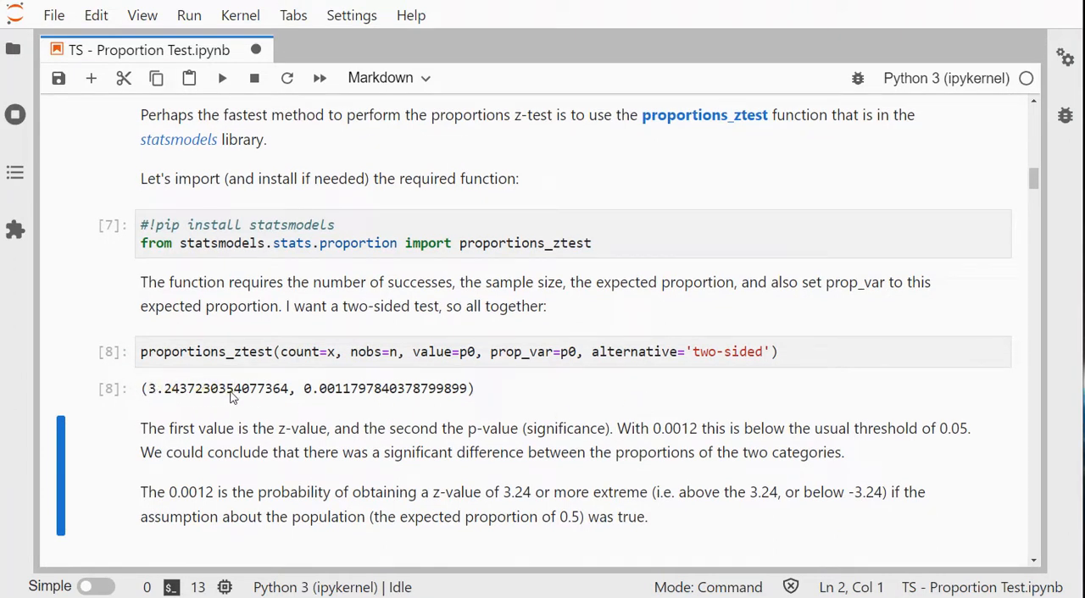
mouse_move(337, 397)
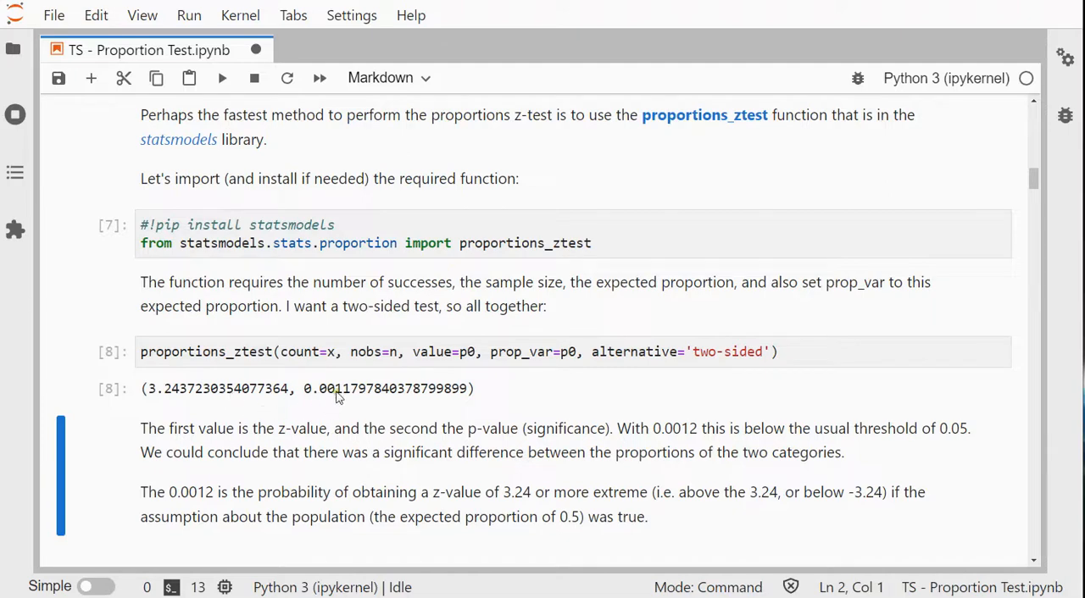
mouse_move(708, 359)
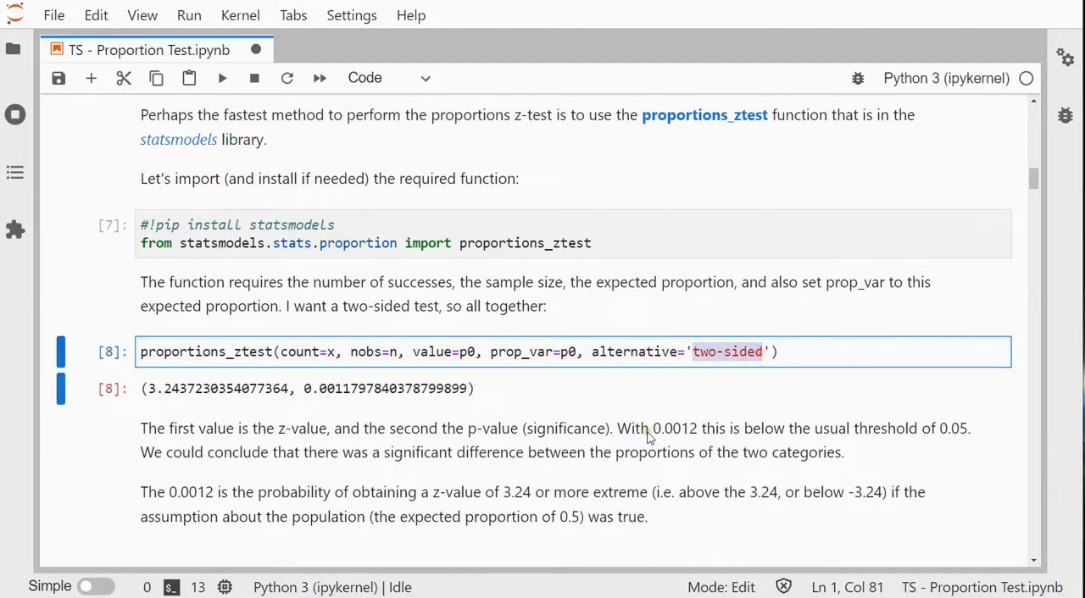
mouse_move(683, 445)
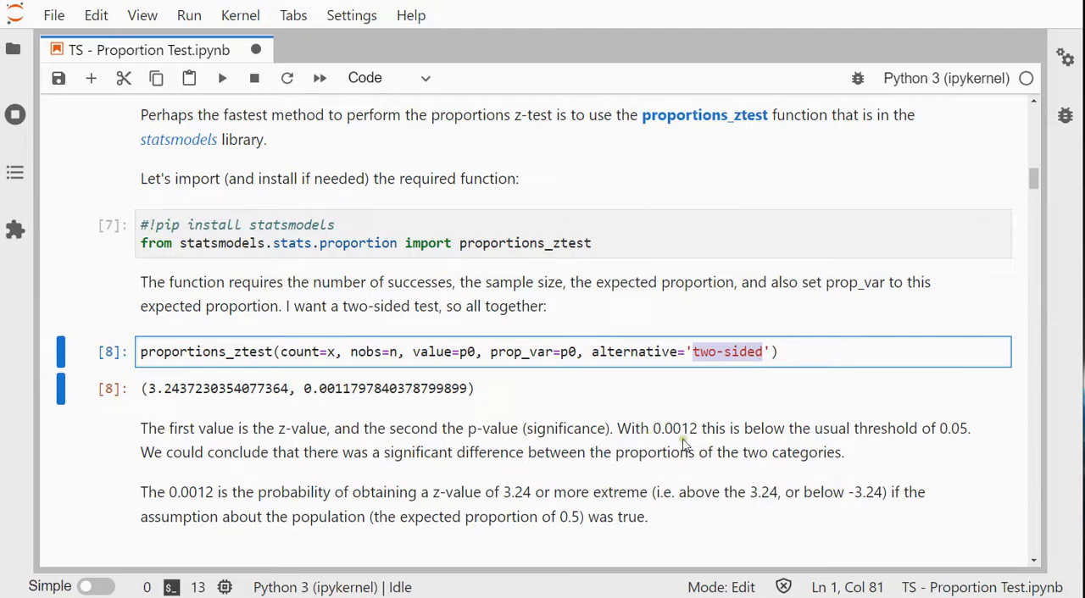
mouse_move(621, 474)
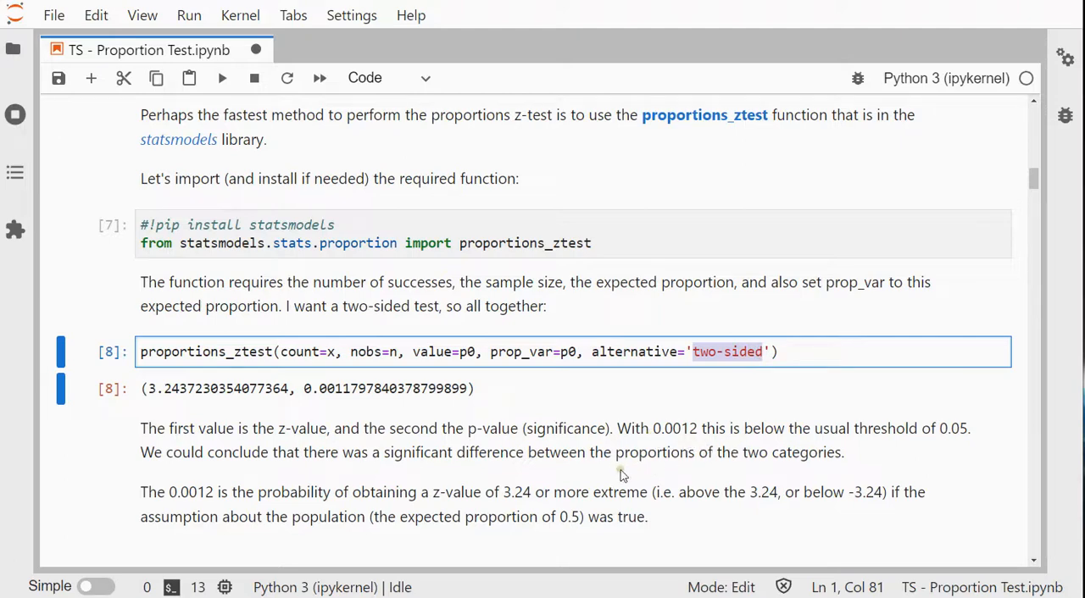
mouse_move(395, 515)
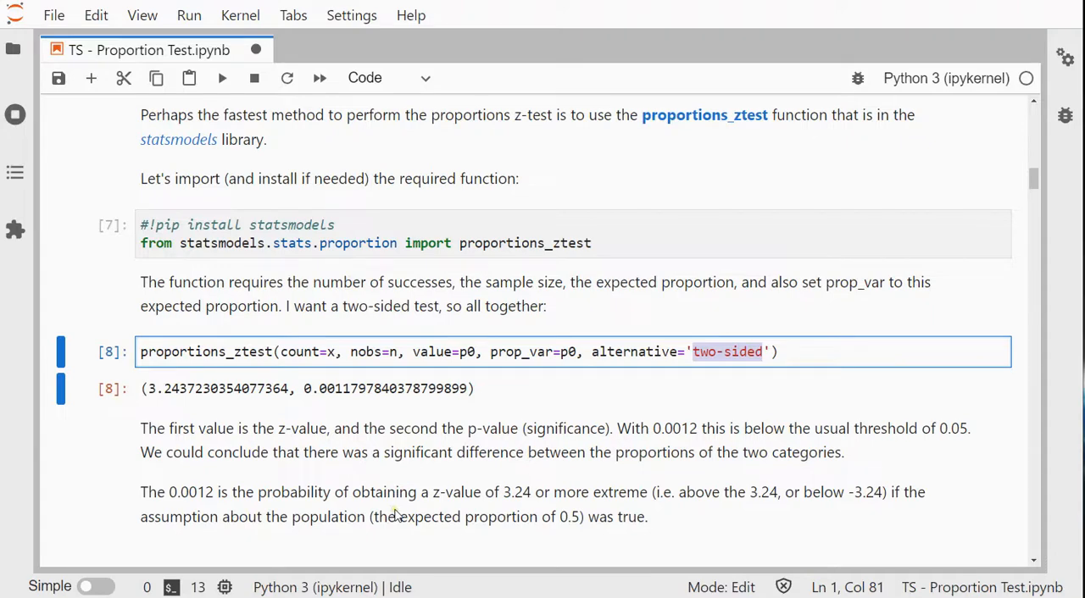
mouse_move(339, 403)
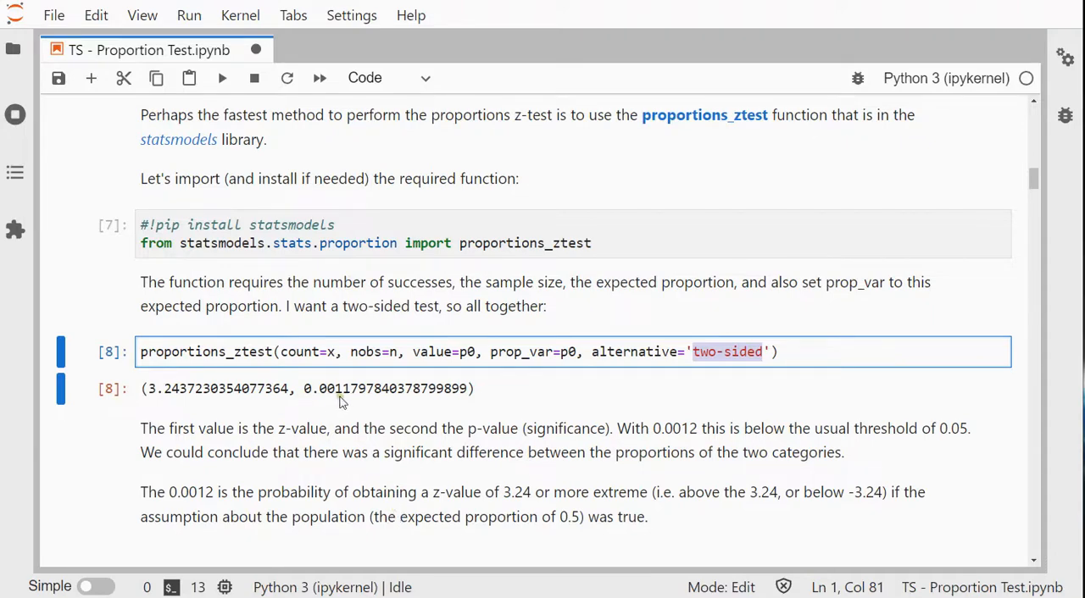
mouse_move(368, 470)
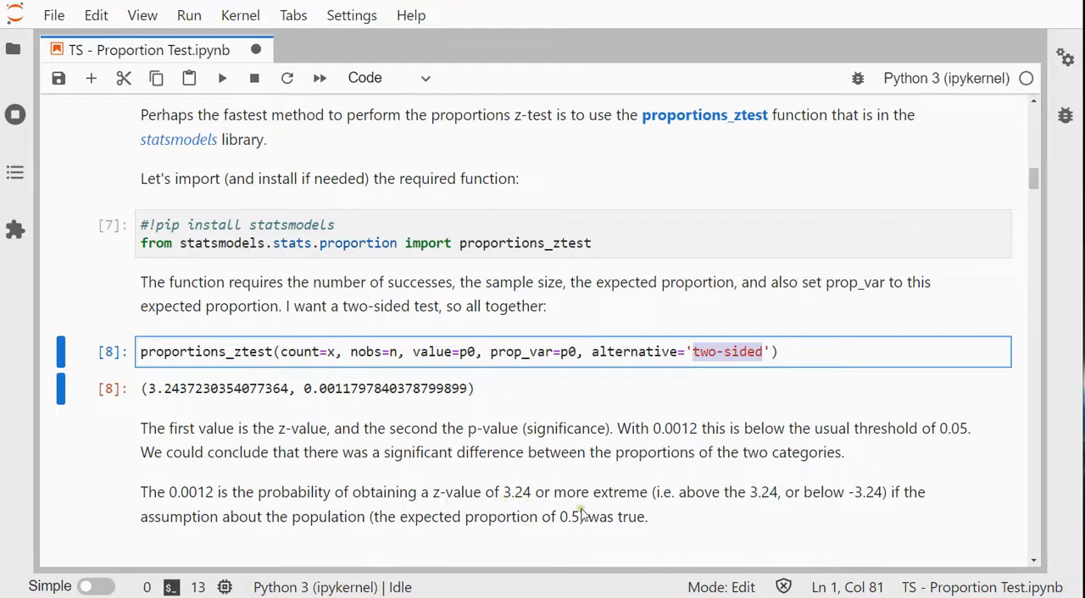
mouse_move(500, 534)
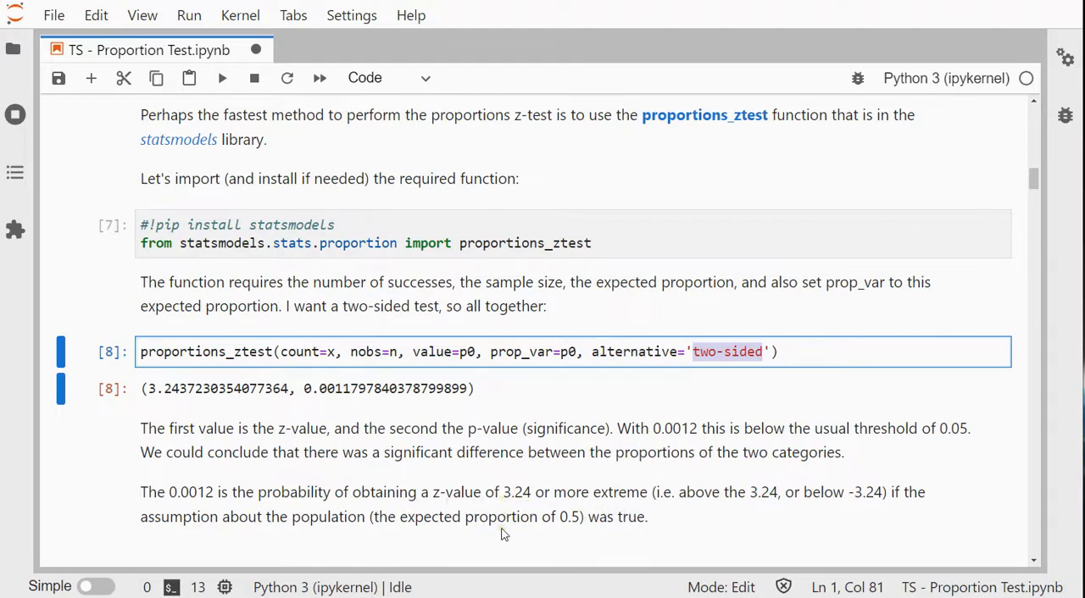
mouse_move(544, 534)
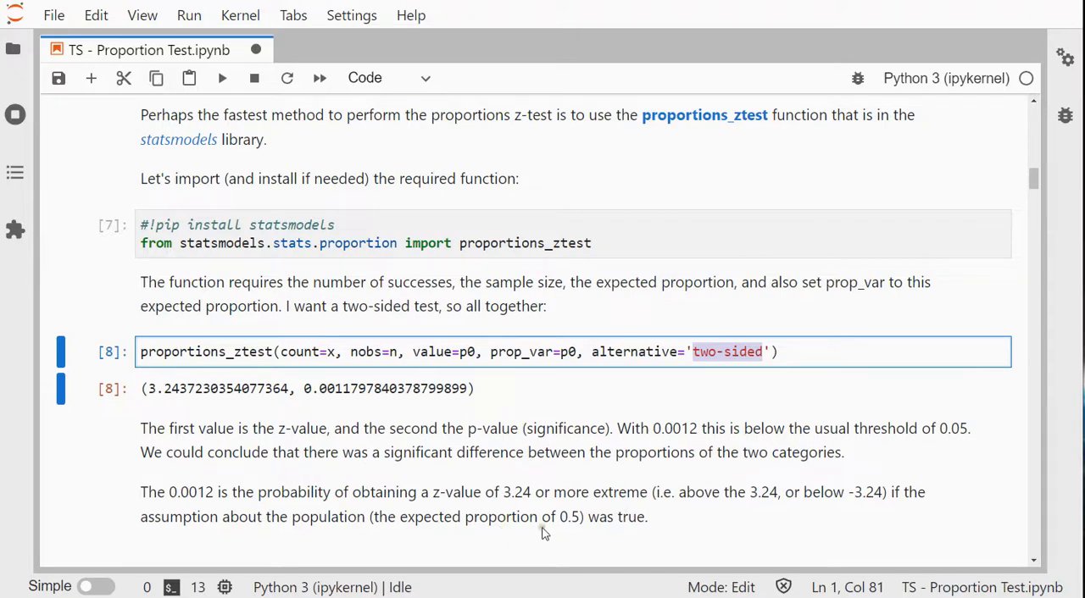
mouse_move(630, 528)
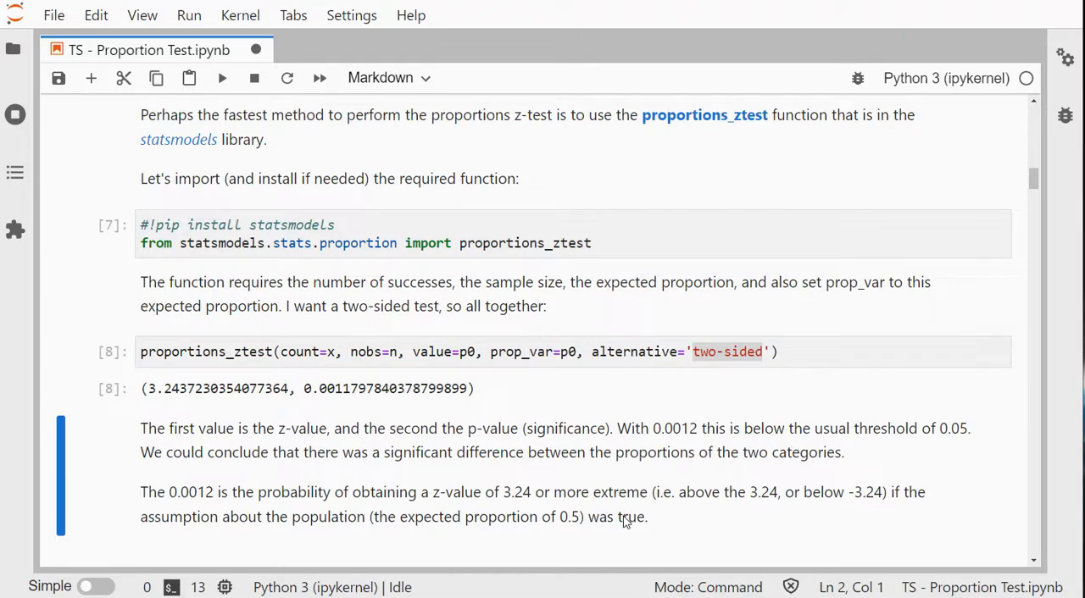
mouse_move(572, 525)
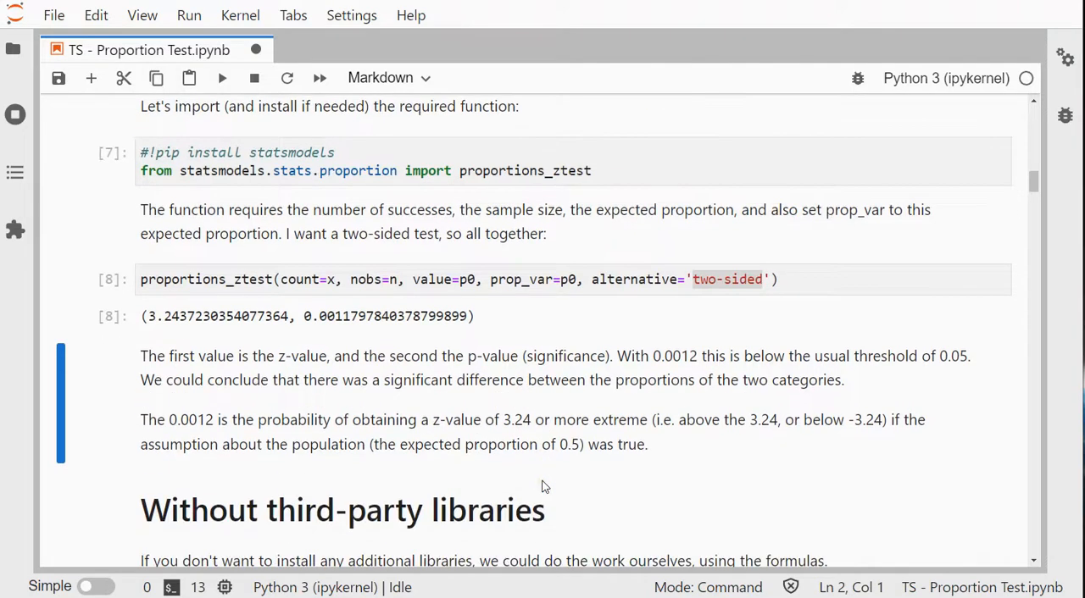
mouse_move(746, 315)
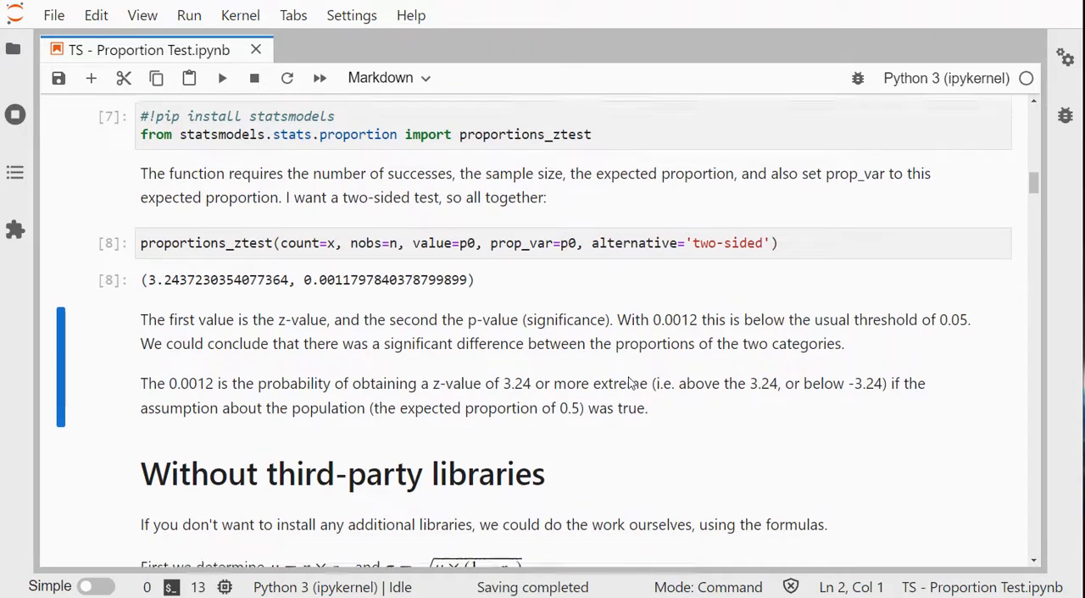
Run the cell computing m and s = (m * (1 - p0))**0.5
scroll(down, 3)
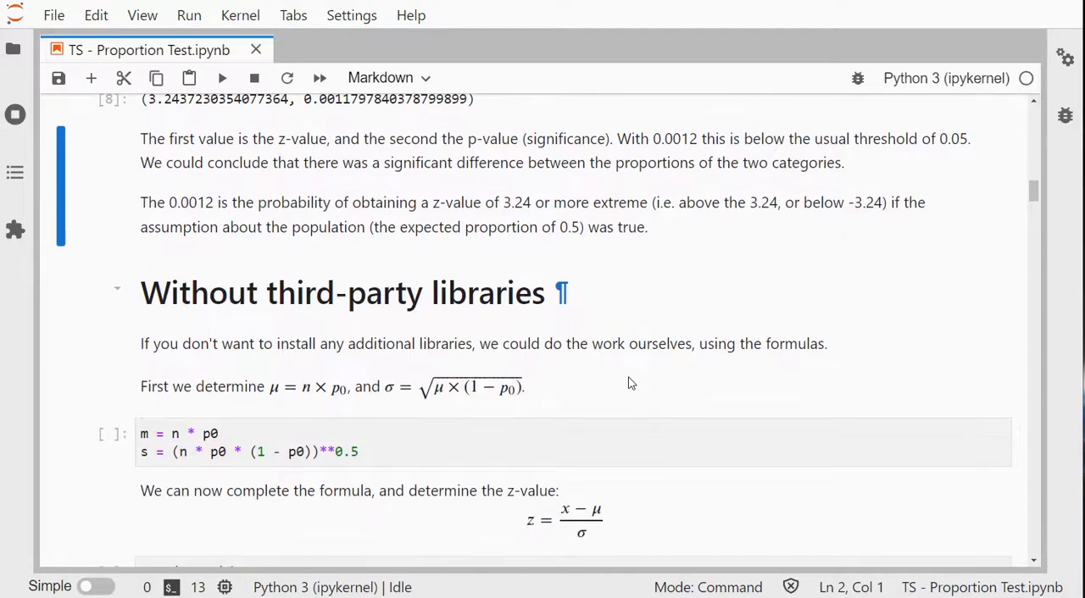
scroll(down, 3)
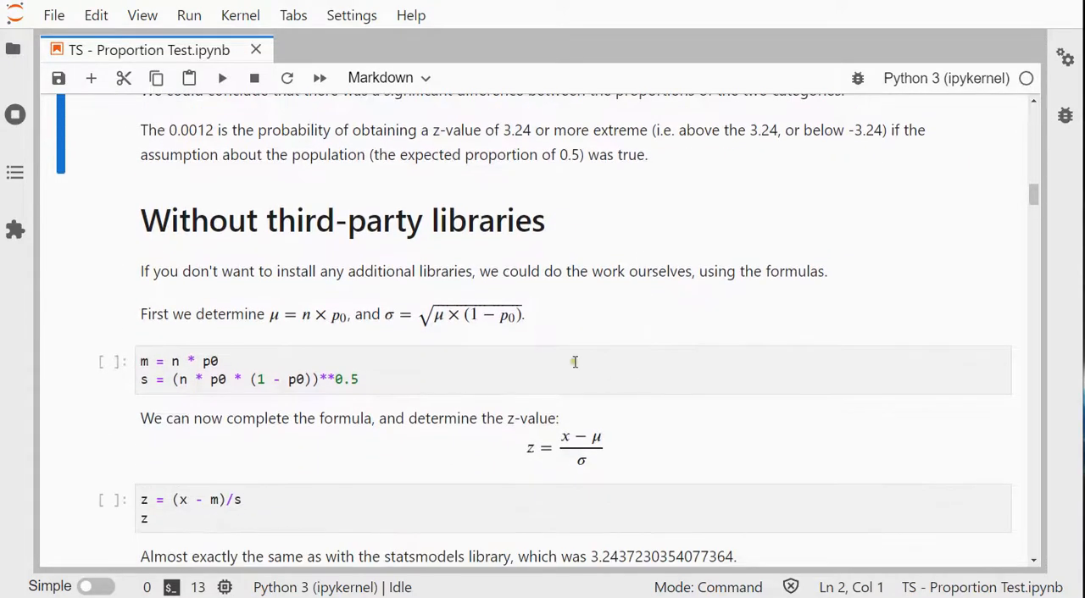
mouse_move(296, 323)
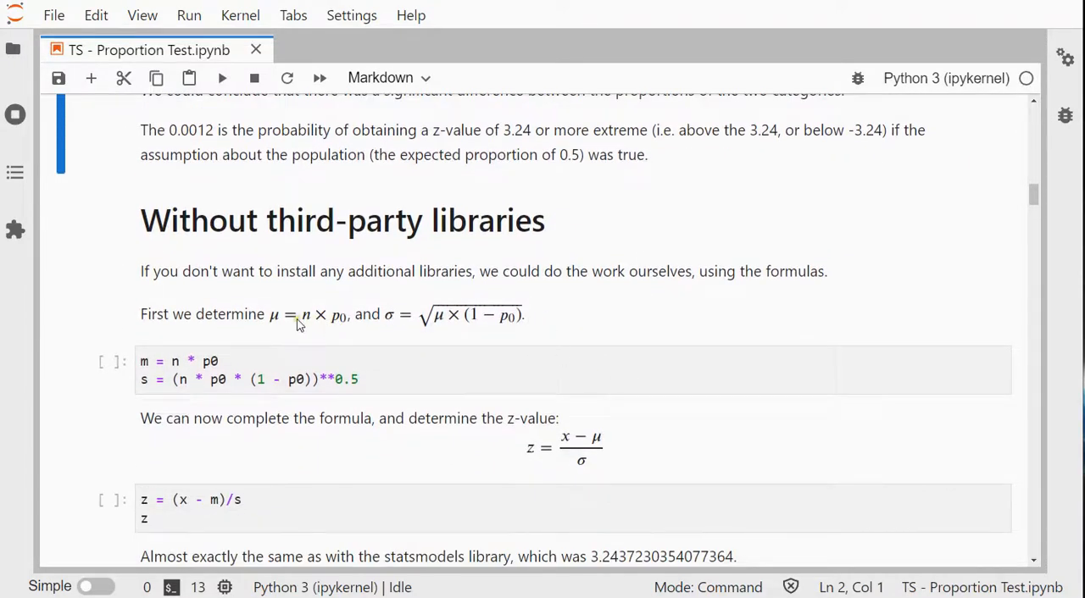
mouse_move(310, 331)
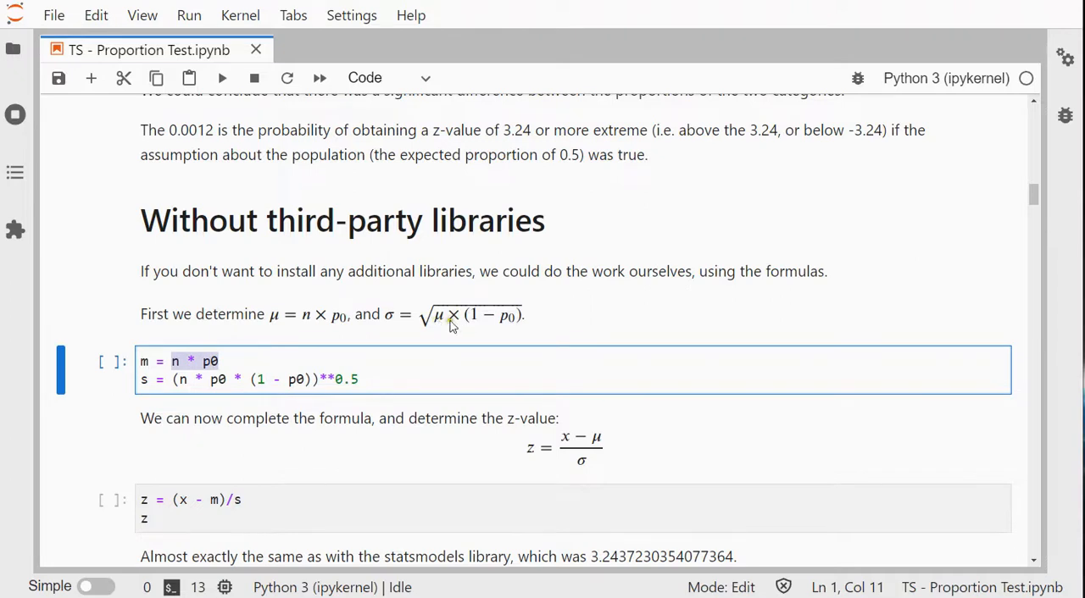
mouse_move(476, 327)
text(m)
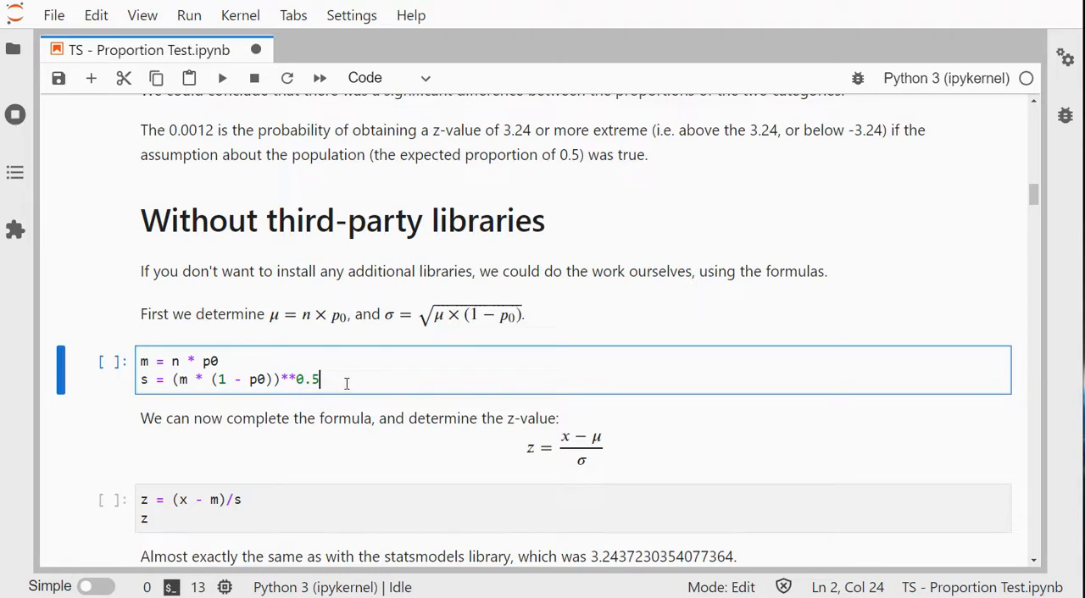
key(Shift+Enter)
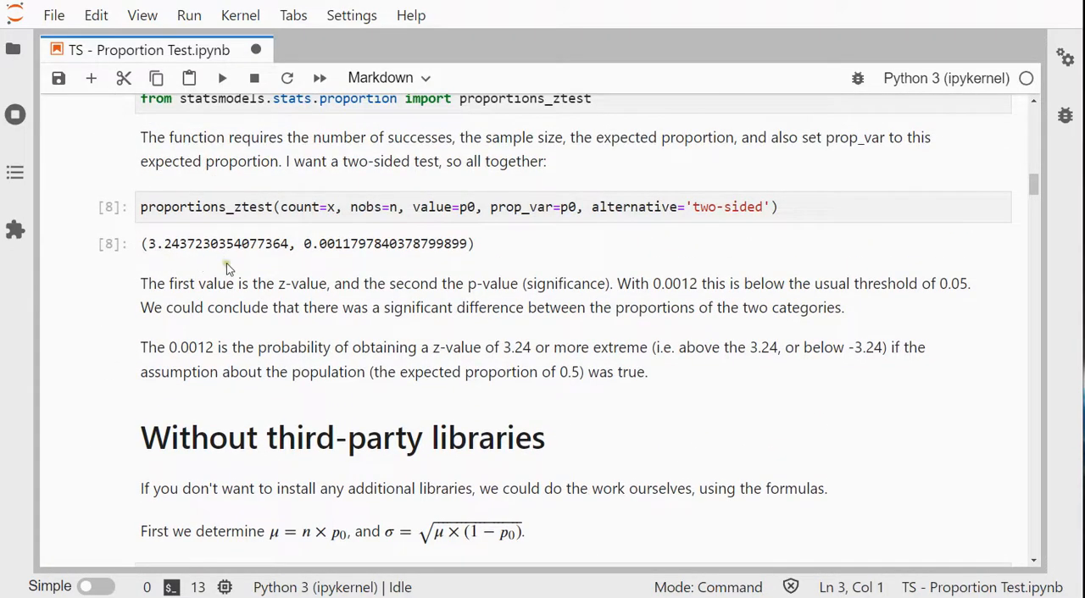
Scroll down to the manual z = (x - m)/s and z_adj = -abs(z) cells
scroll(down, 3)
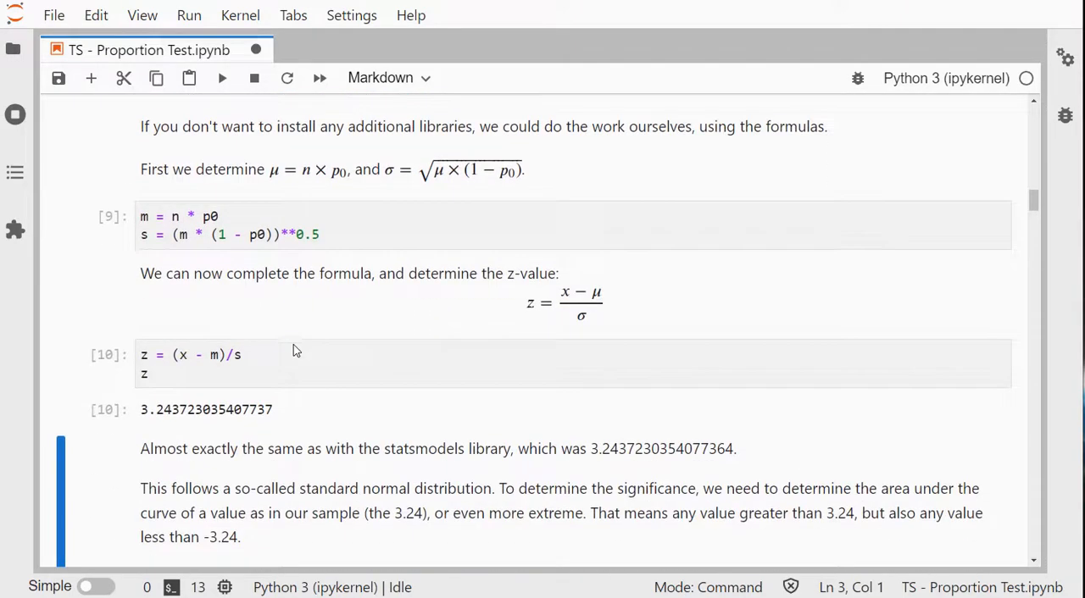
scroll(down, 3)
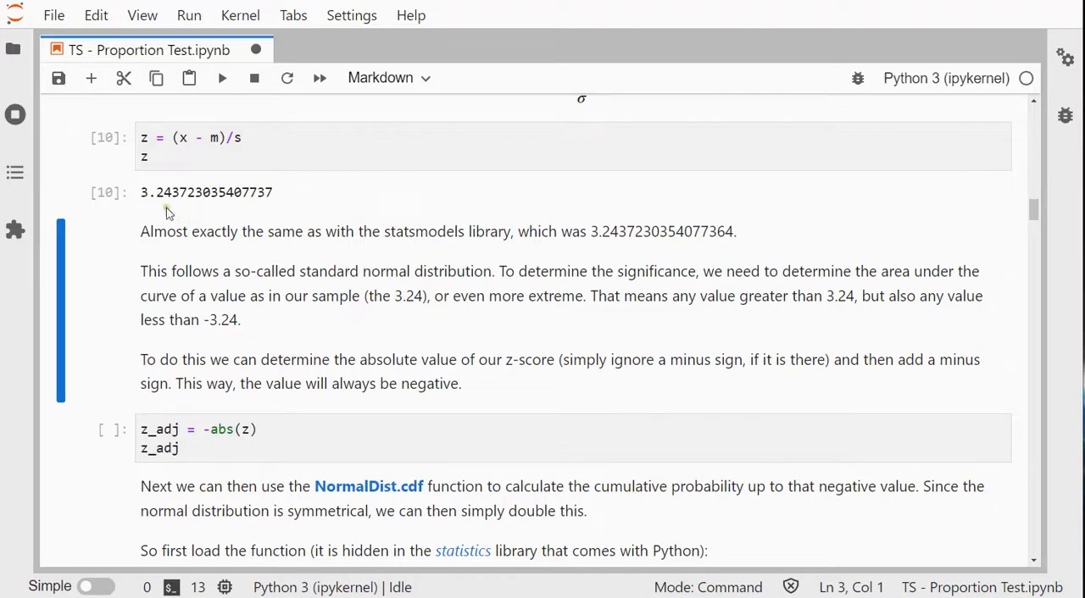
mouse_move(220, 324)
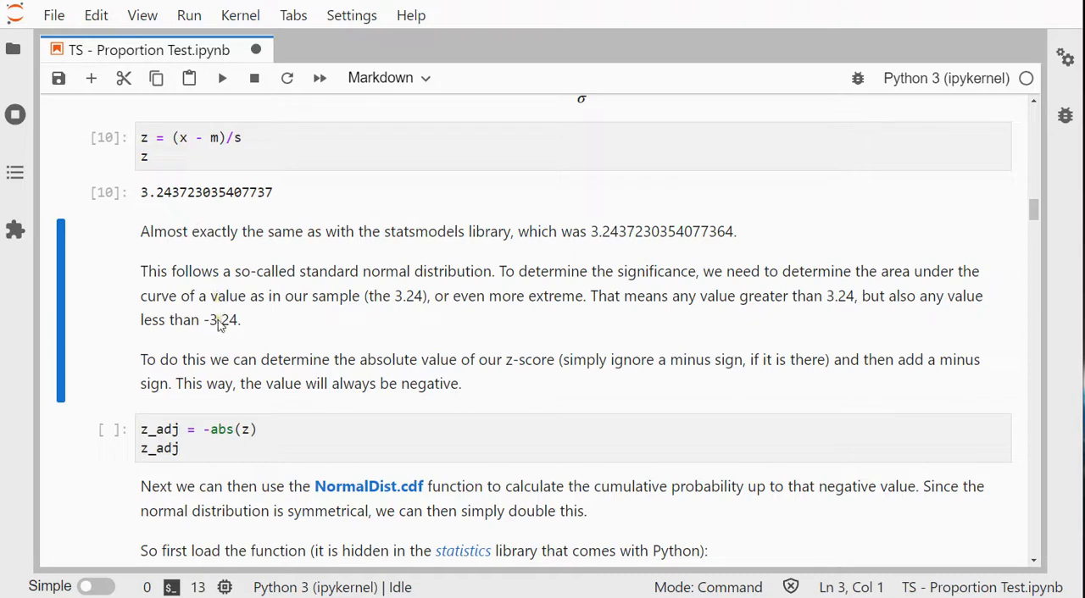
mouse_move(217, 325)
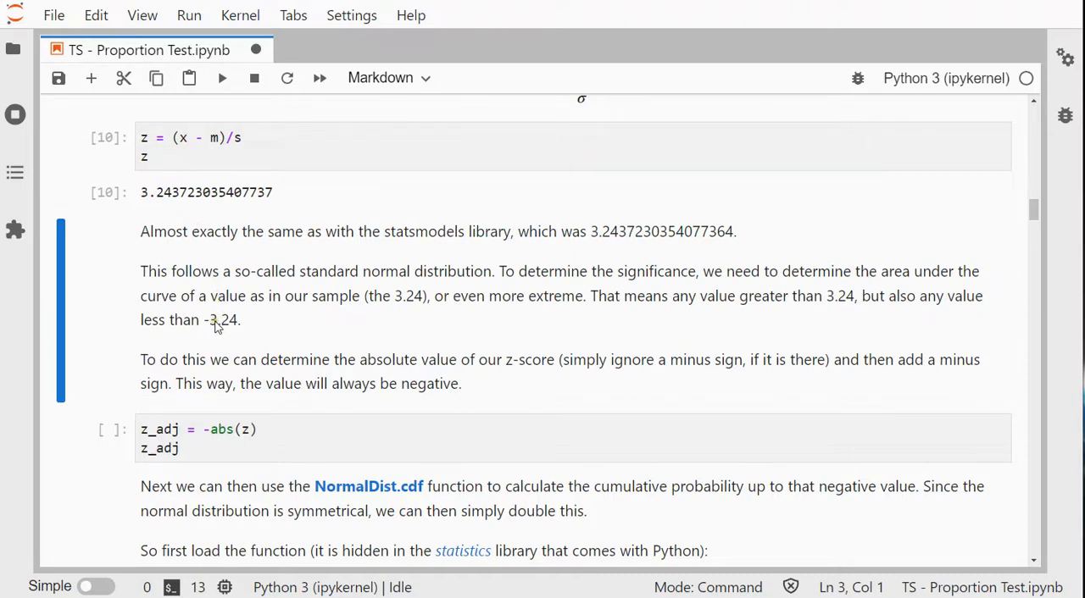
mouse_move(186, 202)
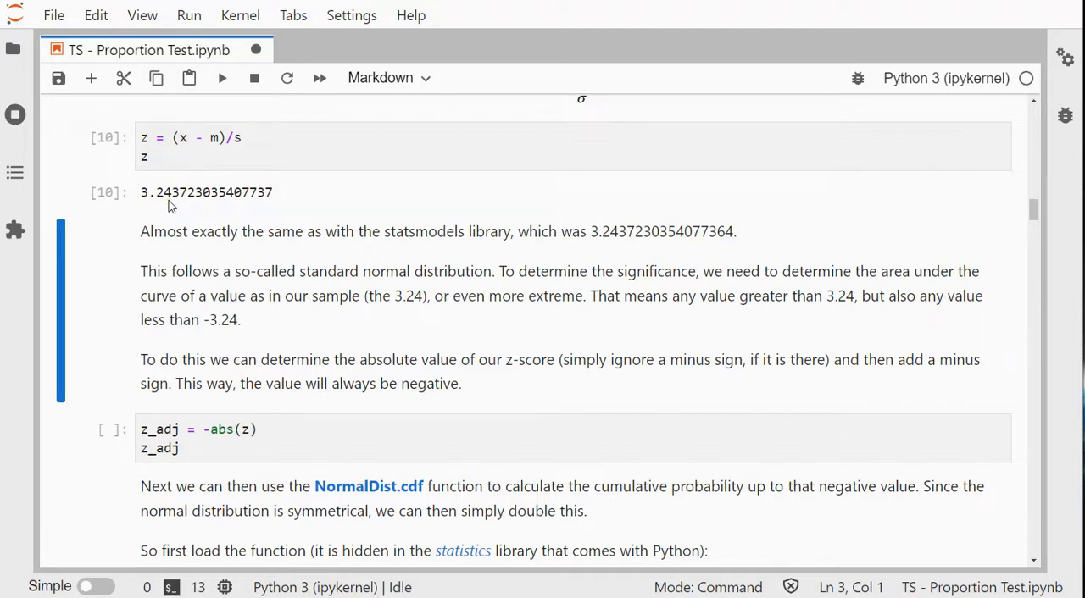
mouse_move(248, 371)
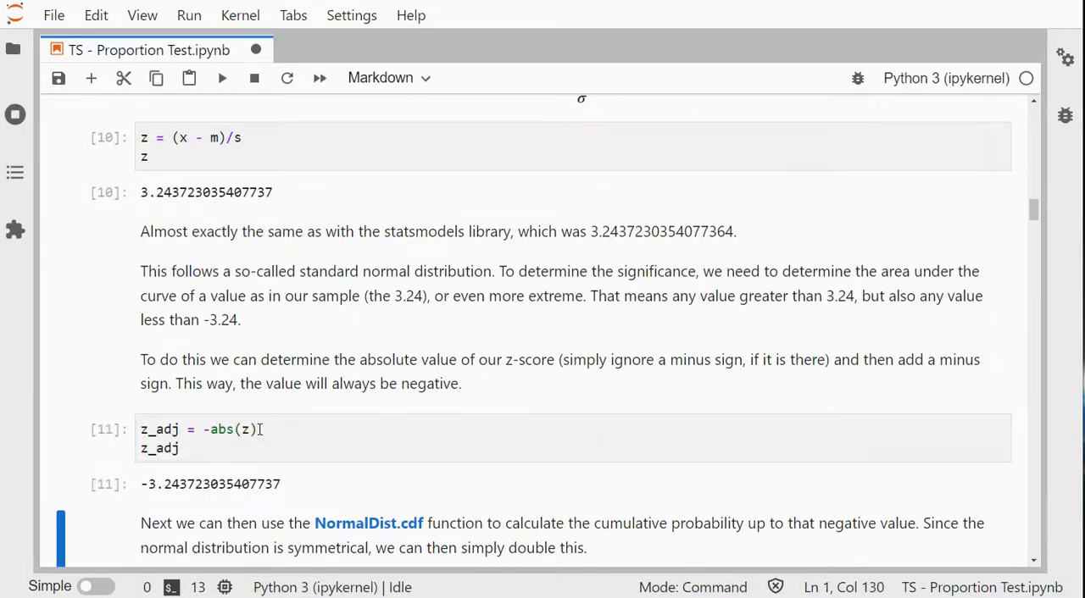
Run the NormalDist().cdf(z_adj)*2 cell, giving p = 0.001179784037879994
scroll(down, 3)
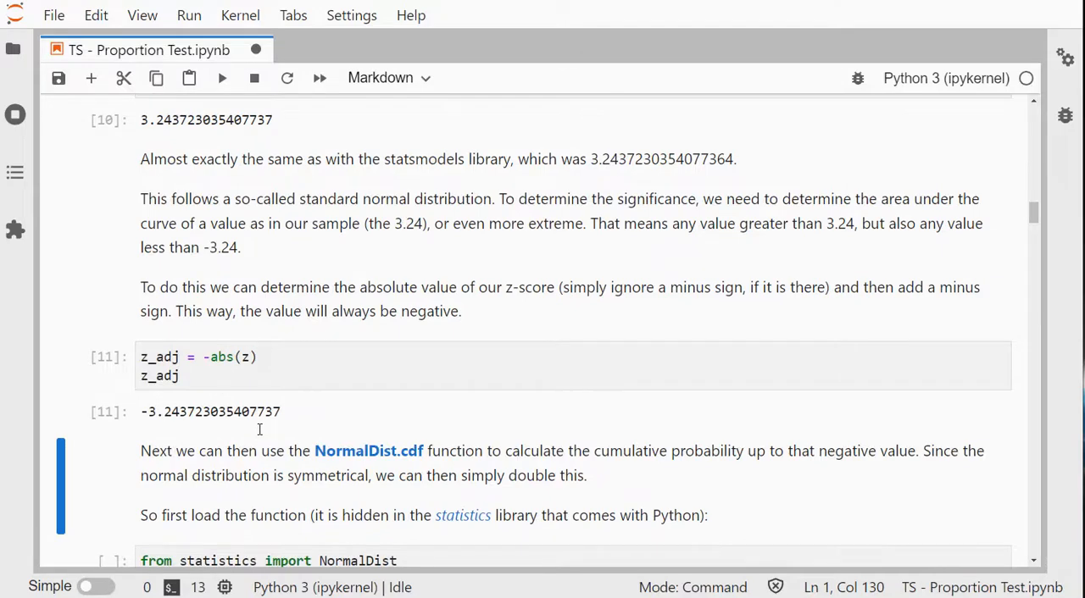
scroll(down, 3)
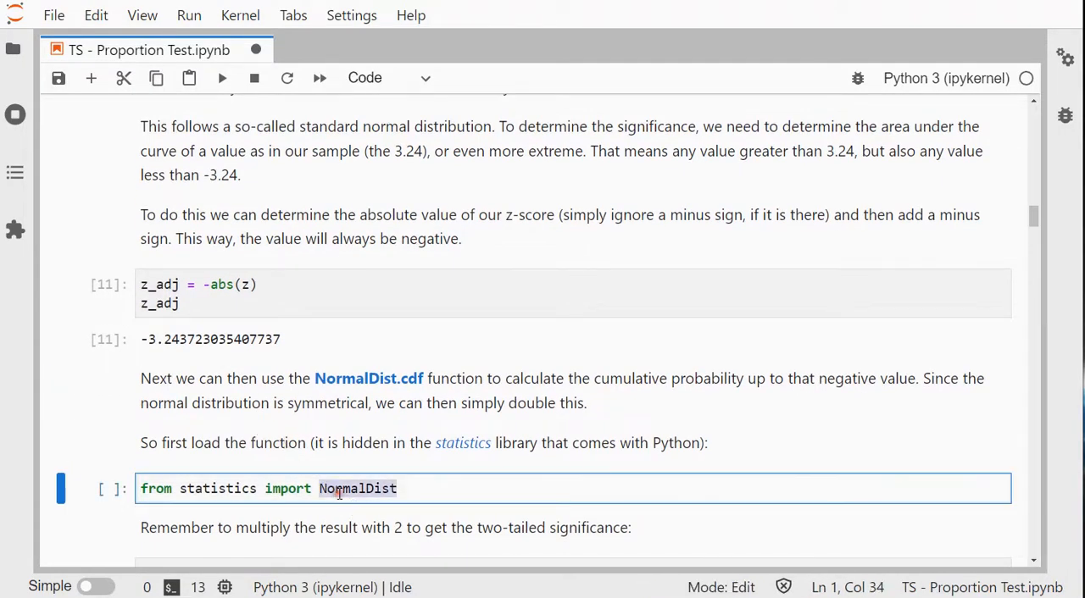
mouse_move(527, 453)
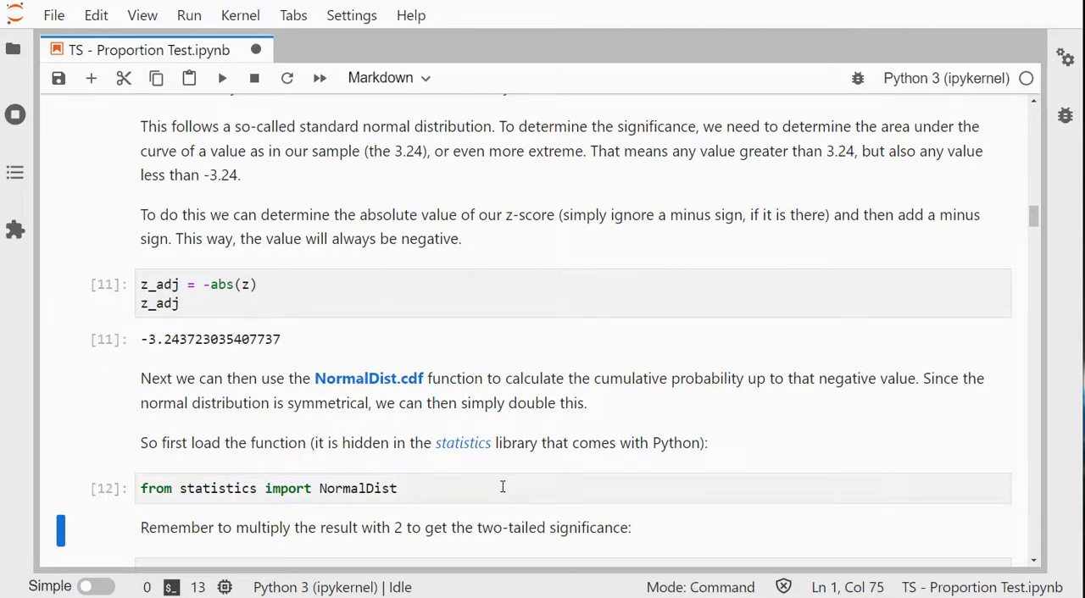
scroll(down, 3)
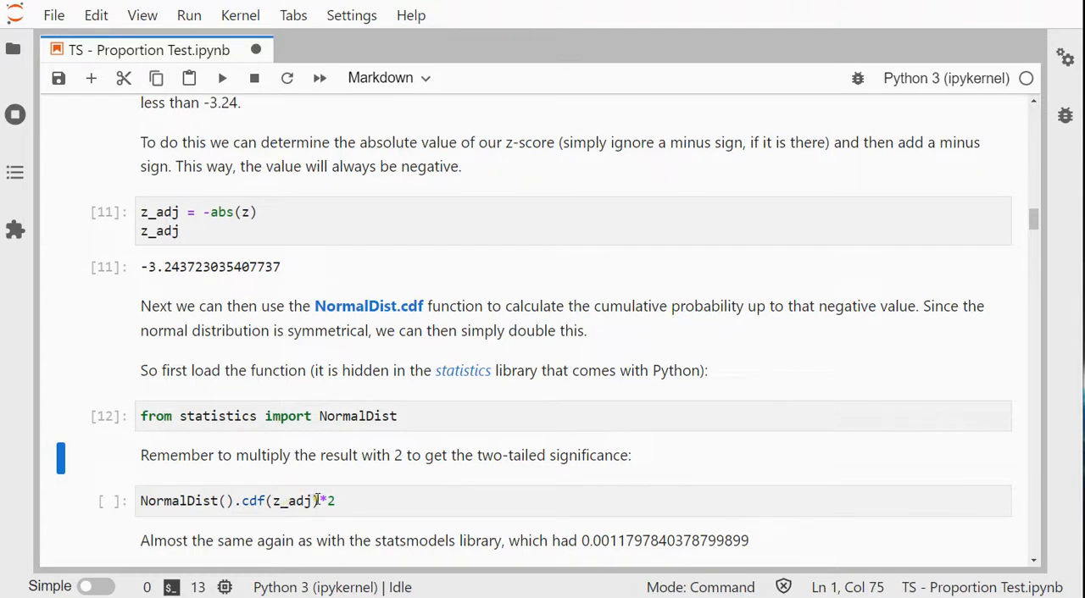
click(390, 501)
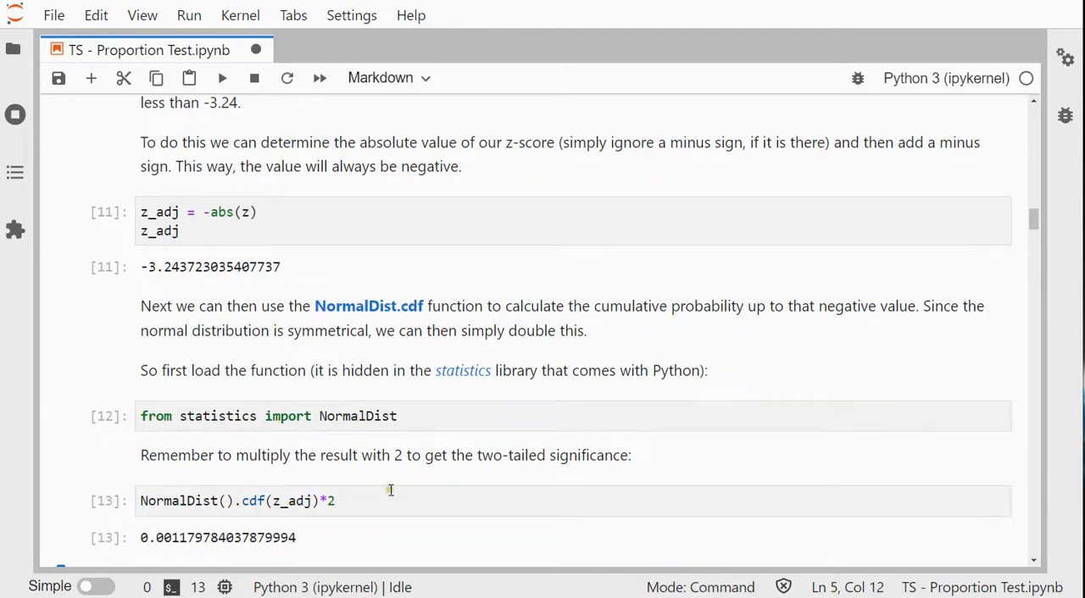
scroll(down, 3)
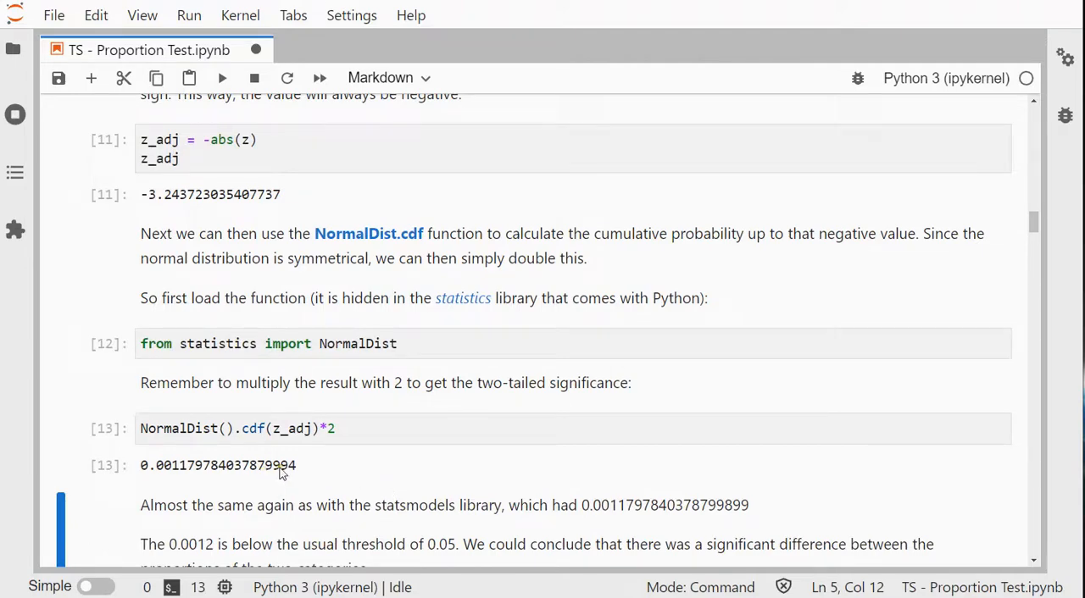
mouse_move(736, 523)
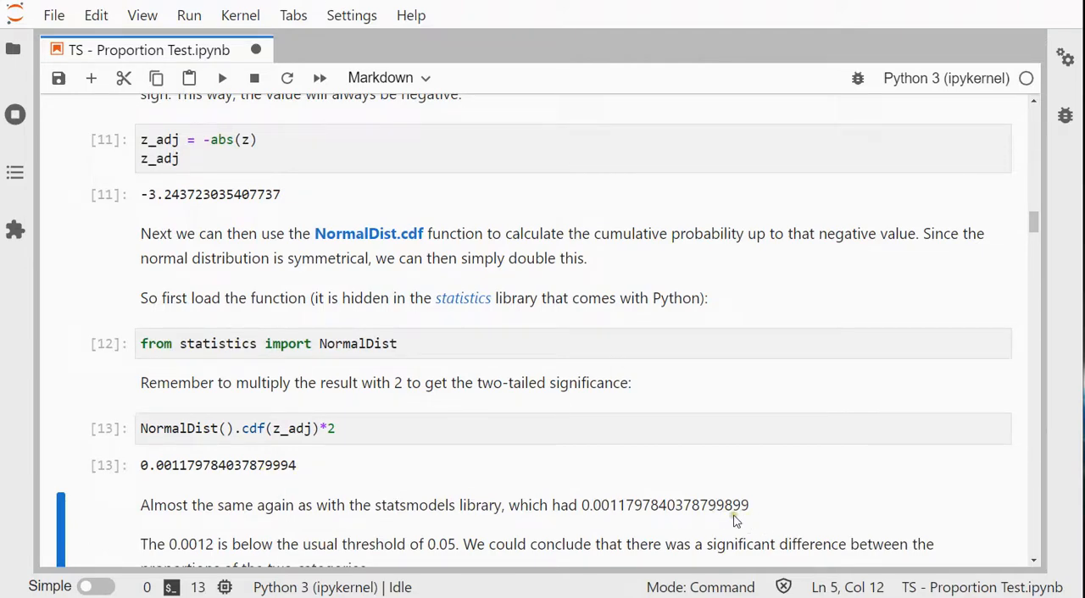
scroll(down, 3)
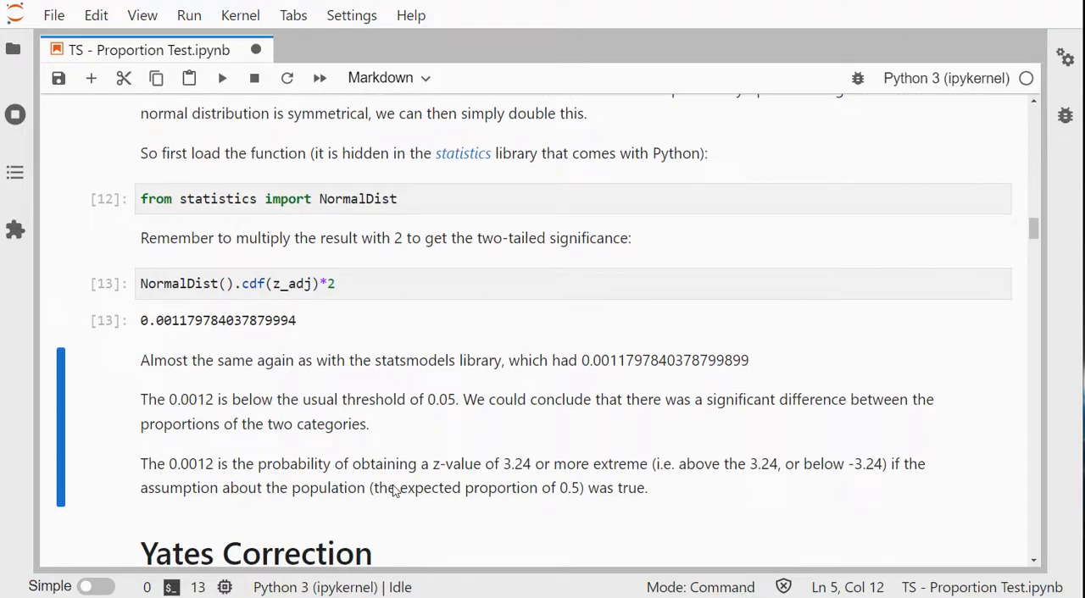
Run the NormalDist().cdf(-z_y)*2 cell, giving Yates-corrected p = 0.0019596450541655708
scroll(down, 3)
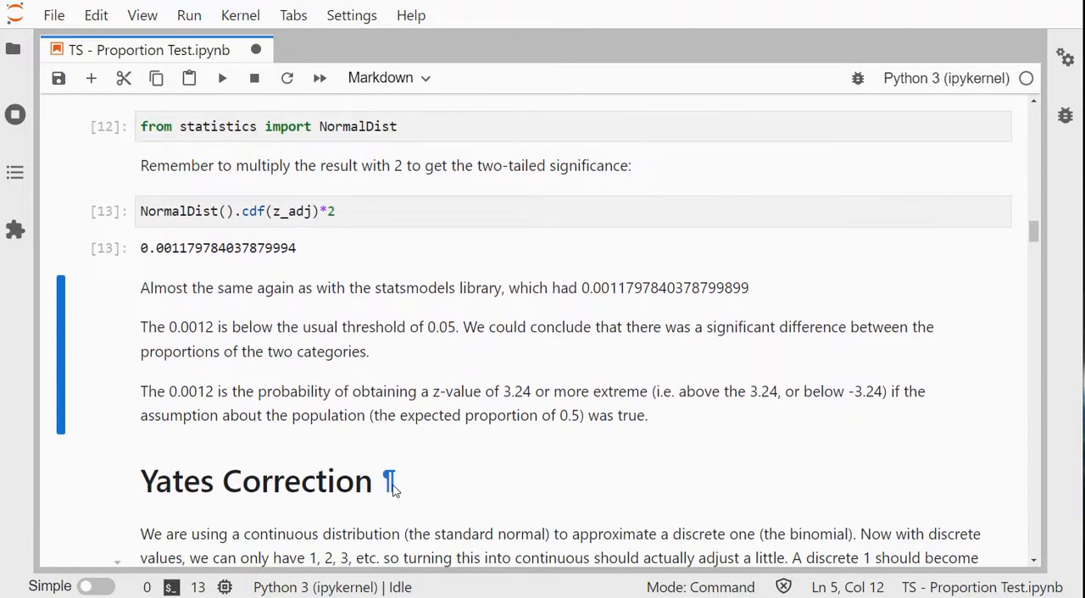
scroll(down, 3)
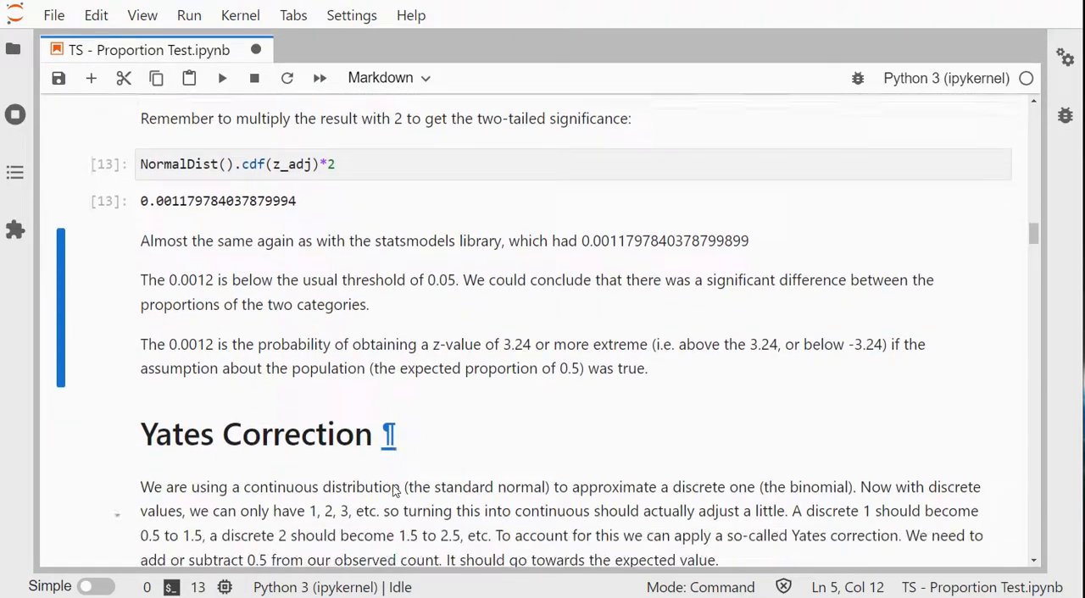
scroll(down, 3)
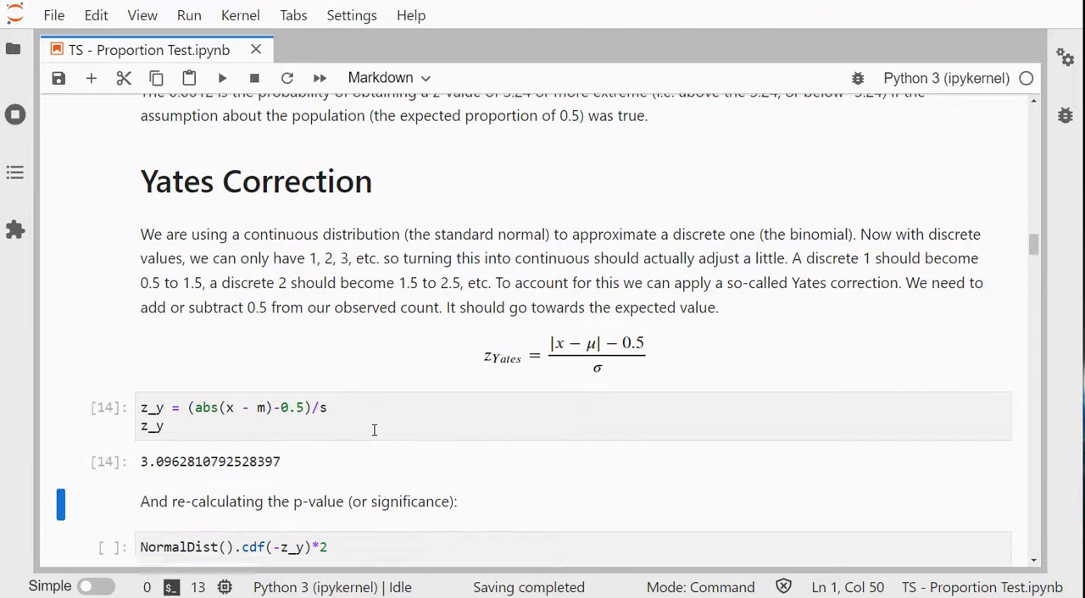
click(406, 485)
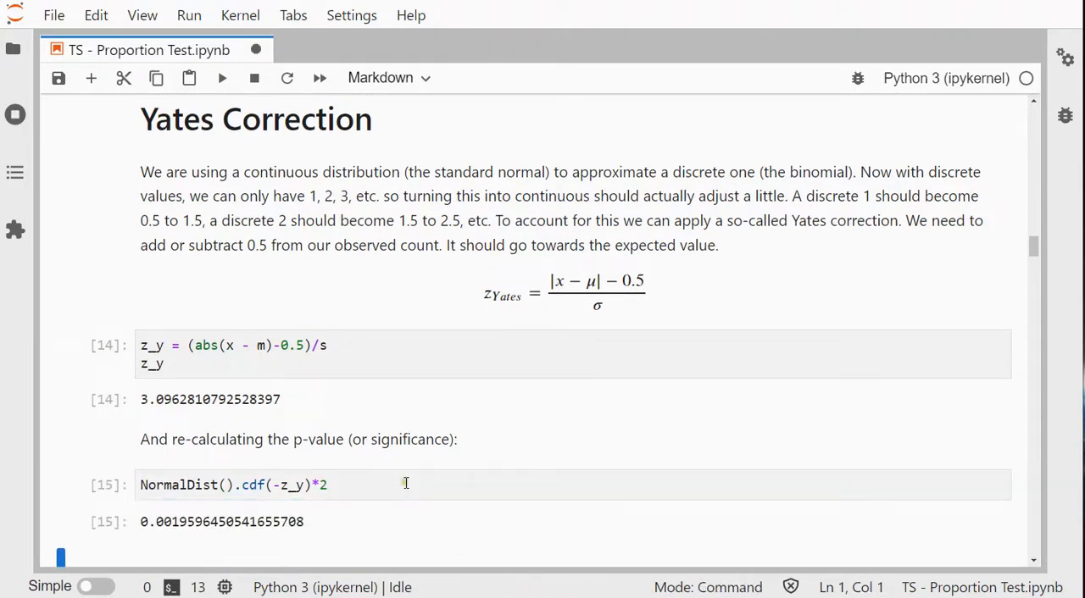
scroll(down, 3)
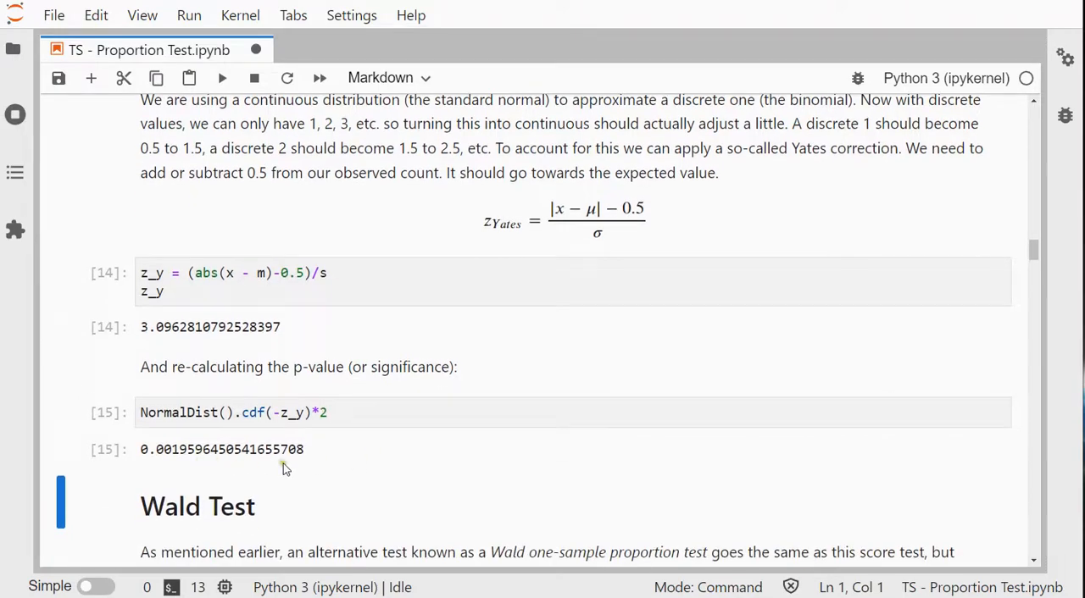
Run the Wald s_w/z_w cell, giving z_w = 3.6935290526466815
scroll(down, 3)
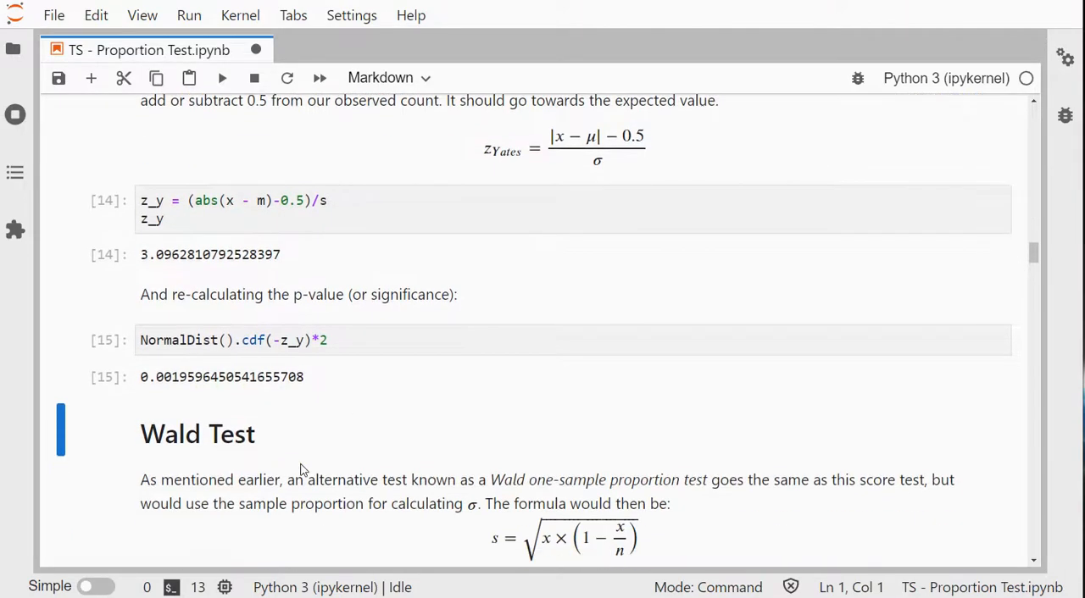
scroll(down, 3)
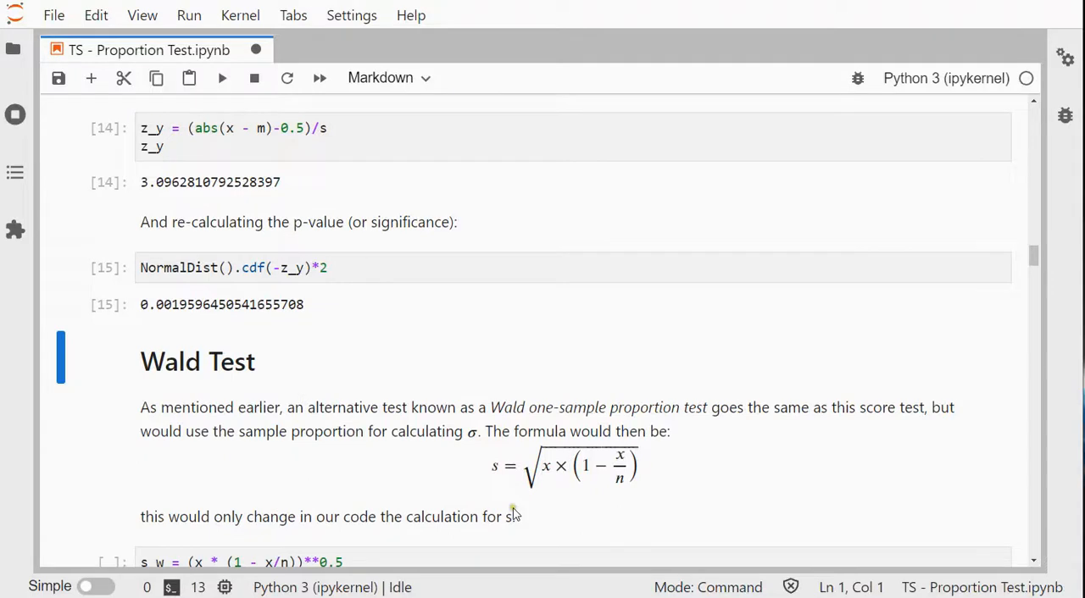
mouse_move(557, 489)
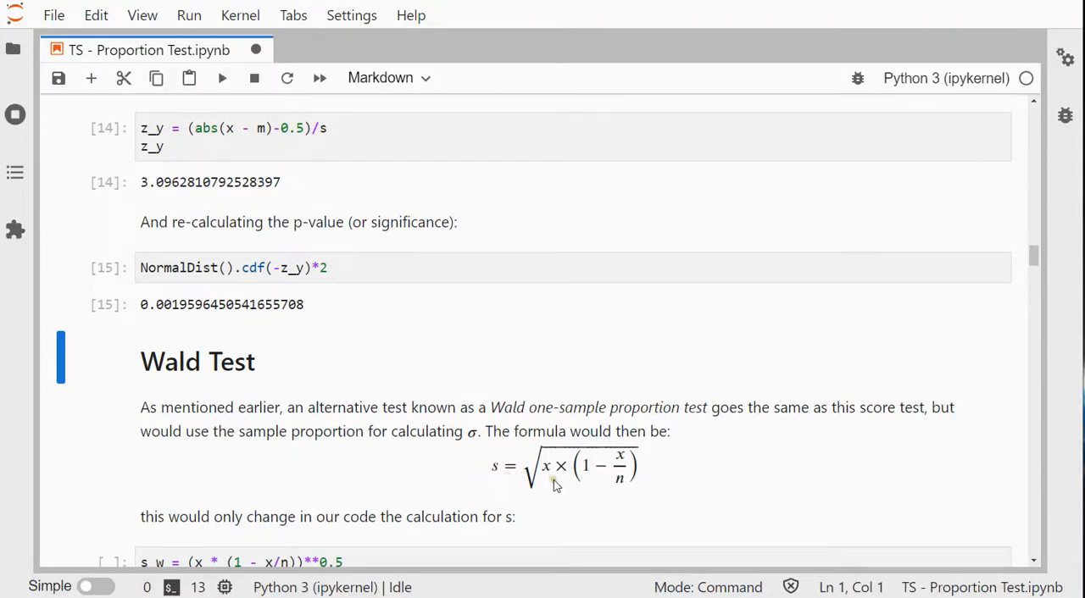
mouse_move(615, 480)
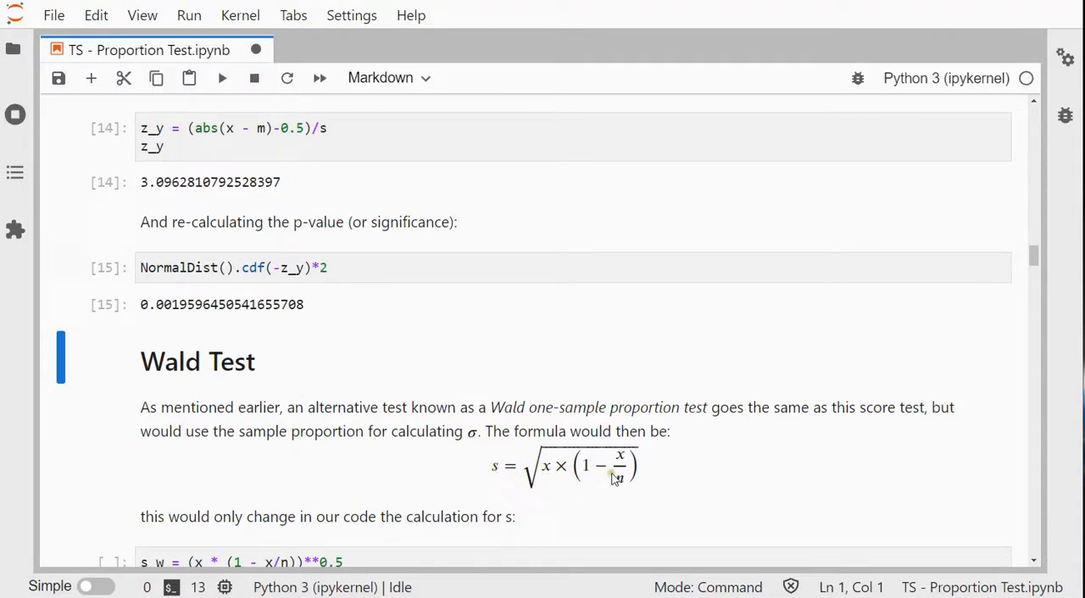
mouse_move(625, 474)
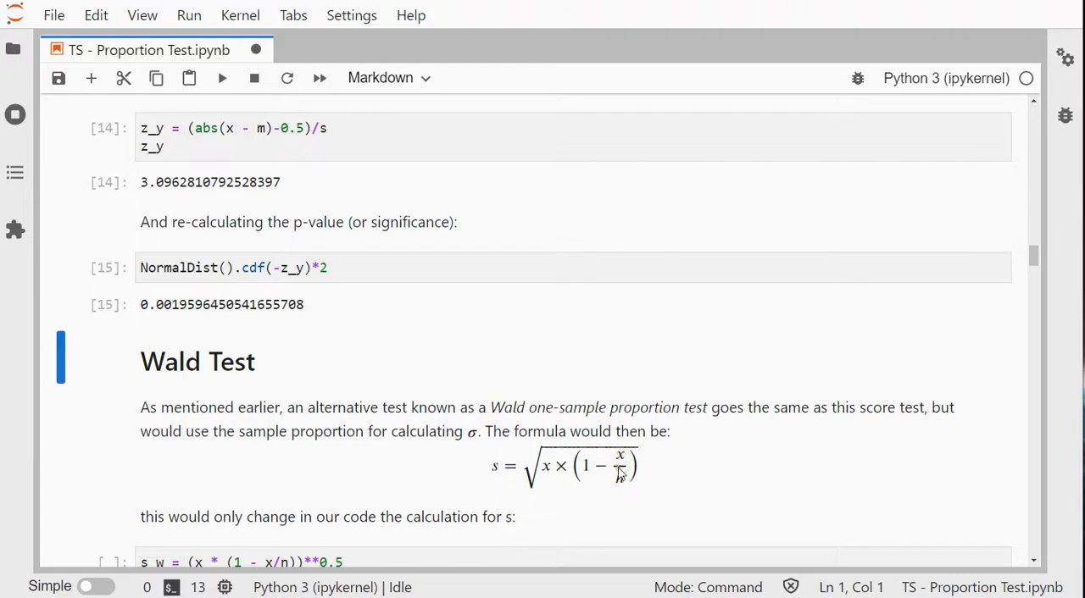
mouse_move(625, 477)
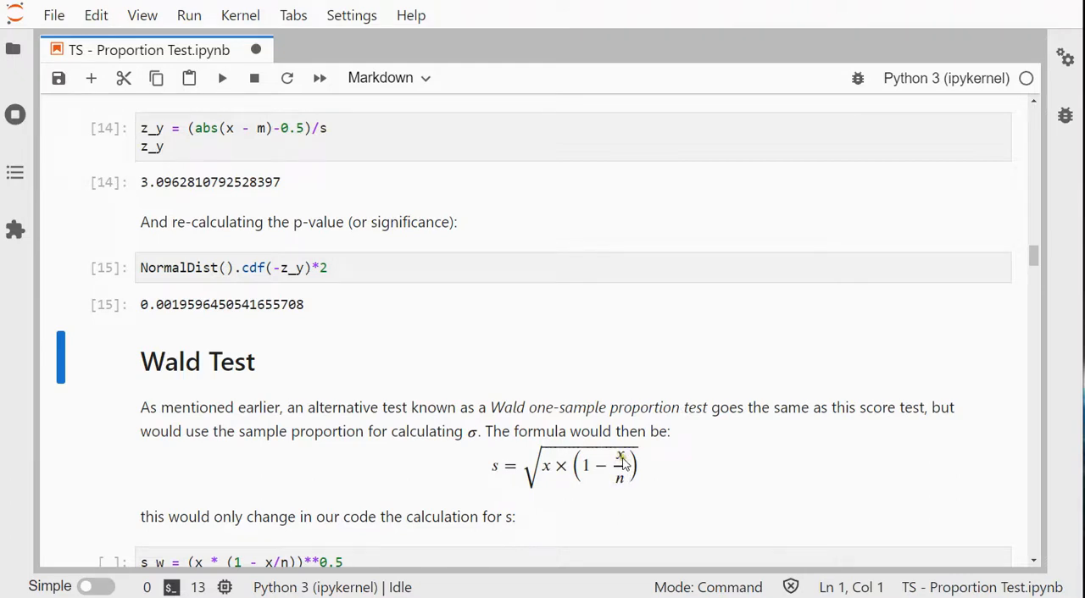
scroll(down, 3)
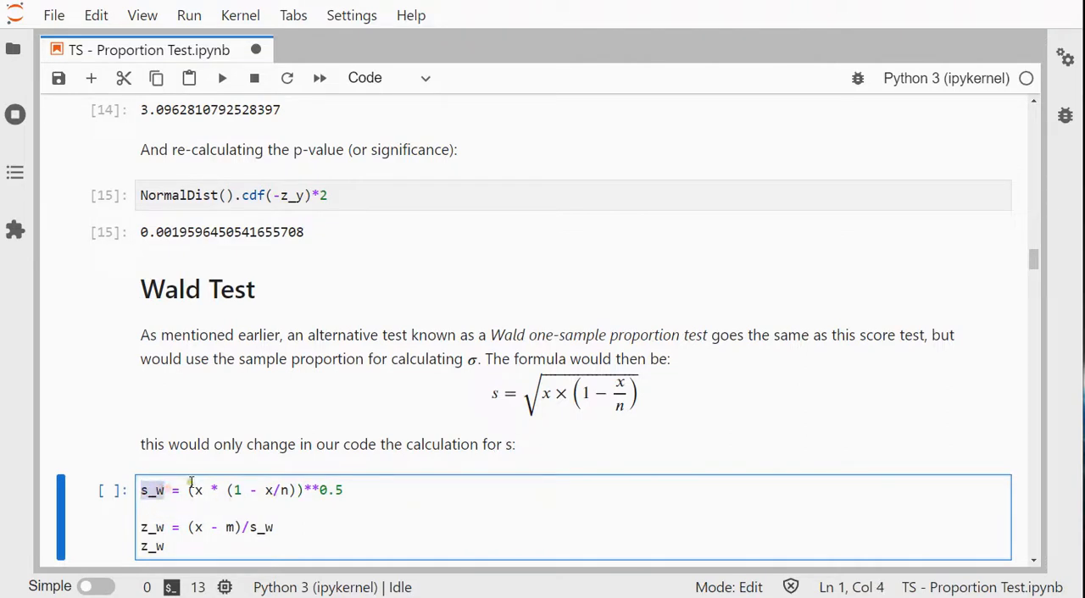
click(224, 491)
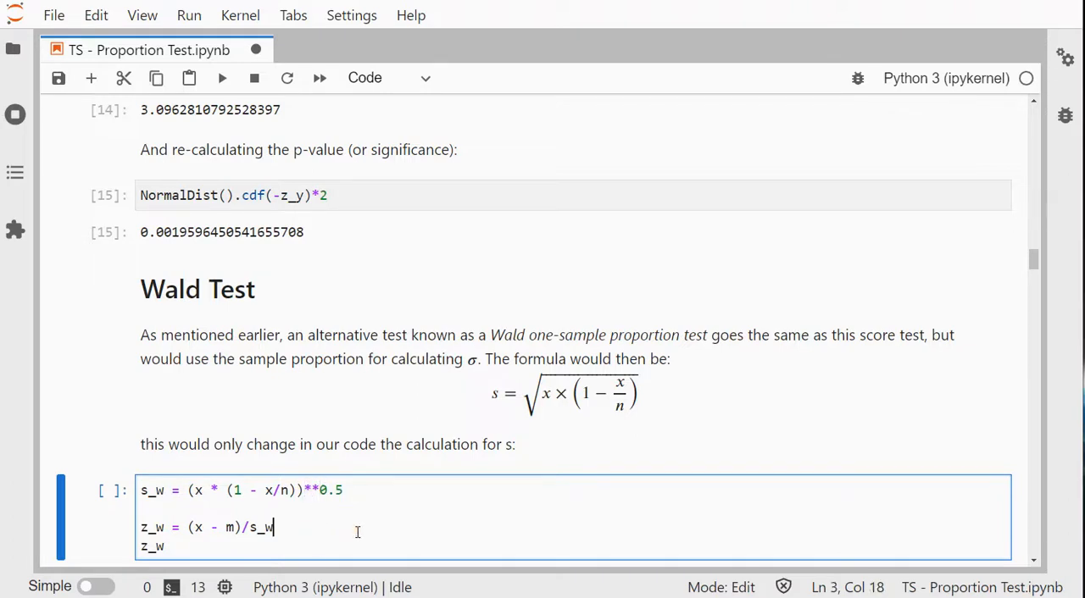
key(Shift+Enter)
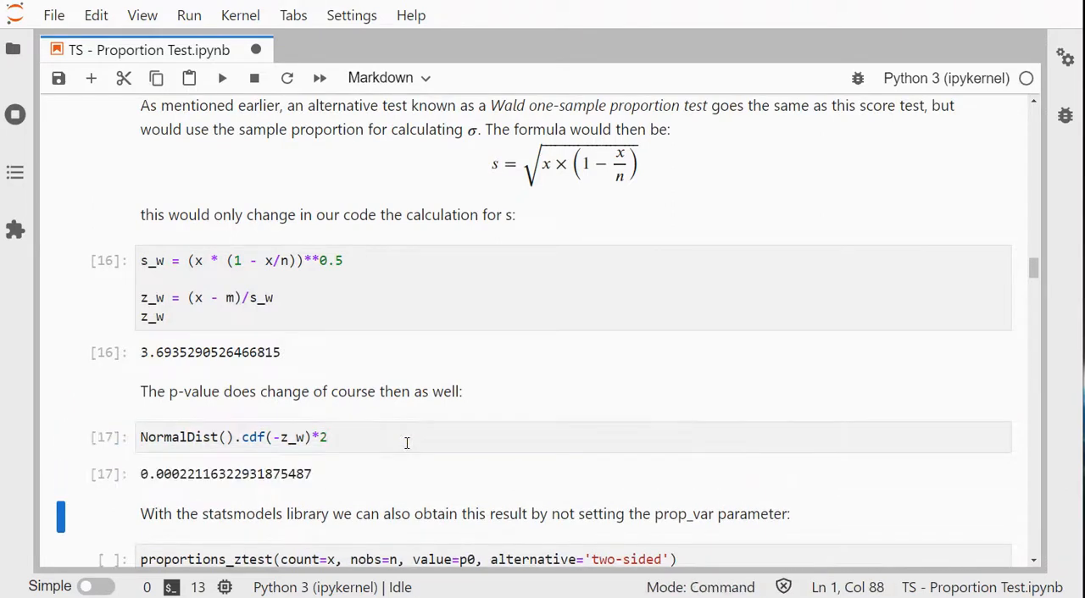
mouse_move(406, 465)
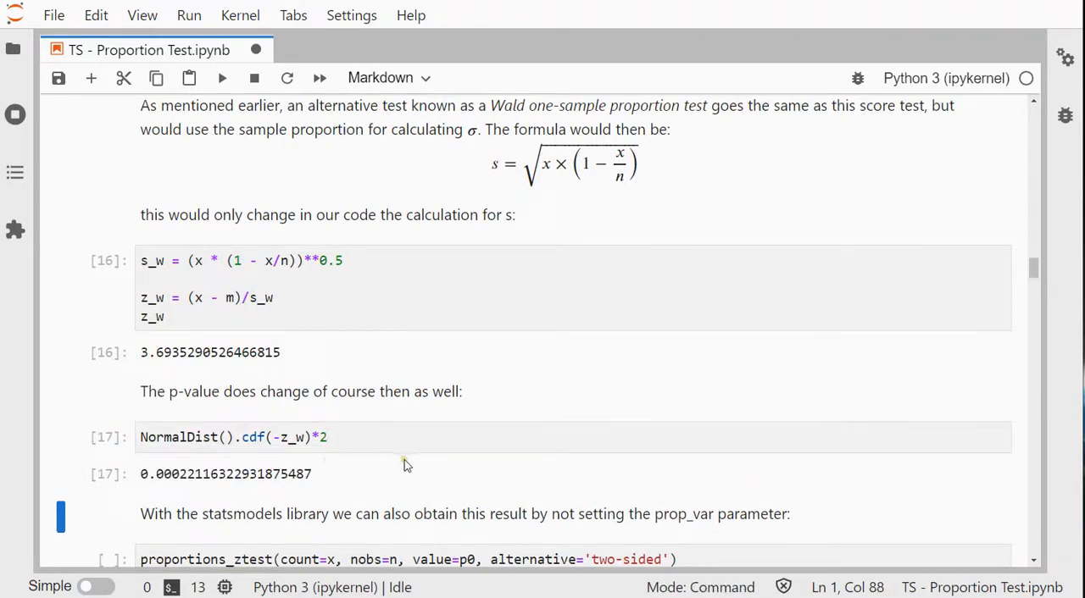
mouse_move(202, 481)
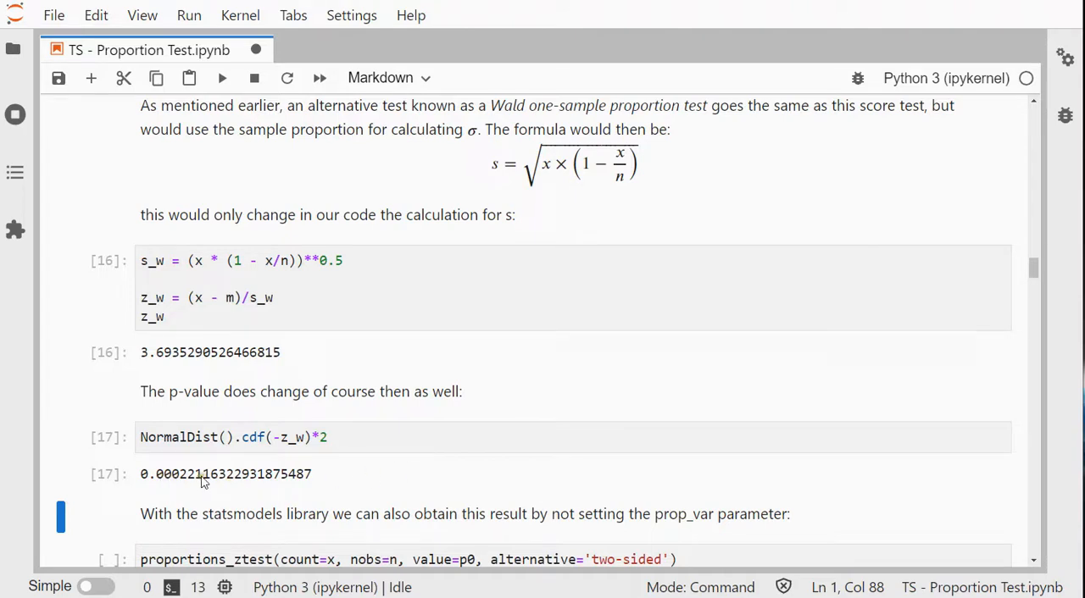
mouse_move(256, 484)
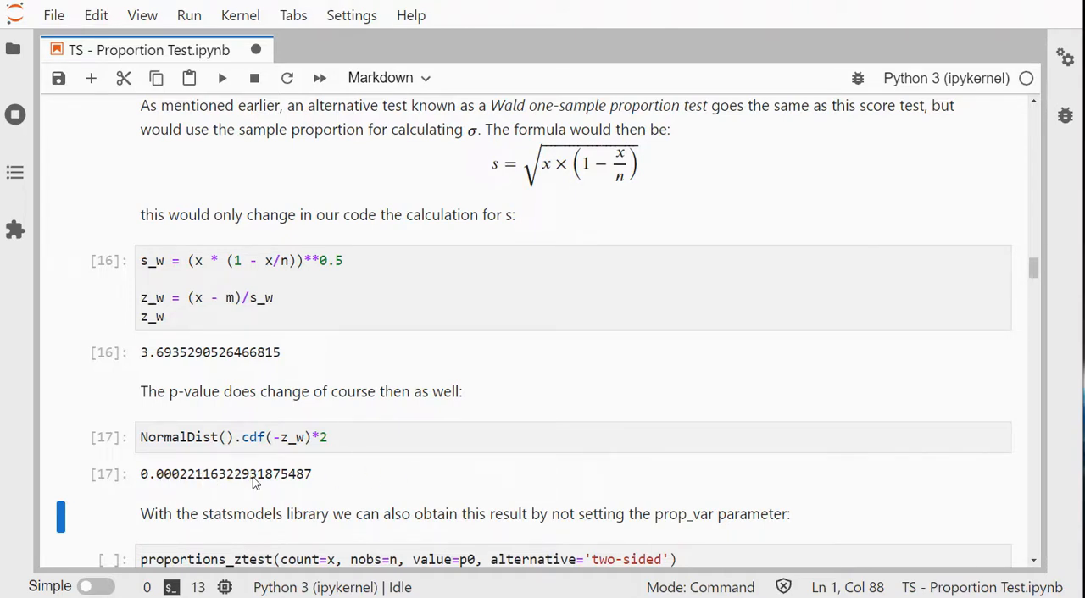
Run statsmodels proportions_ztest(count=x, nobs=n, value=p0), getting z 3.6935 and p 0.000221
scroll(down, 3)
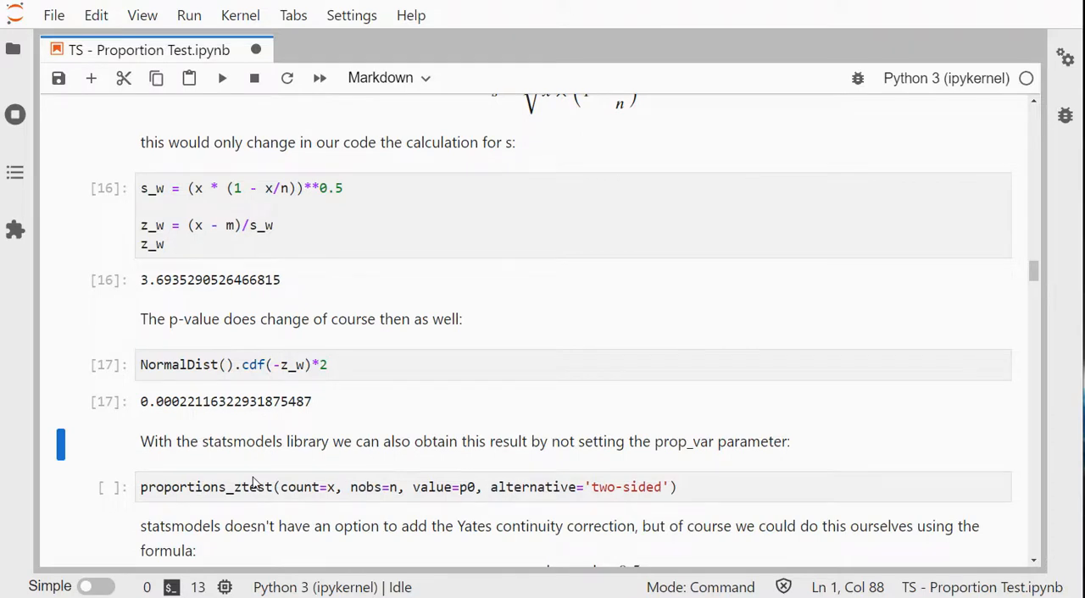
mouse_move(256, 477)
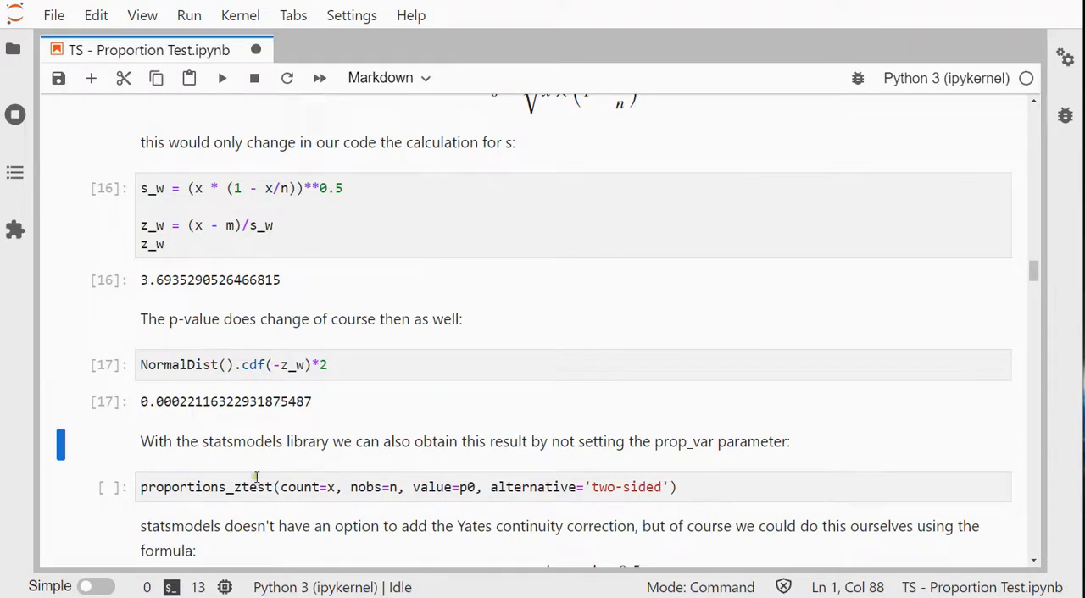
mouse_move(624, 457)
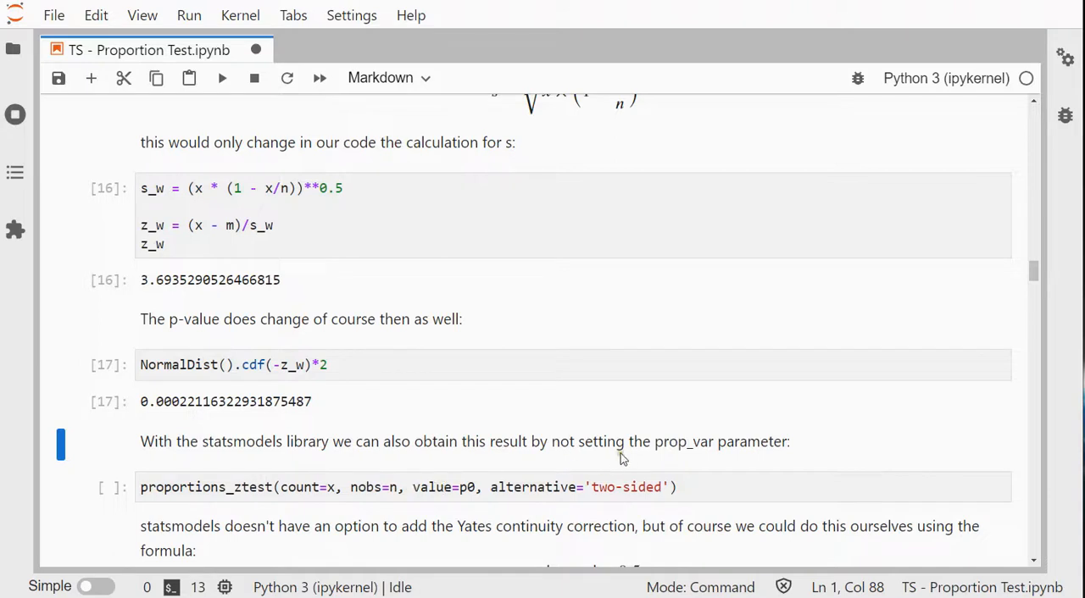
mouse_move(687, 450)
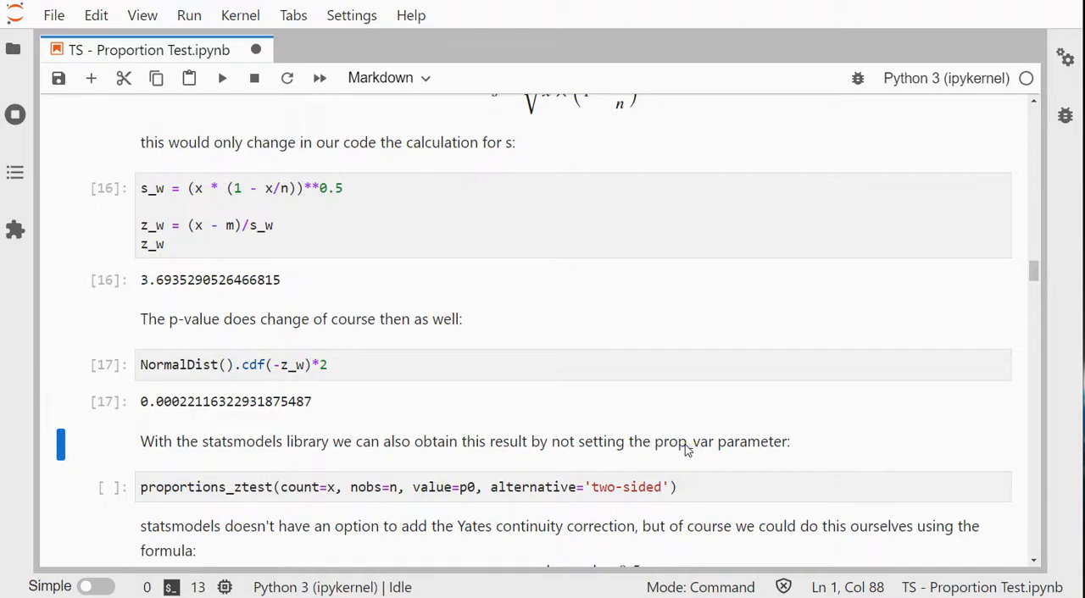
click(573, 488)
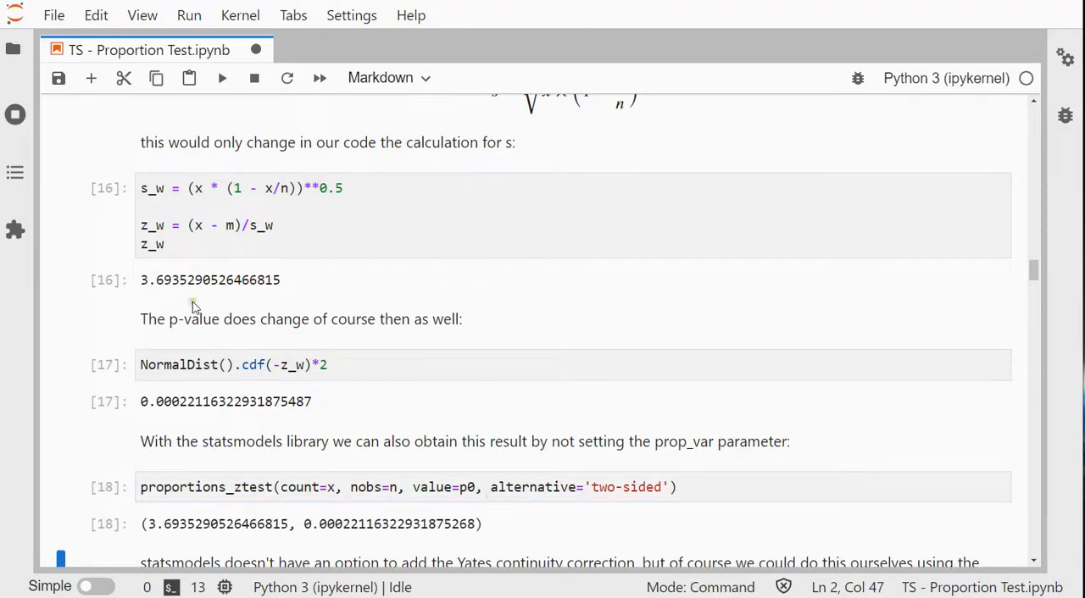
mouse_move(176, 333)
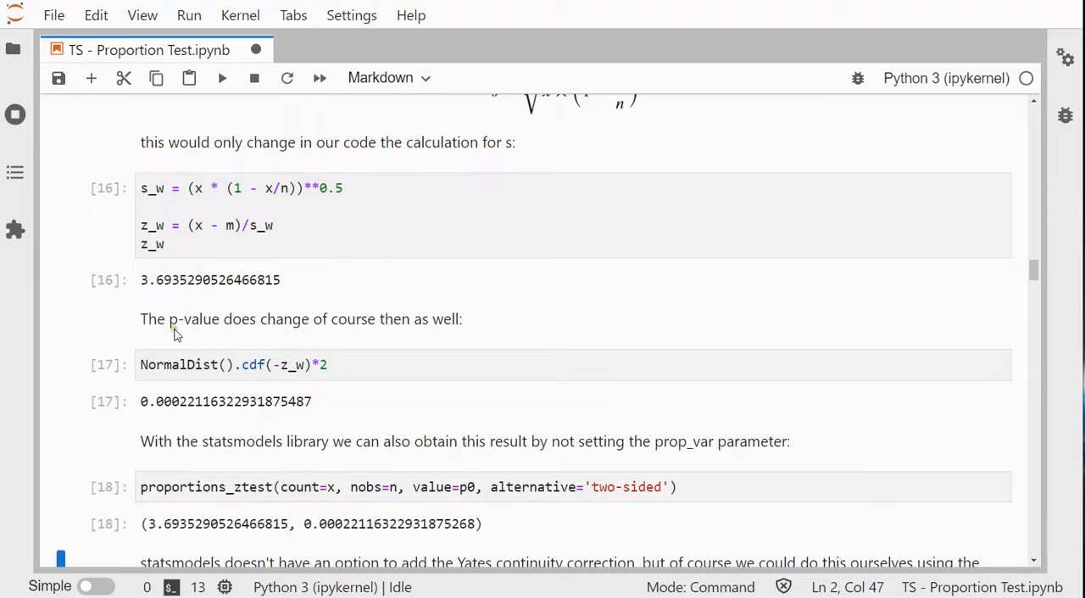
mouse_move(163, 416)
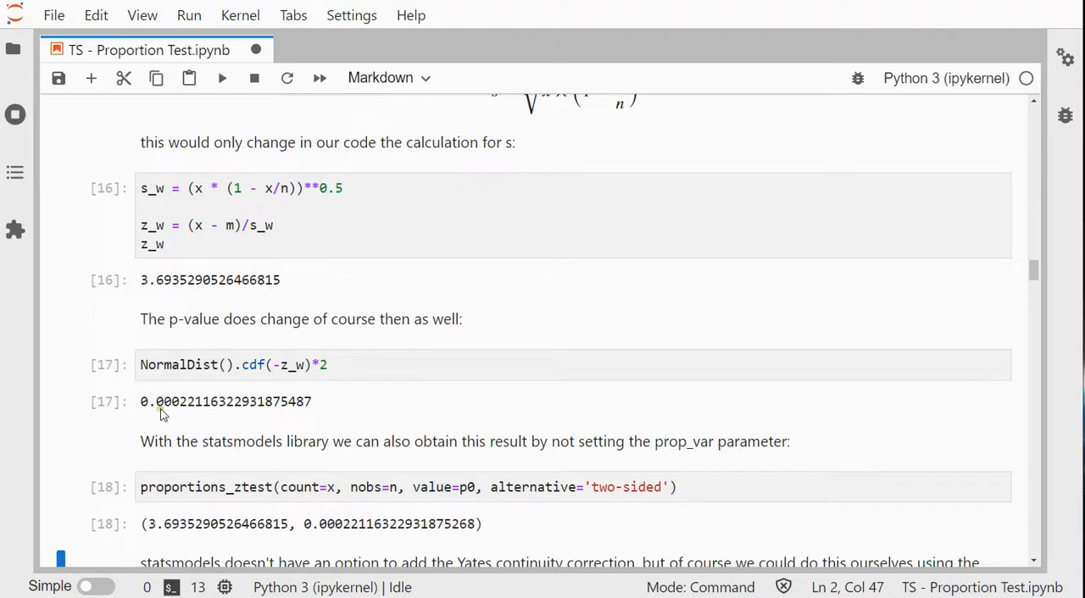
mouse_move(364, 535)
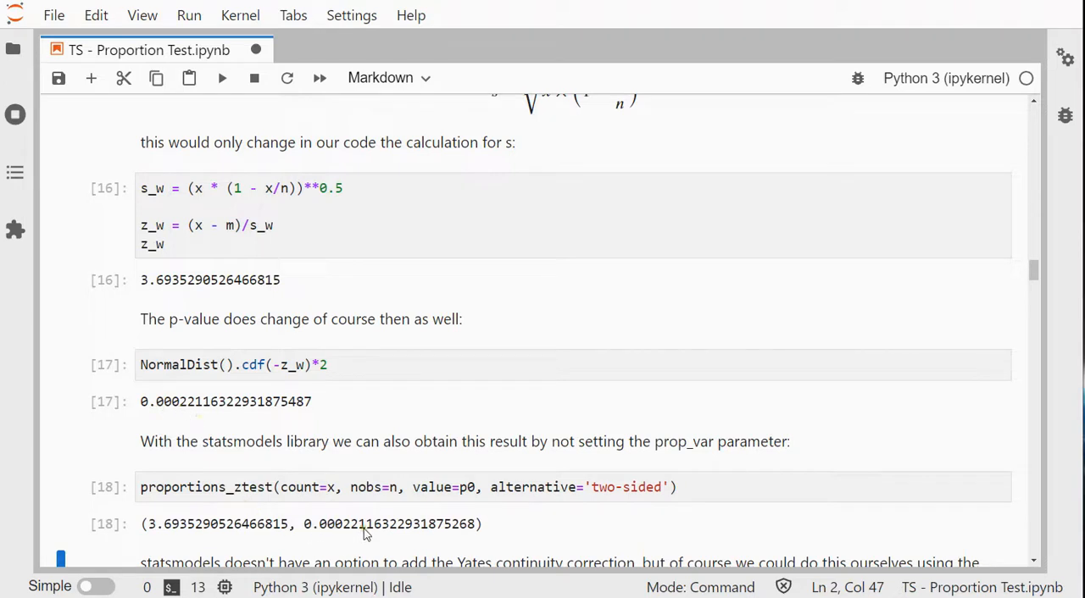
mouse_move(449, 545)
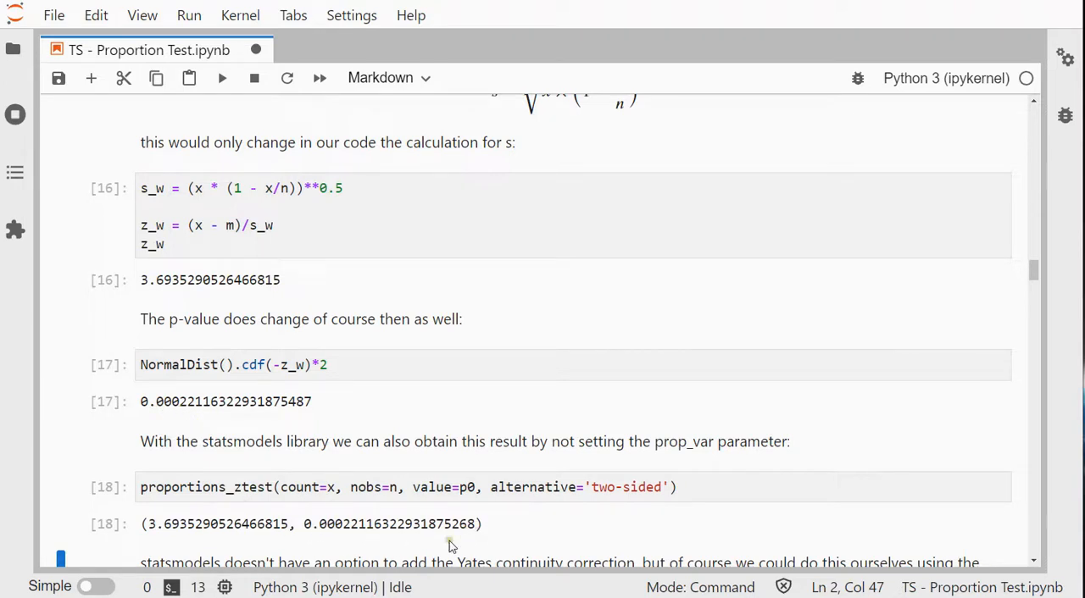
mouse_move(473, 530)
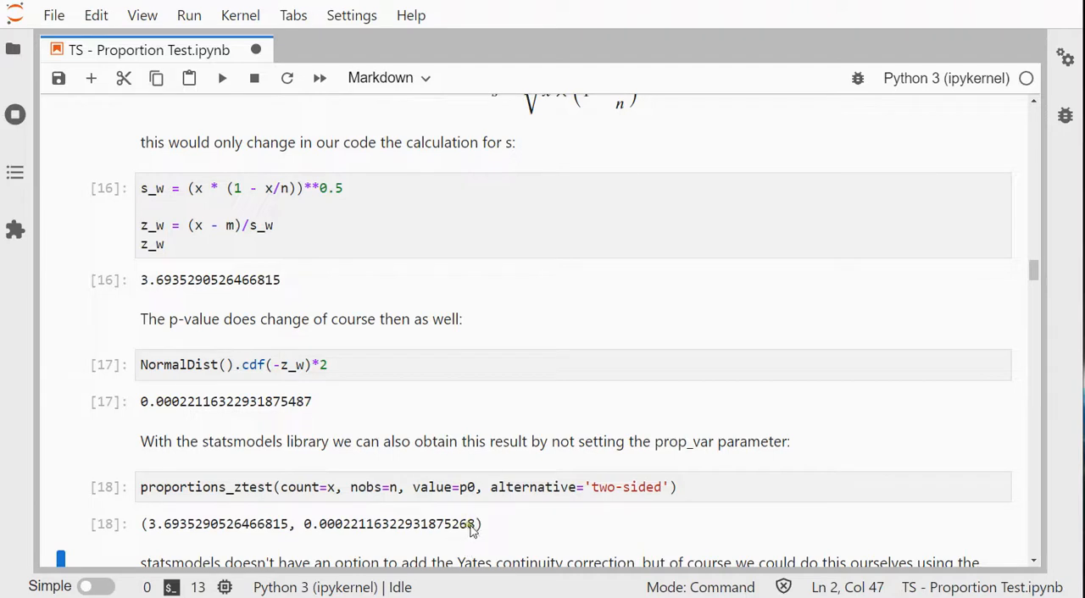
scroll(down, 3)
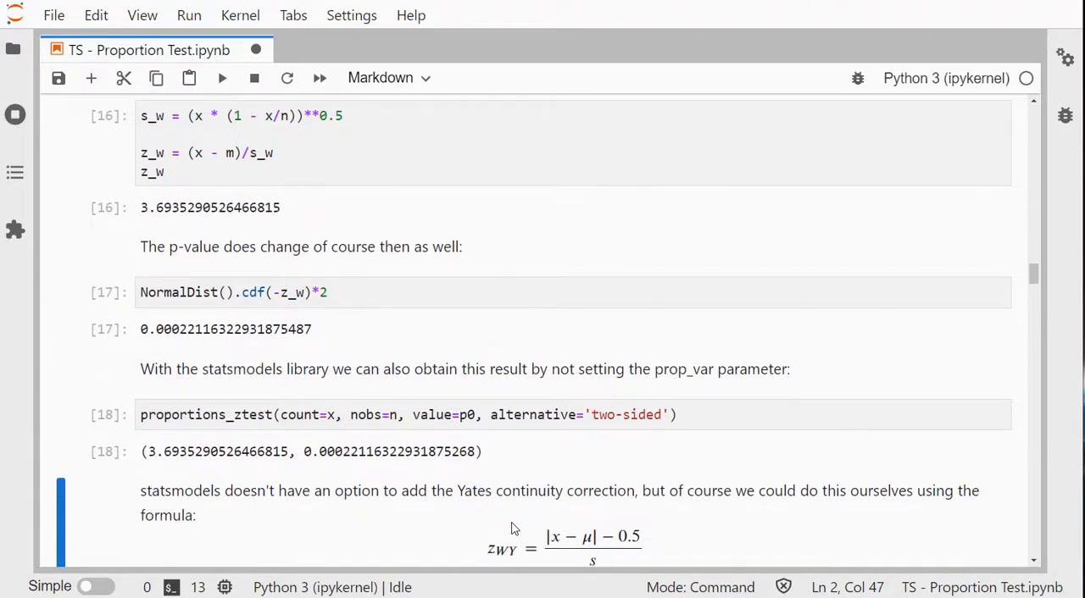
Run the z_wy and NormalDist cells, giving z 3.5256 and p 0.000422
scroll(down, 3)
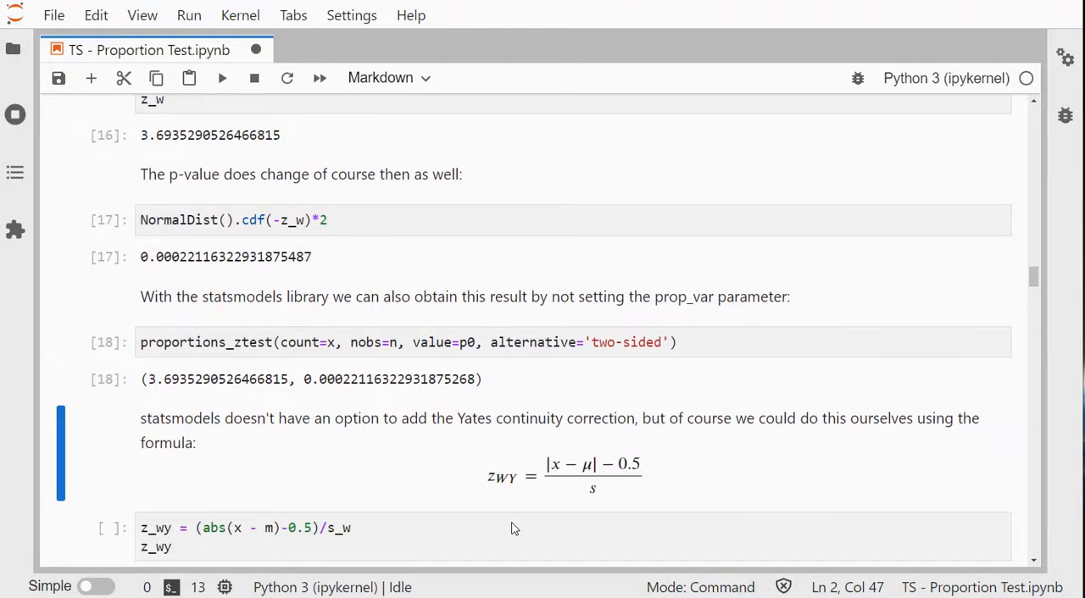
scroll(down, 3)
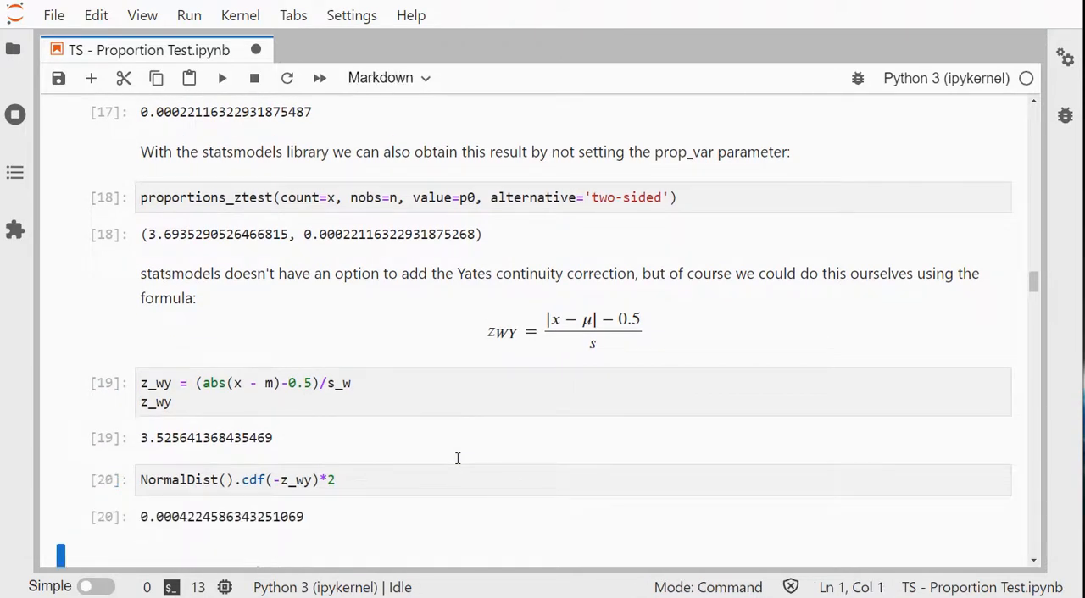
mouse_move(188, 499)
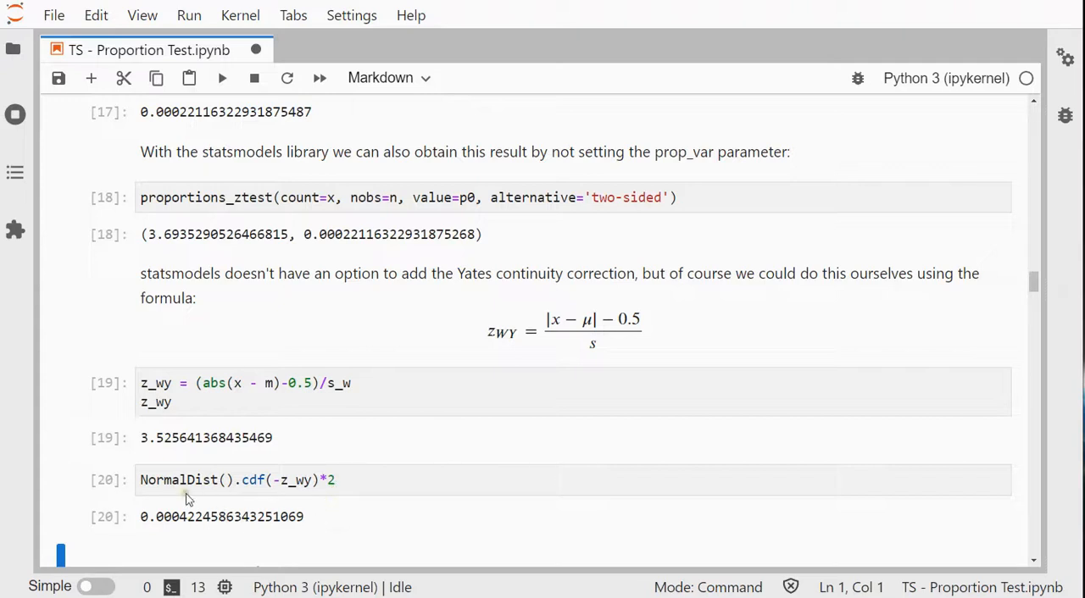
mouse_move(211, 527)
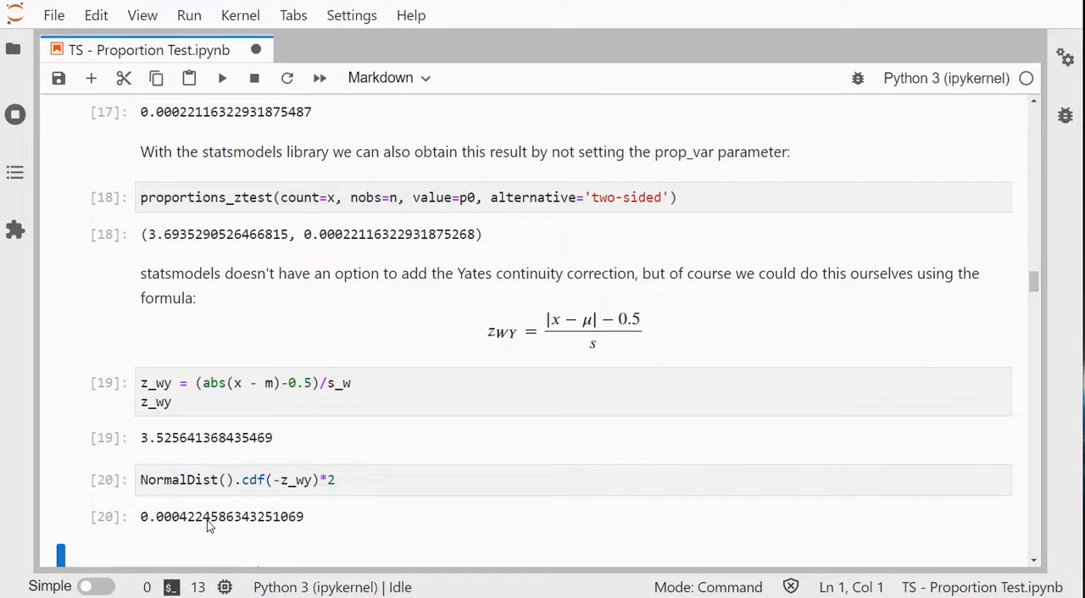
scroll(down, 3)
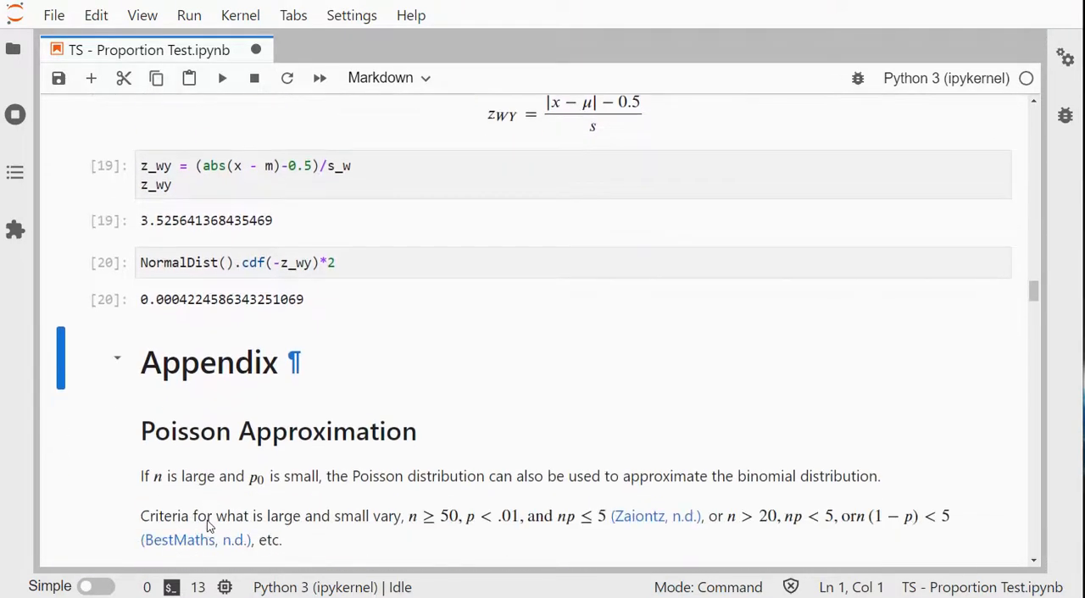
Save the notebook and scroll past the Poisson approximation to Chi-Square Goodness-of-Fit
scroll(down, 3)
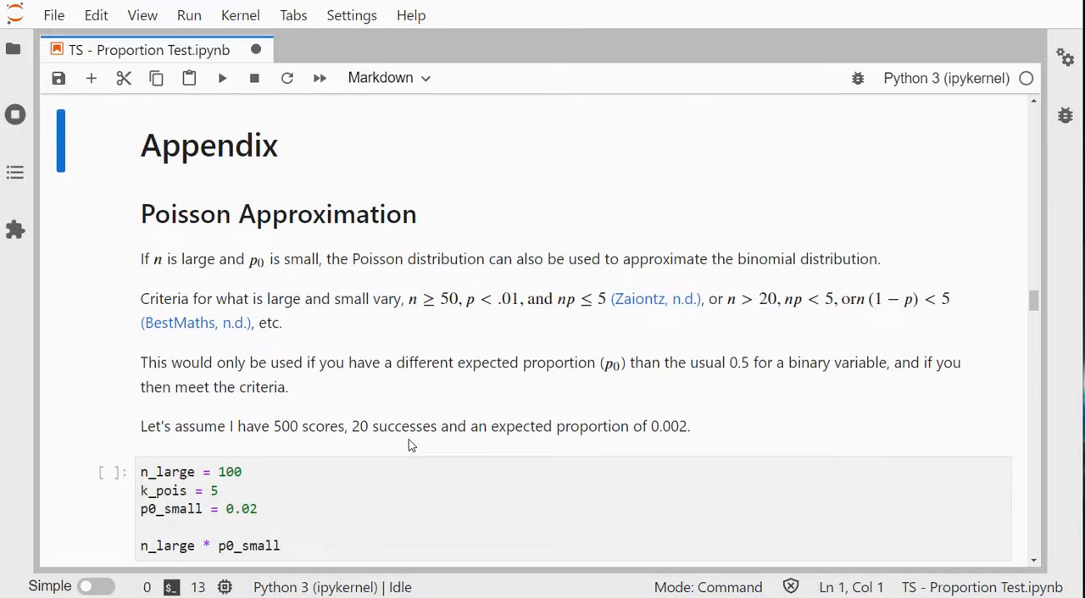
mouse_move(489, 309)
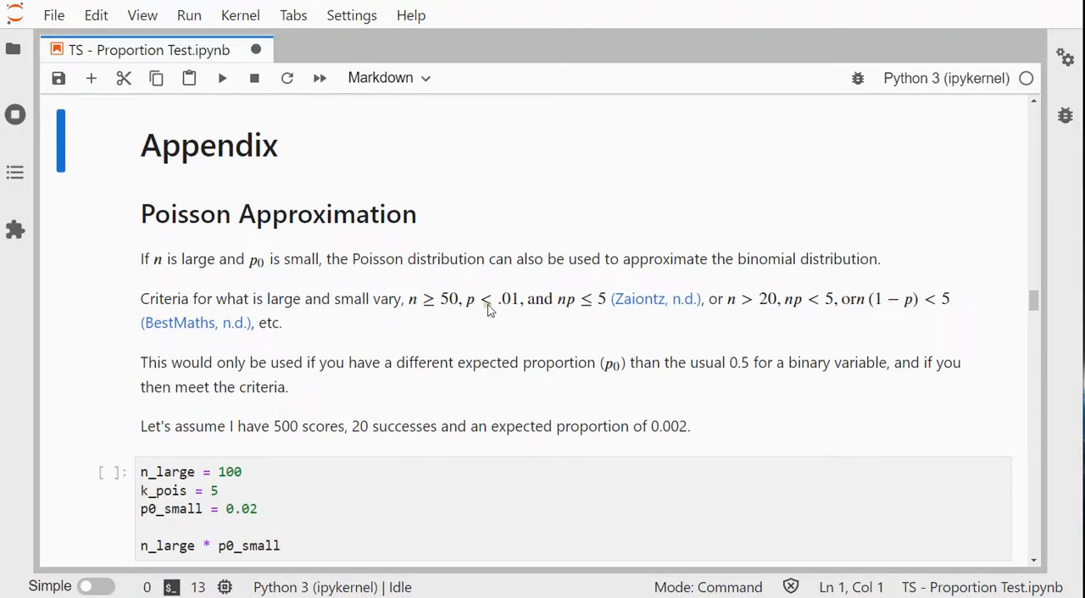
scroll(down, 3)
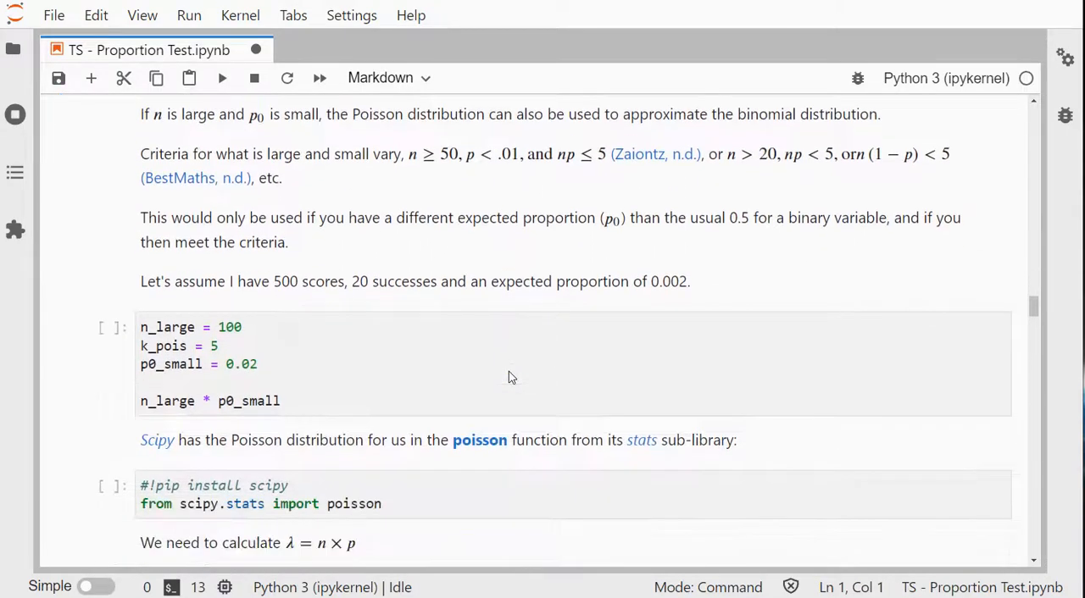
scroll(down, 3)
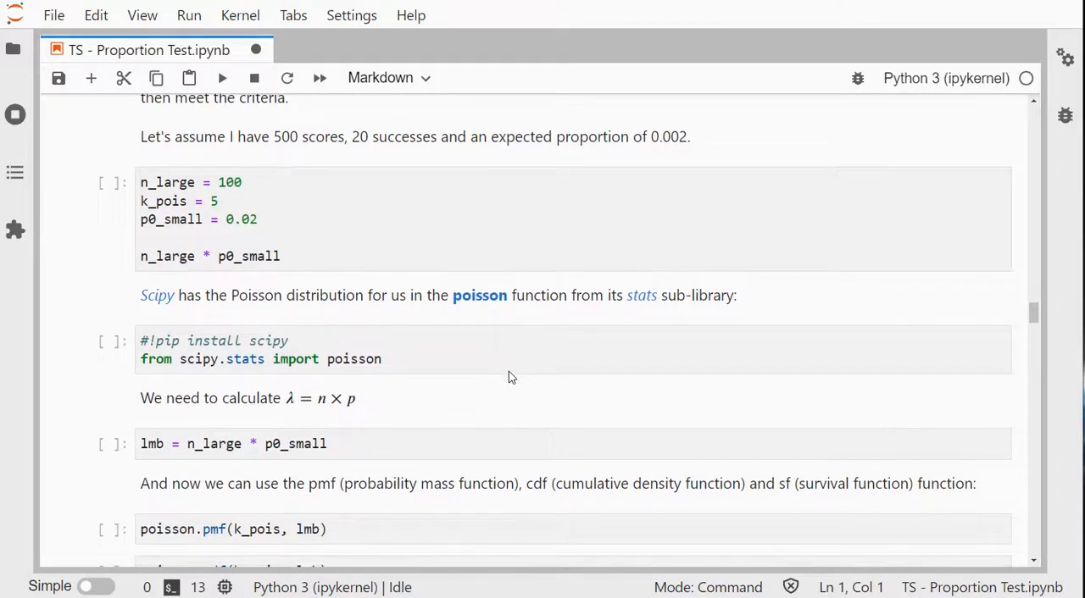
scroll(down, 3)
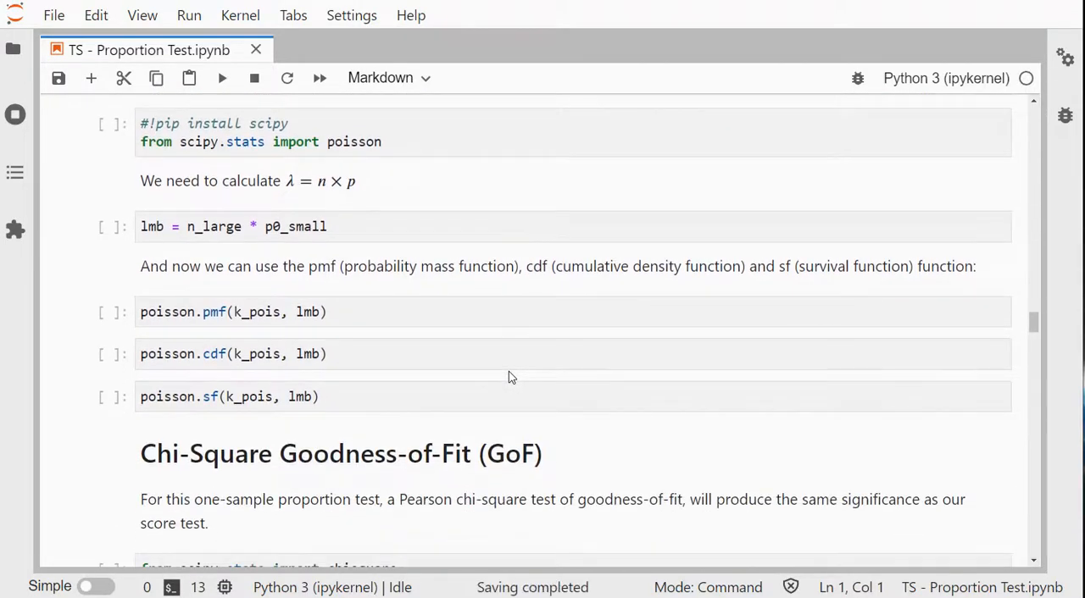
scroll(down, 3)
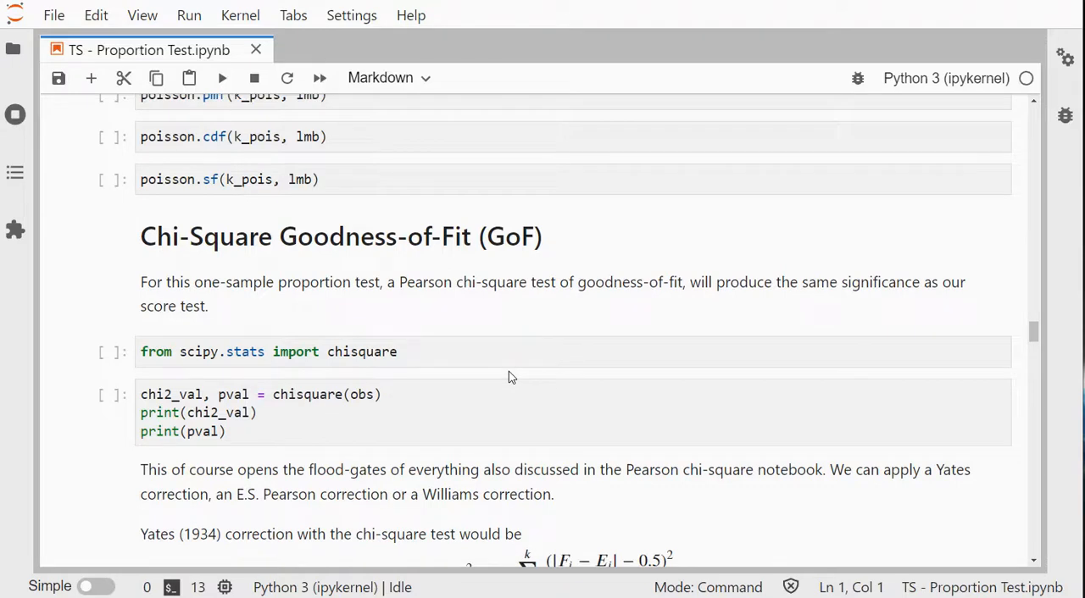
scroll(down, 3)
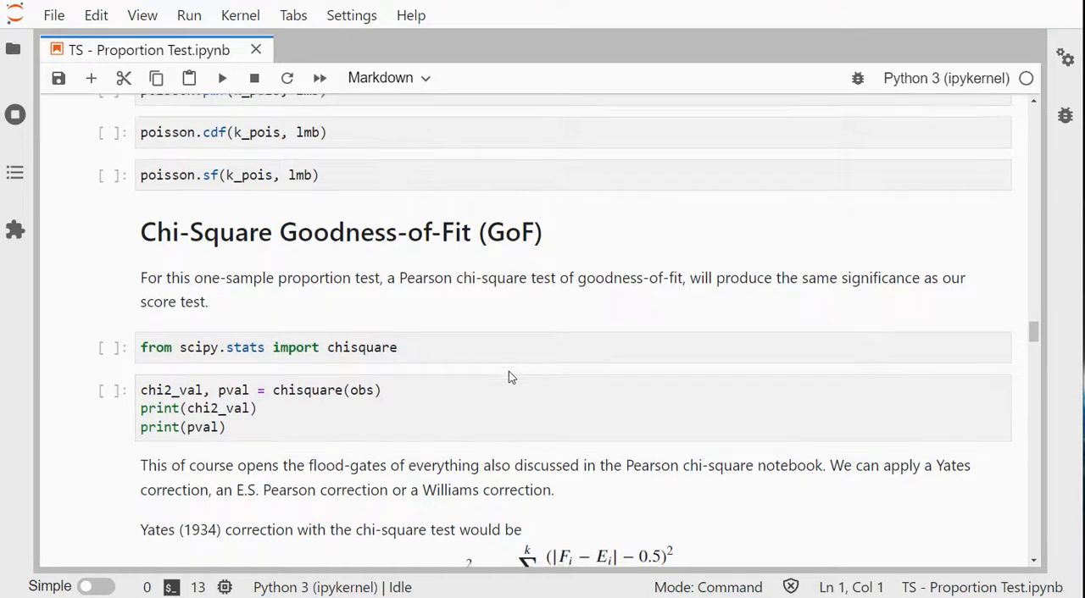
scroll(down, 3)
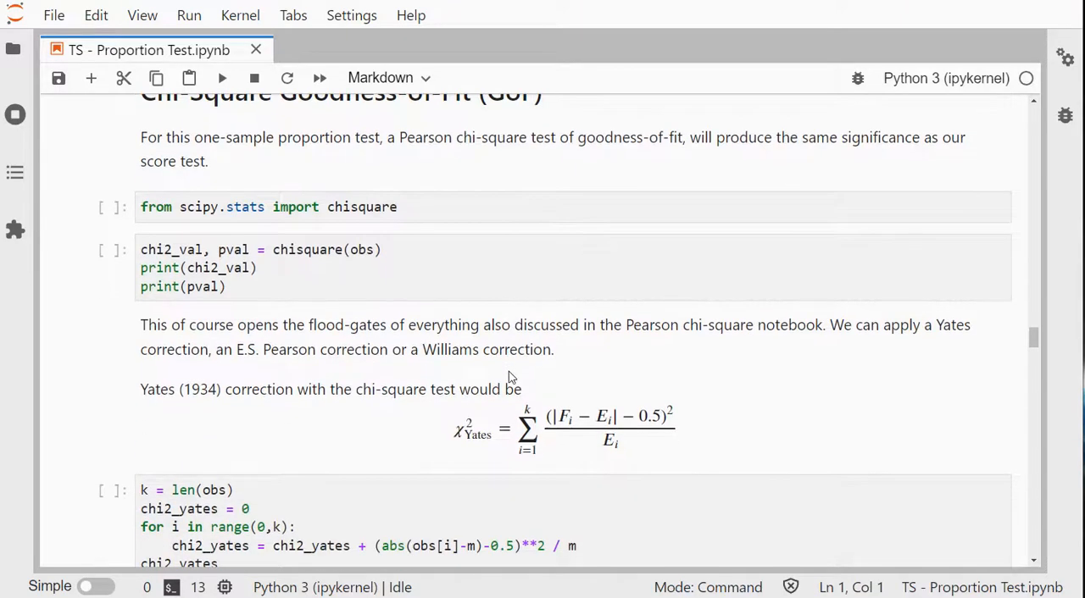
scroll(down, 3)
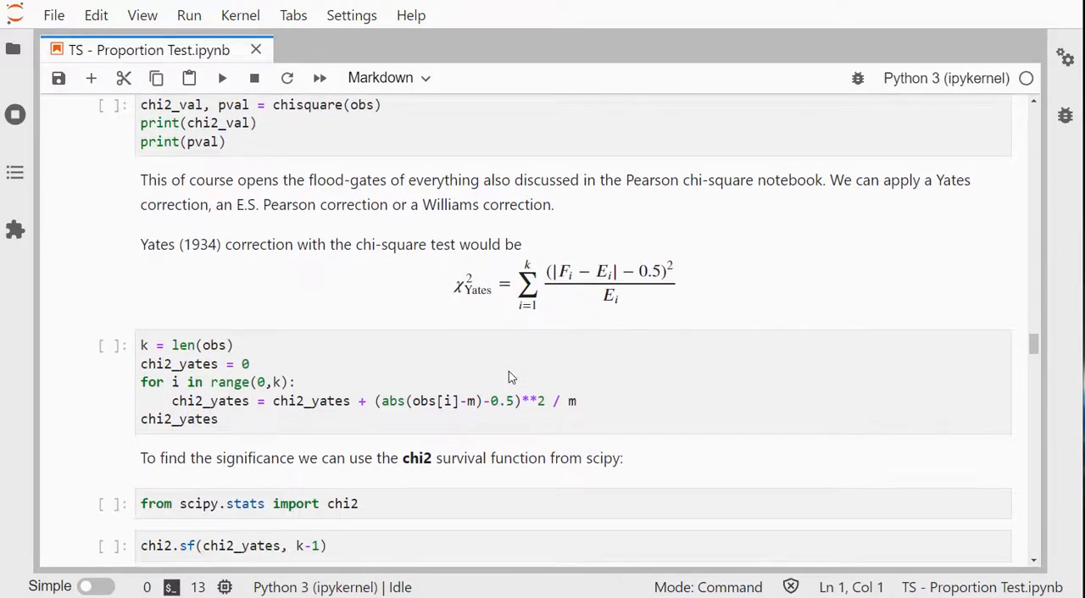
scroll(down, 3)
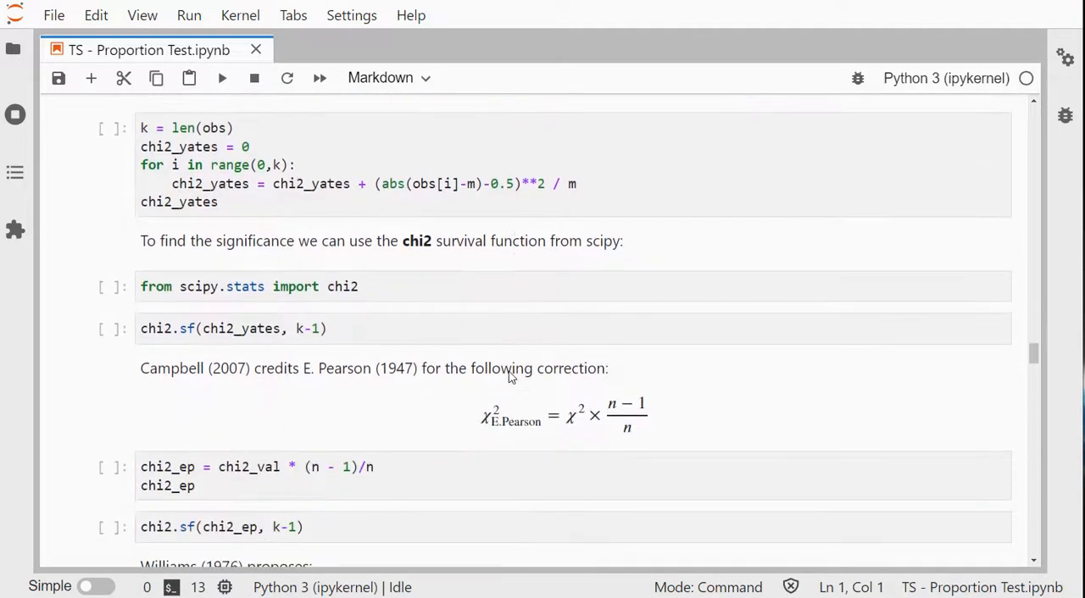
scroll(down, 3)
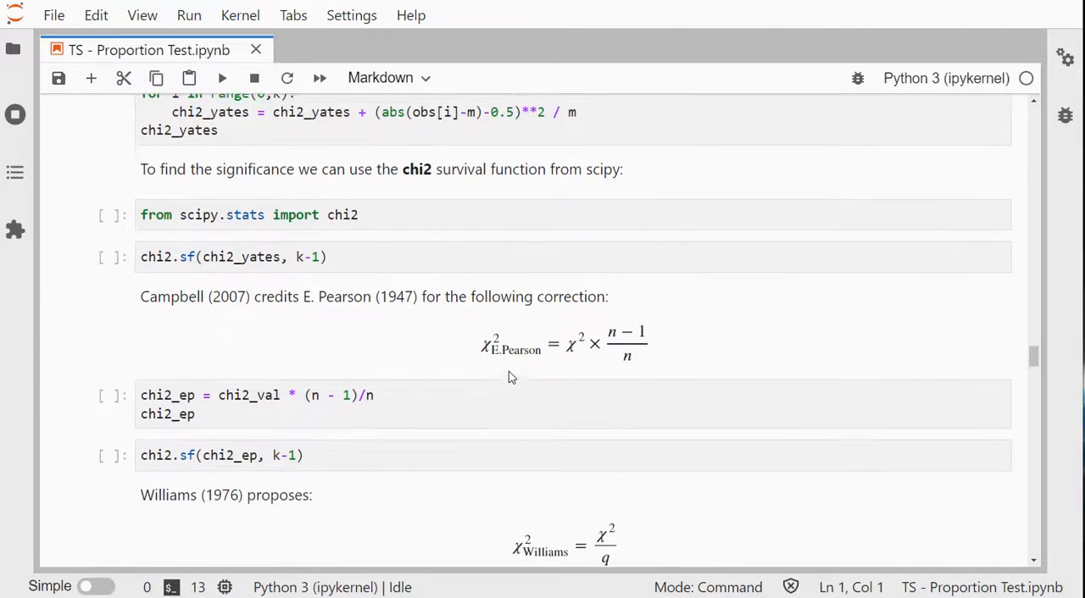
scroll(down, 3)
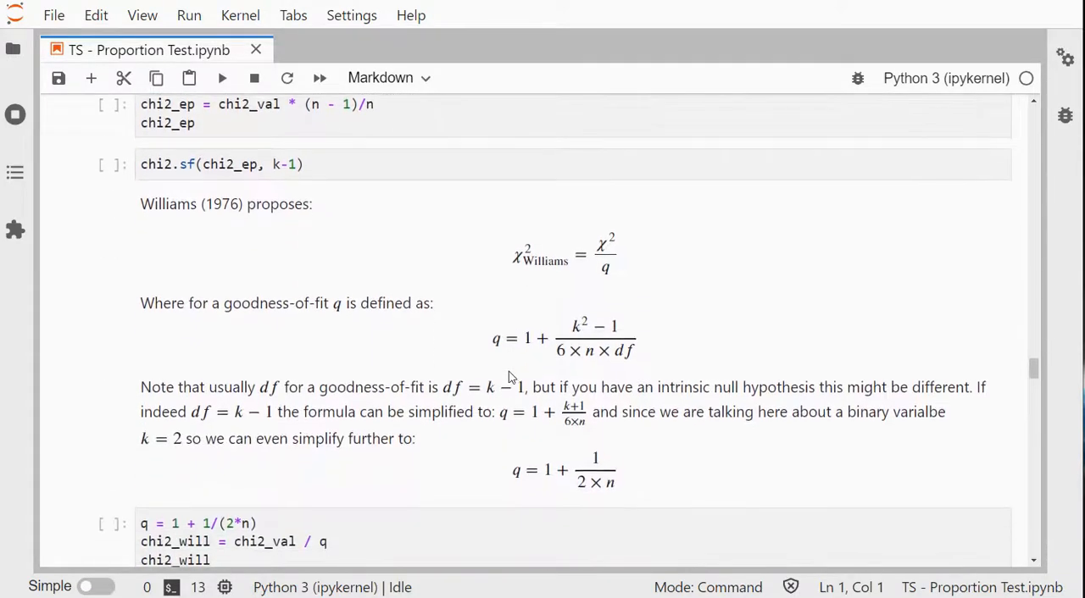
scroll(down, 3)
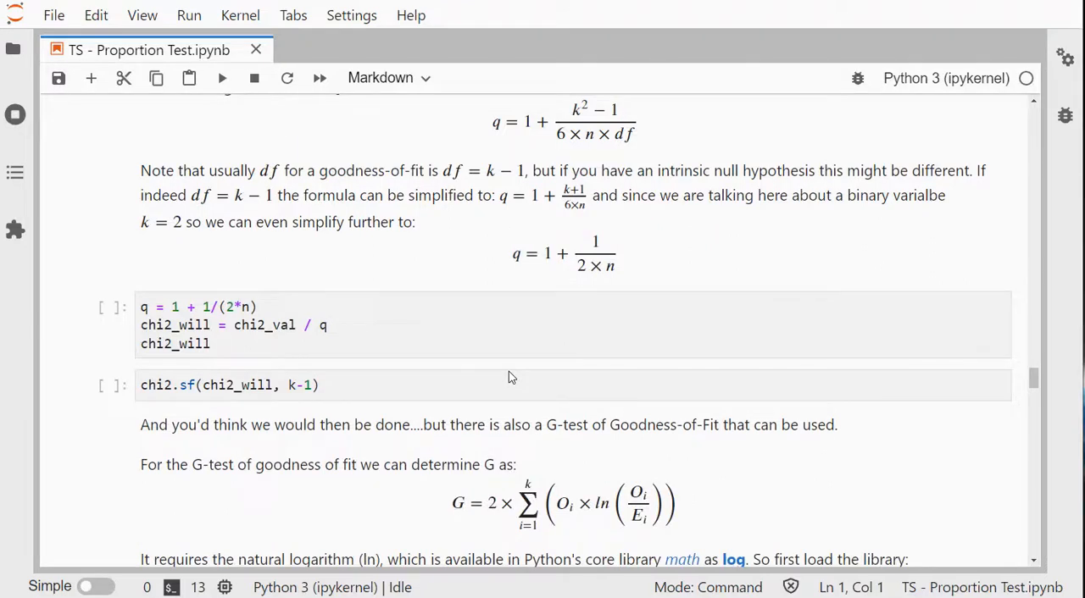
scroll(down, 3)
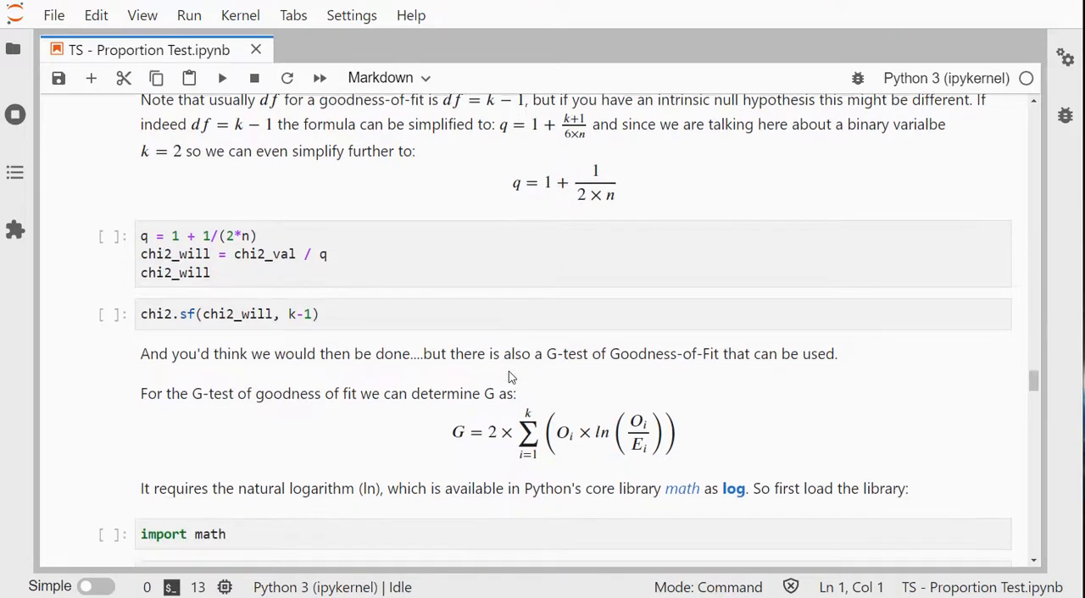
scroll(down, 3)
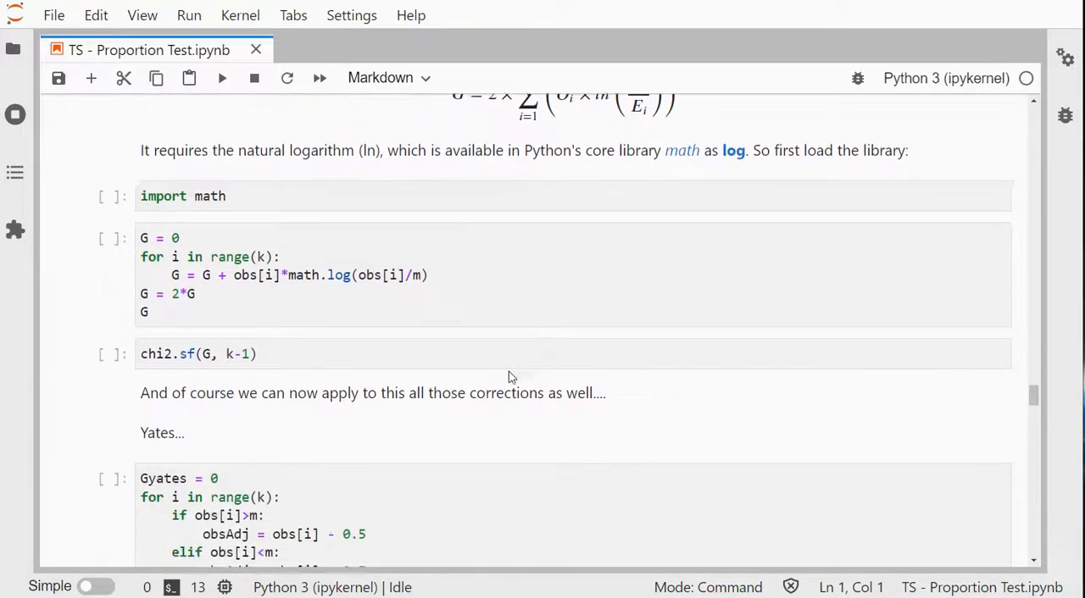
scroll(down, 3)
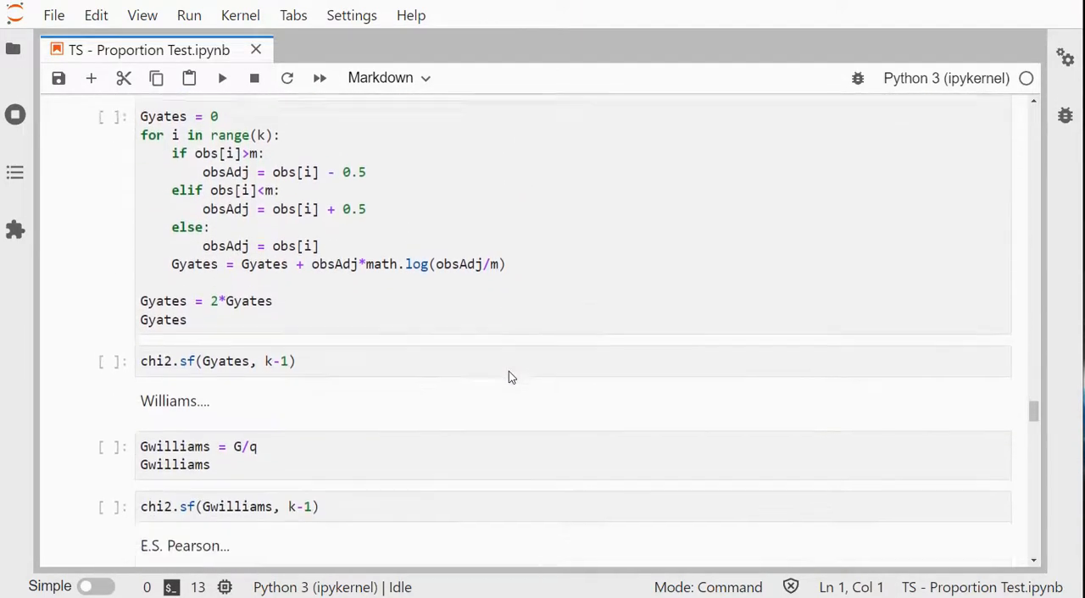
scroll(down, 3)
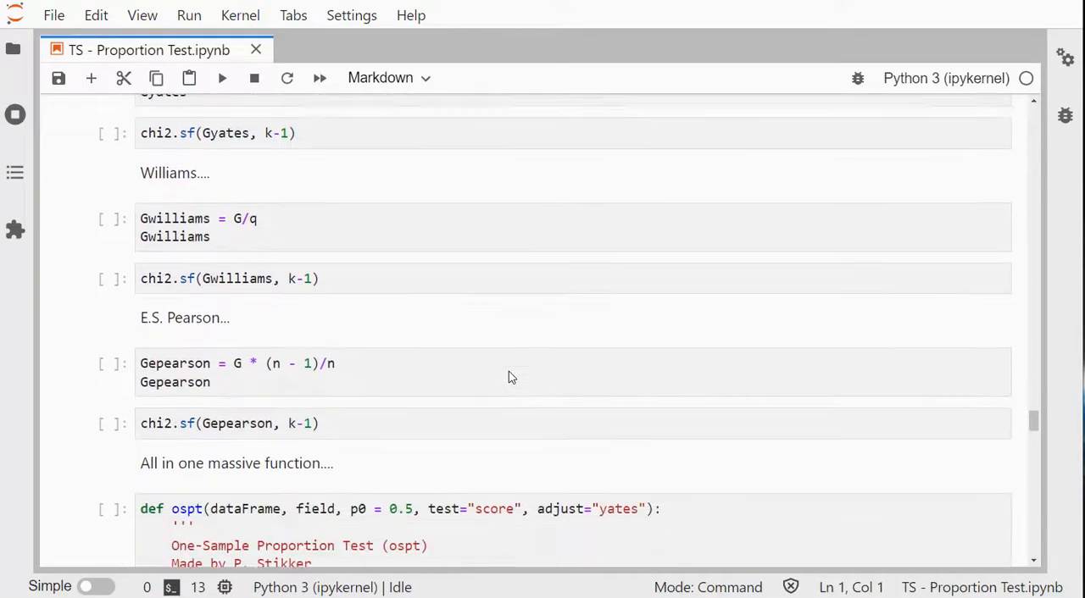
scroll(down, 3)
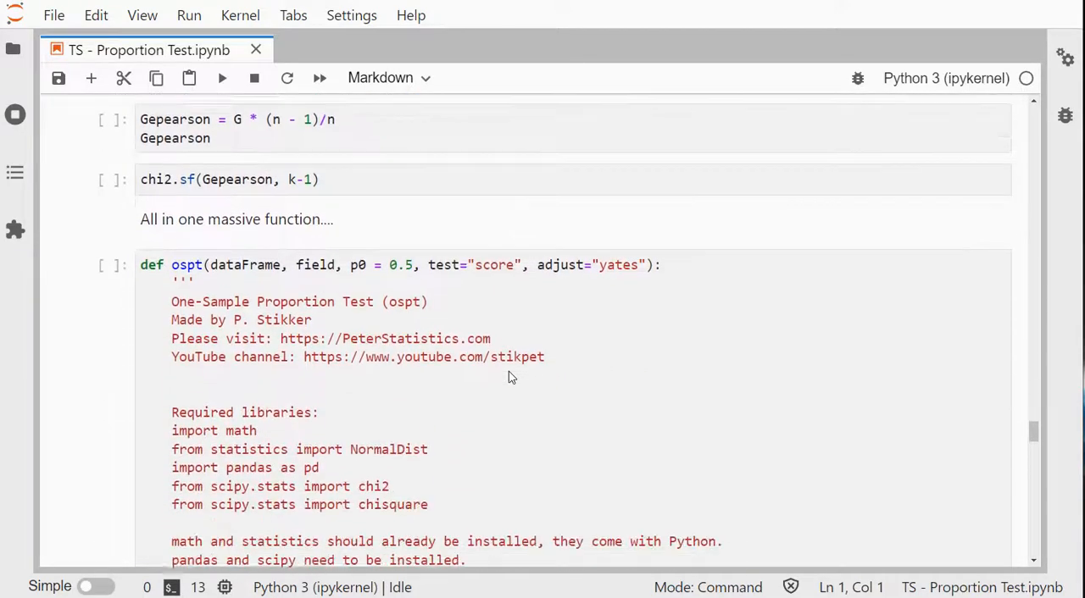
scroll(down, 3)
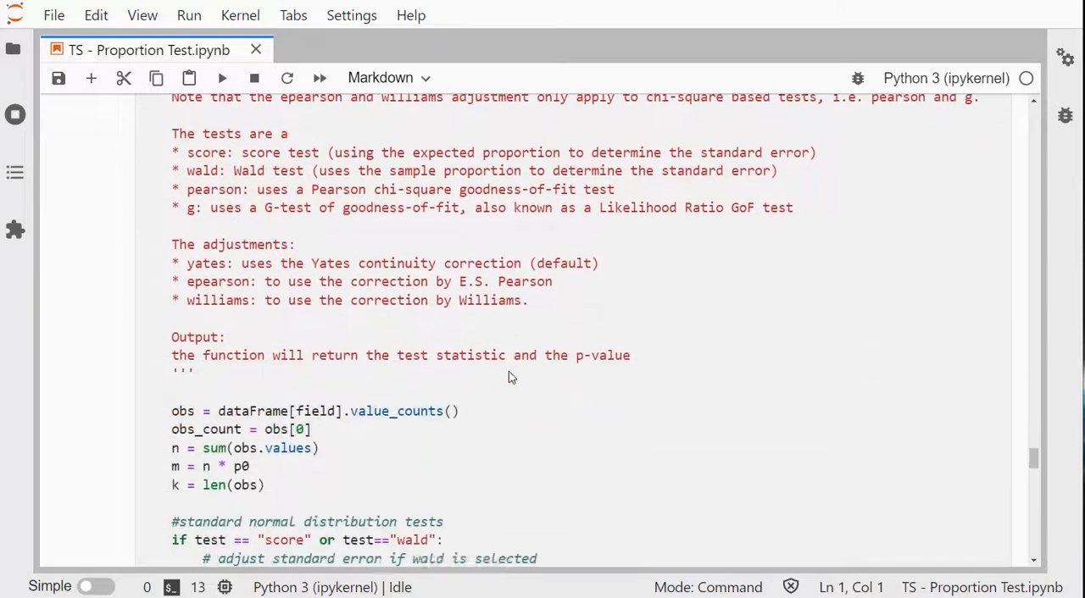
scroll(down, 3)
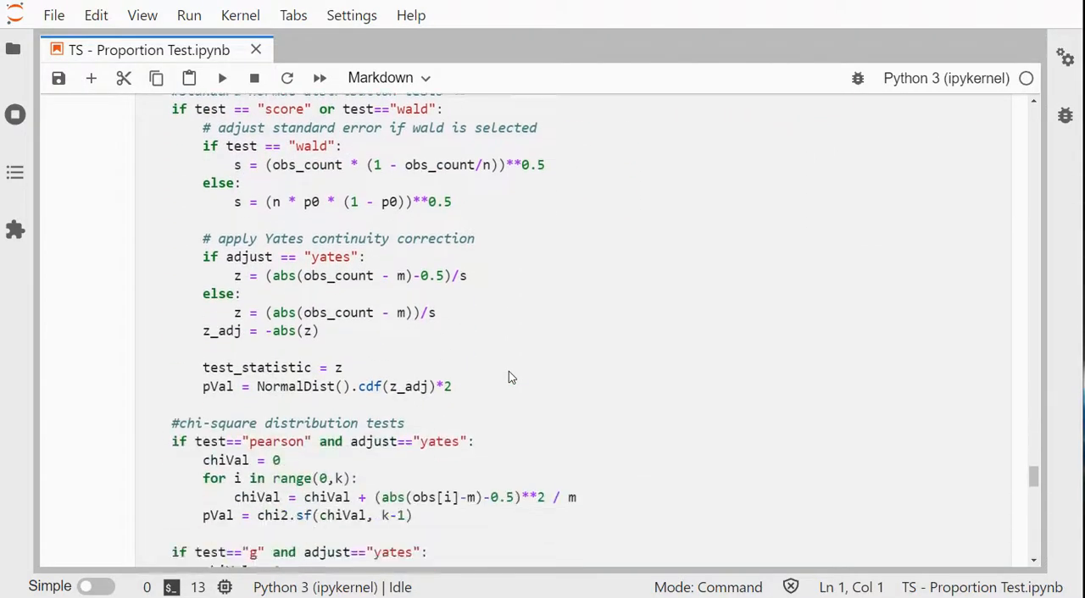
scroll(down, 3)
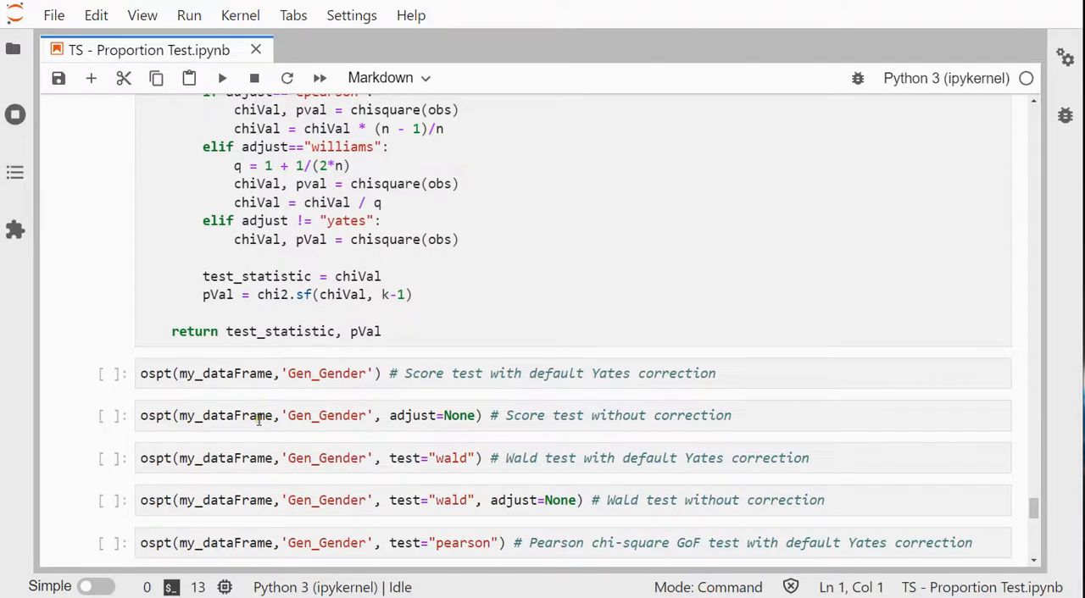
scroll(down, 3)
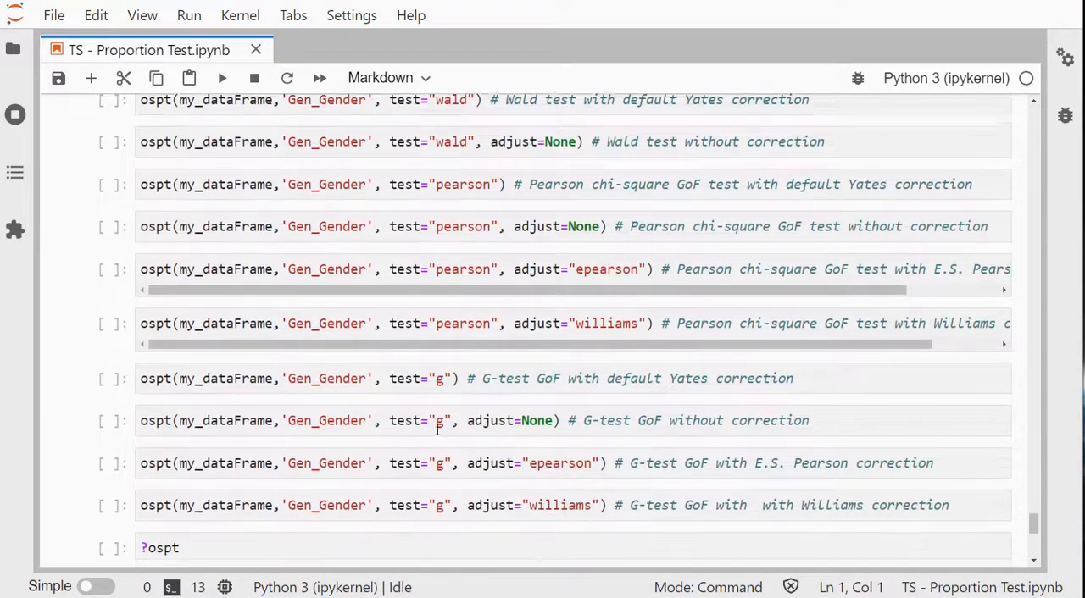
scroll(down, 3)
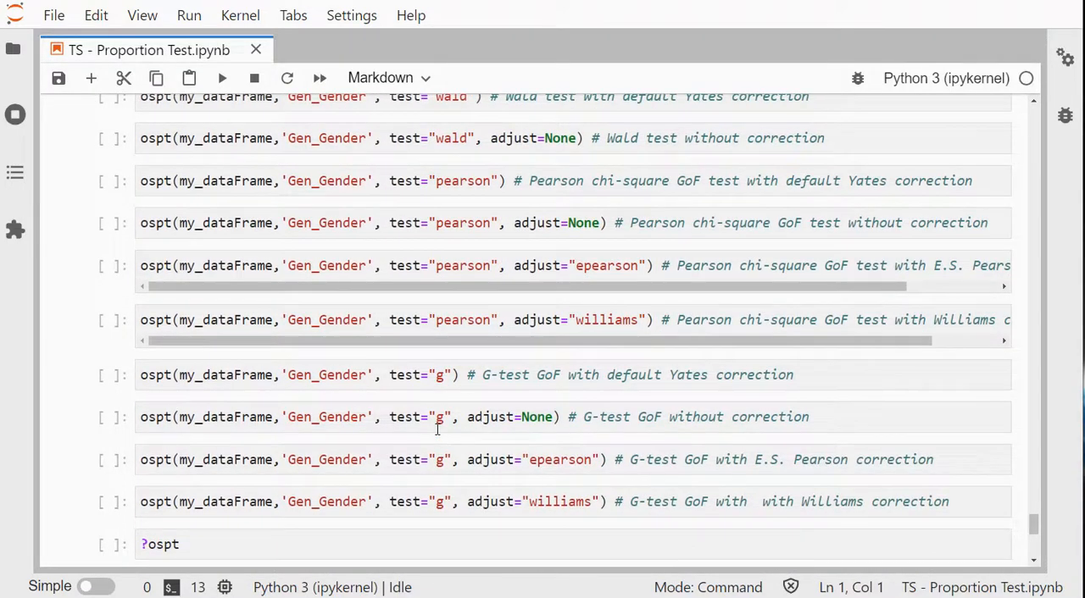